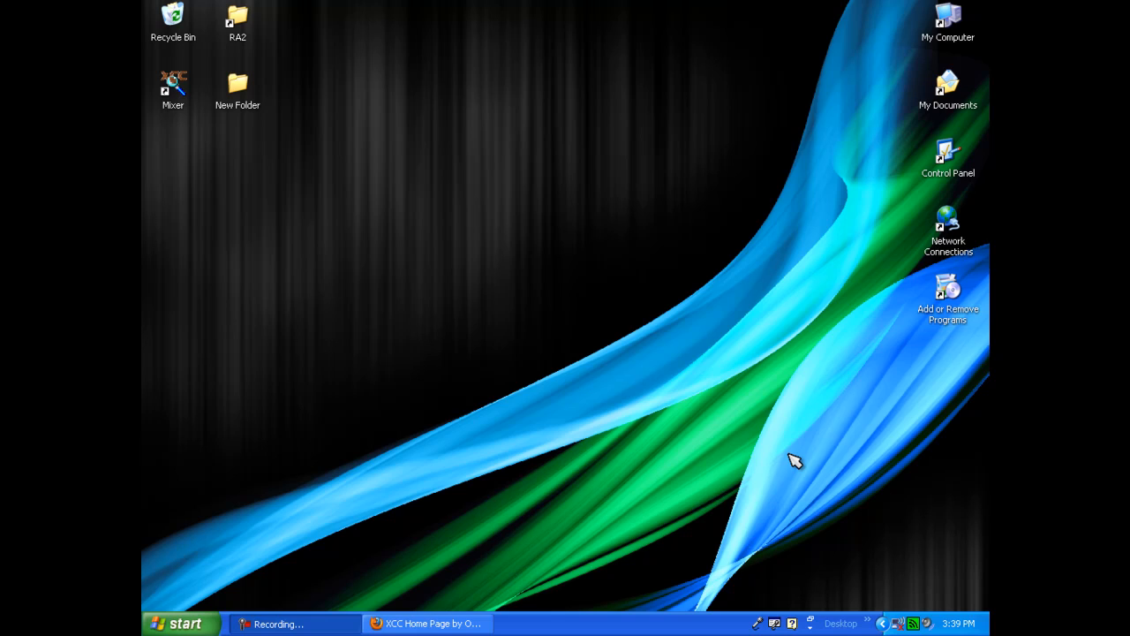
mouse_move(649, 329)
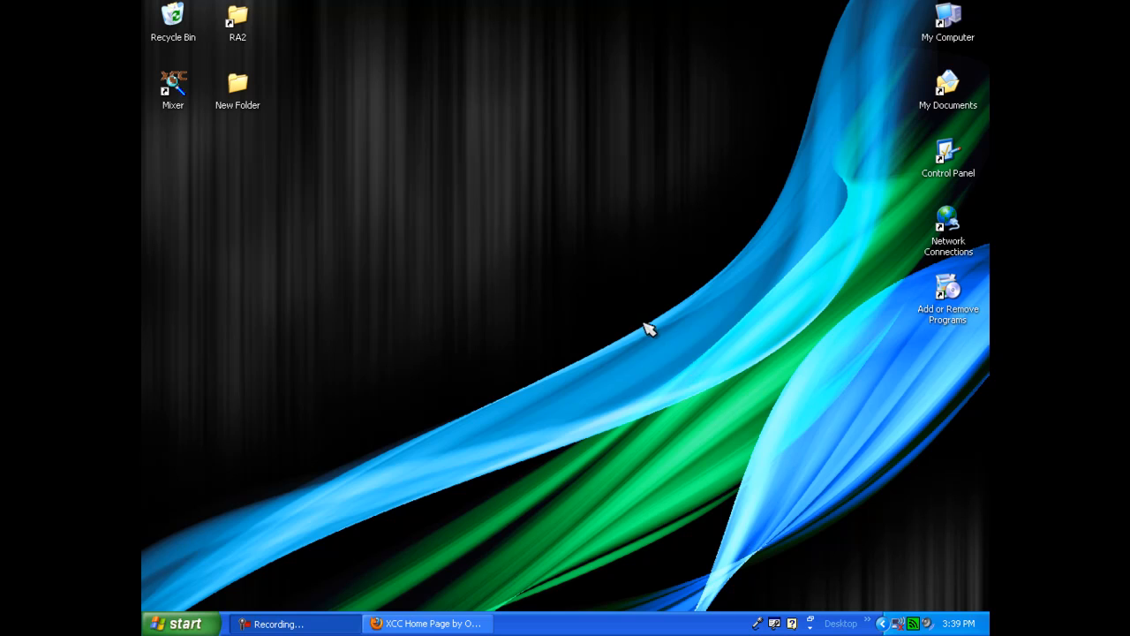
mouse_move(601, 234)
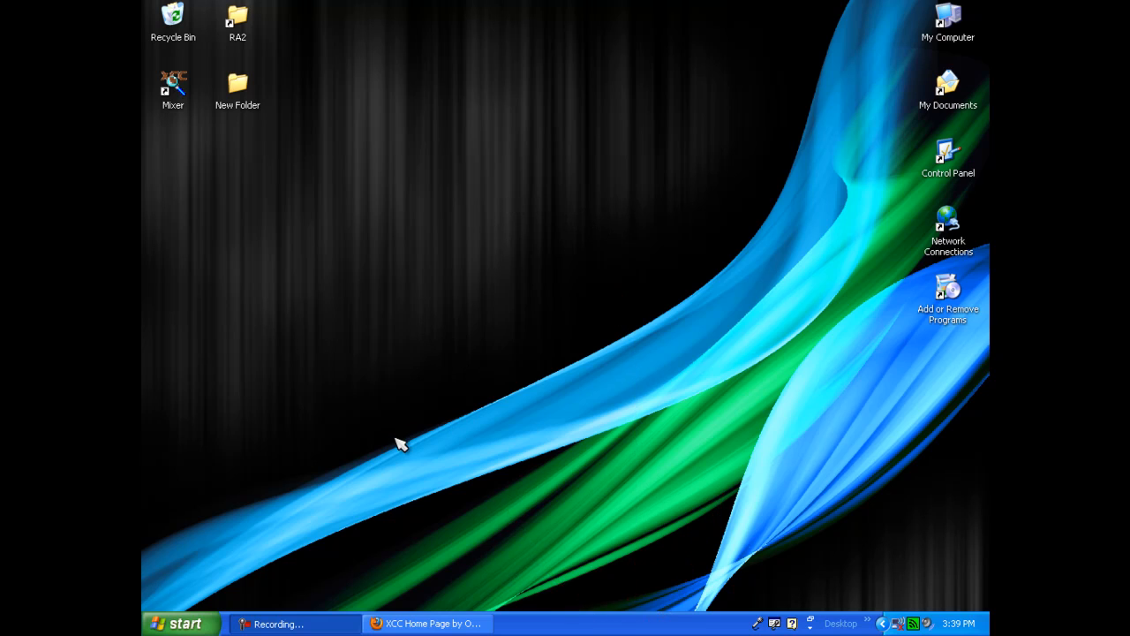
mouse_move(433, 622)
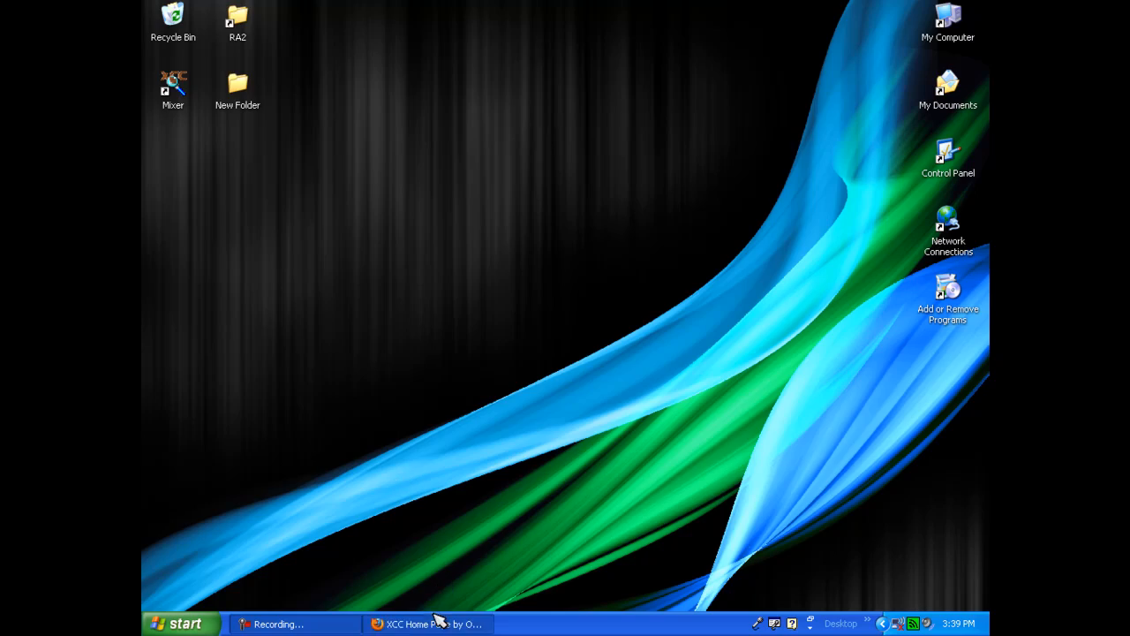
Step: Restore Firefox to view the XCC Mixer 1.46 news, then minimize it
click(429, 623)
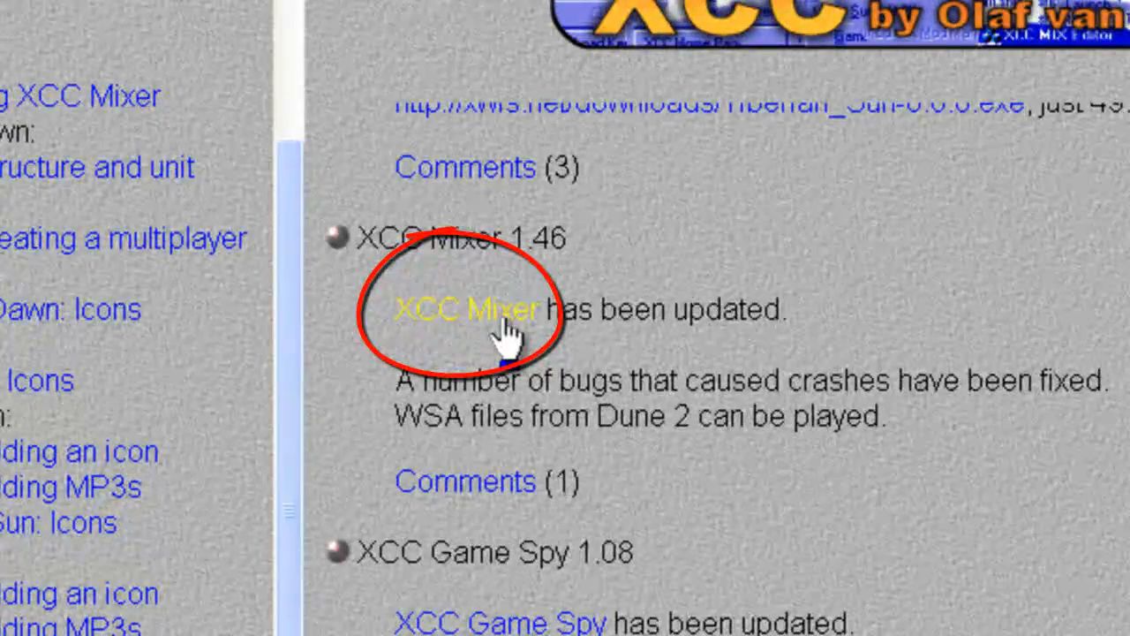
mouse_move(1042, 167)
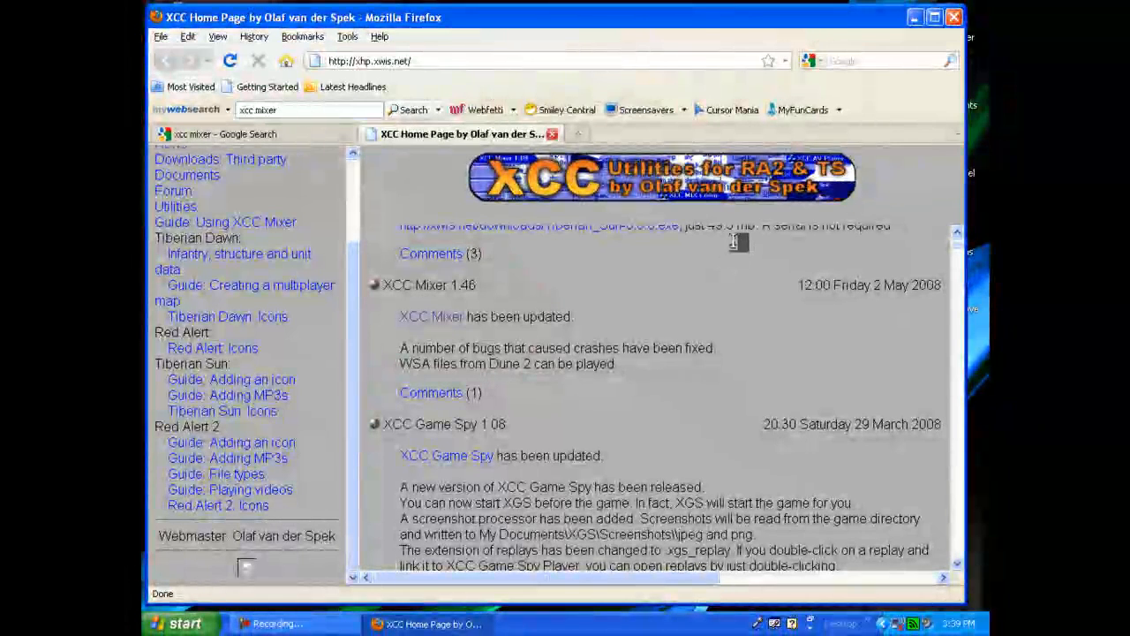
mouse_move(916, 17)
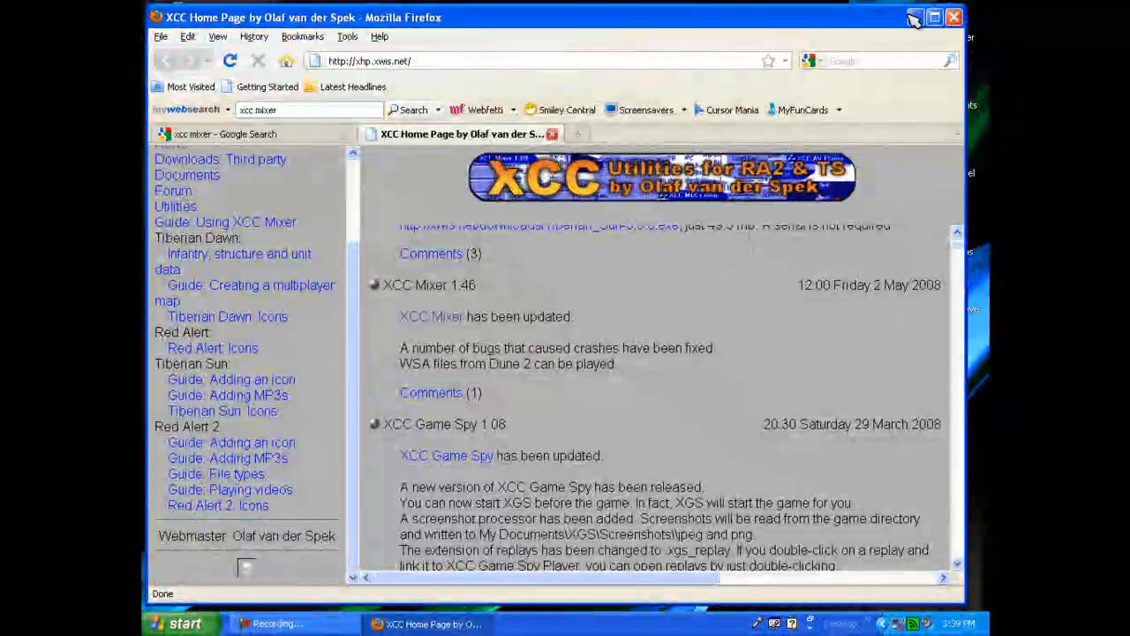
click(954, 17)
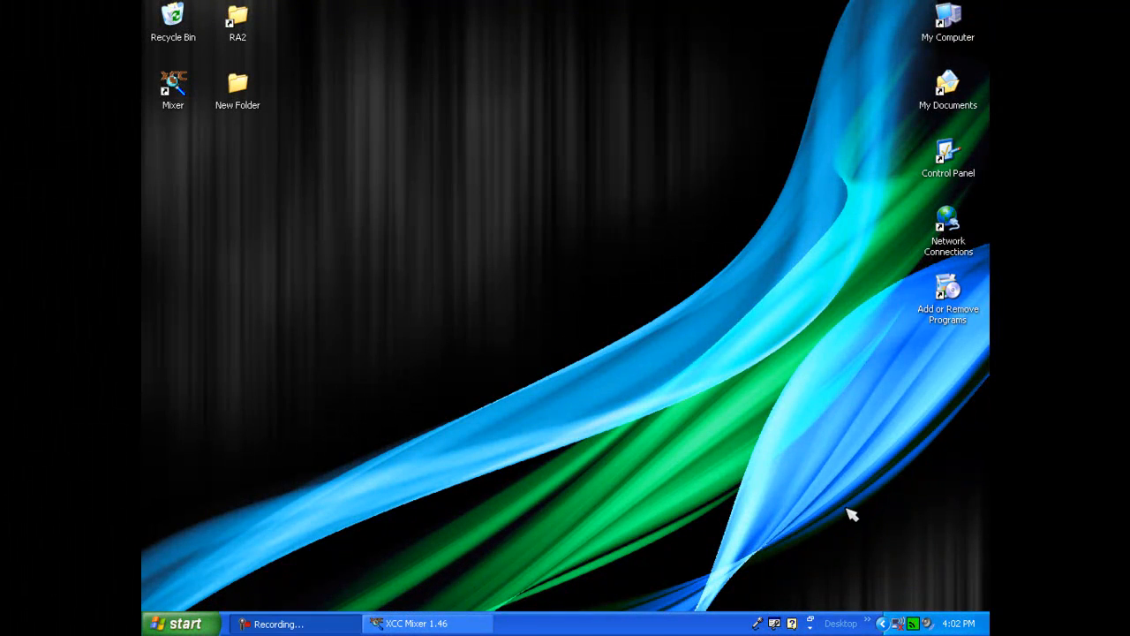
mouse_move(745, 431)
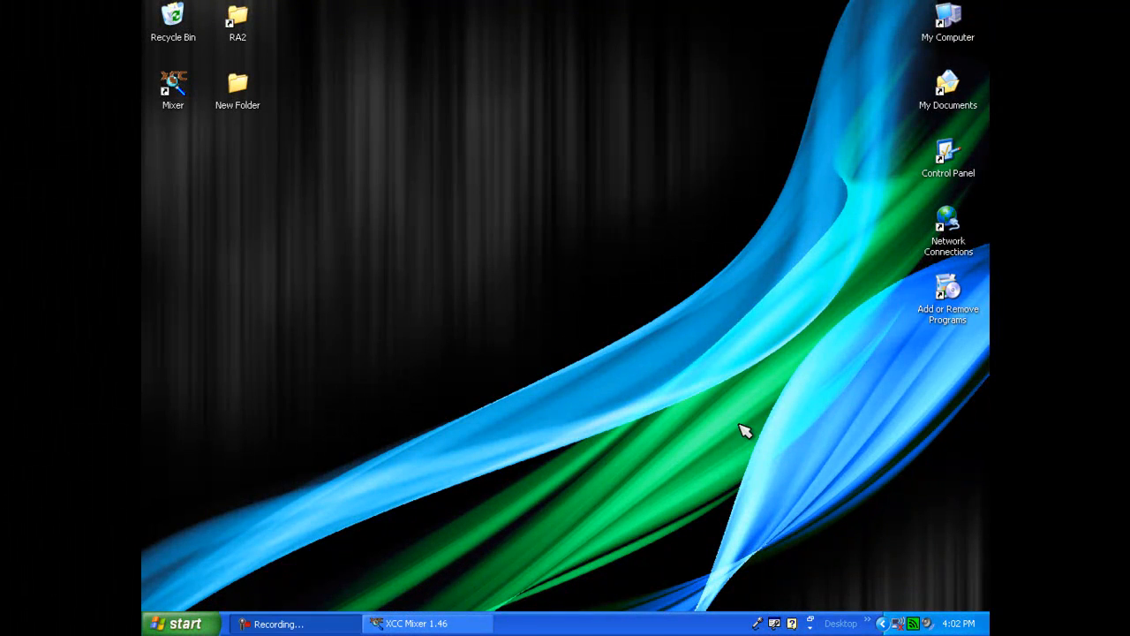
mouse_move(381, 269)
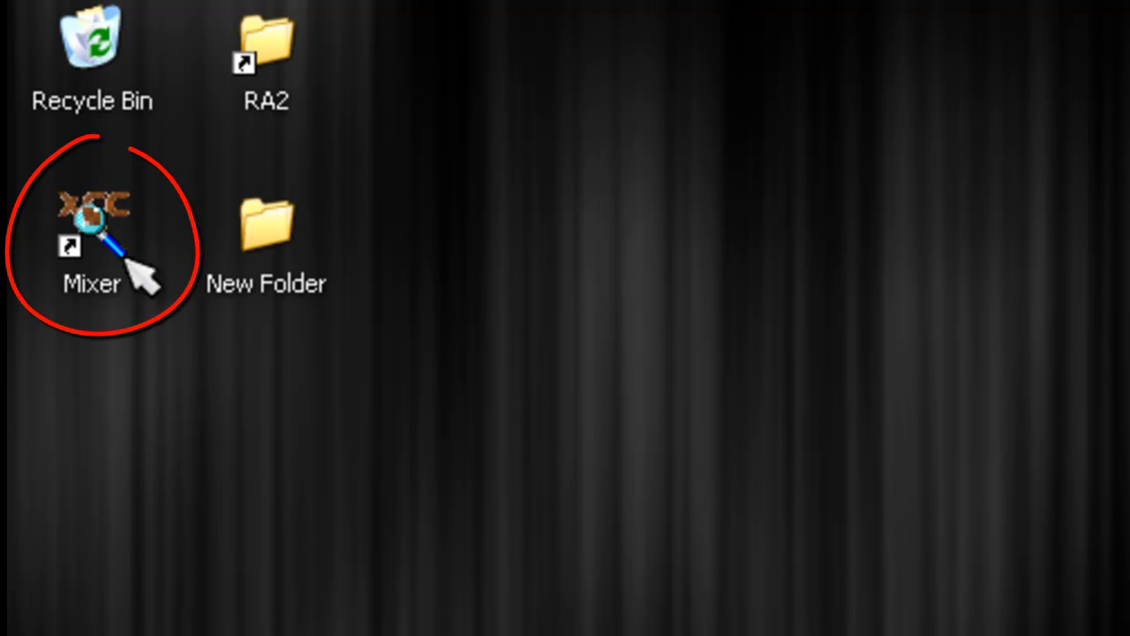
mouse_move(106, 256)
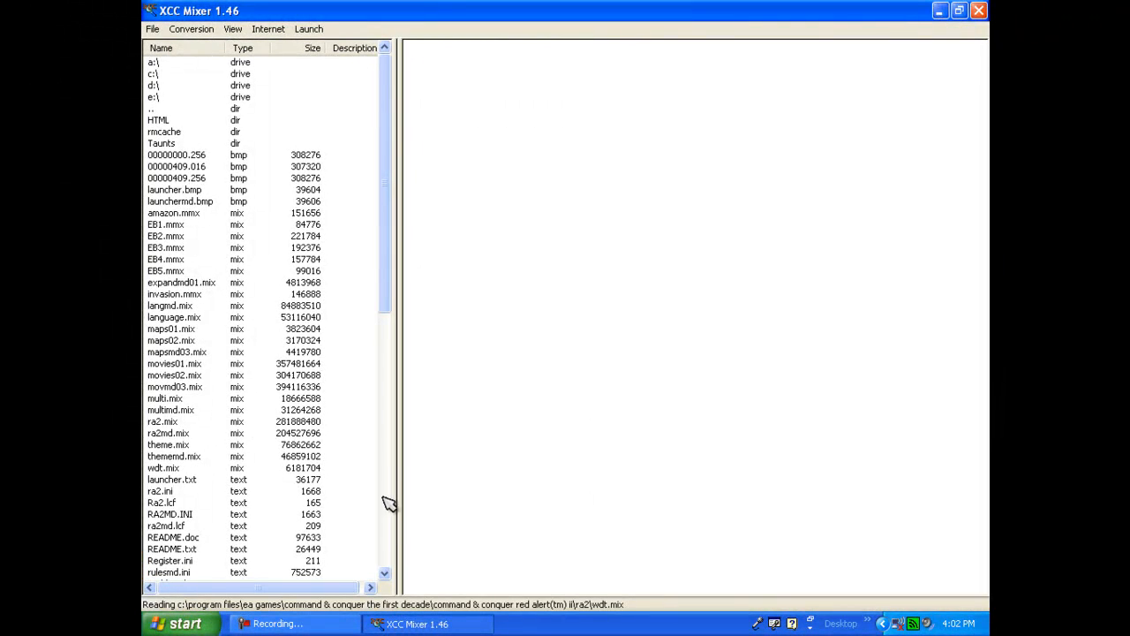
mouse_move(371, 276)
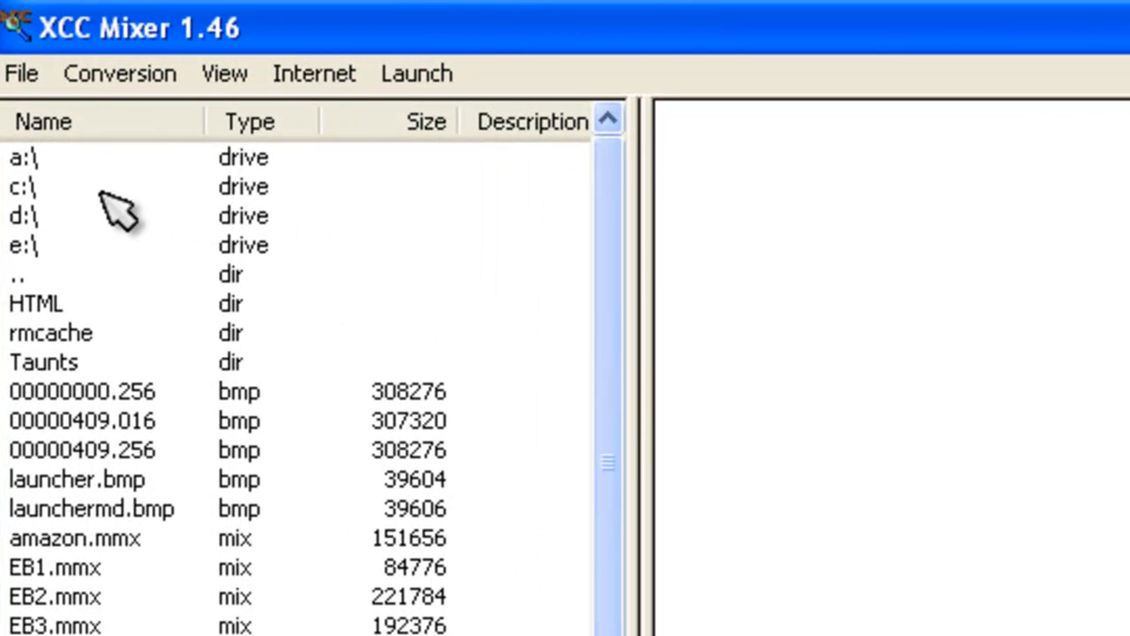
Step: Browse from c:\ through Command & Conquer The First Decade into the RA2 folder
click(22, 186)
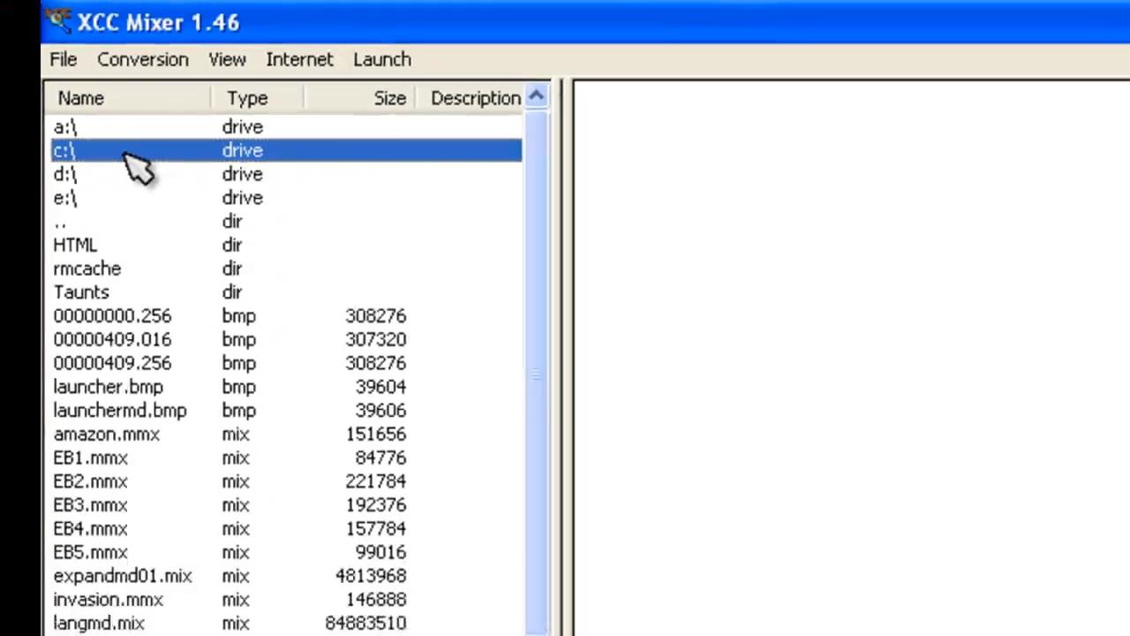
double_click(65, 150)
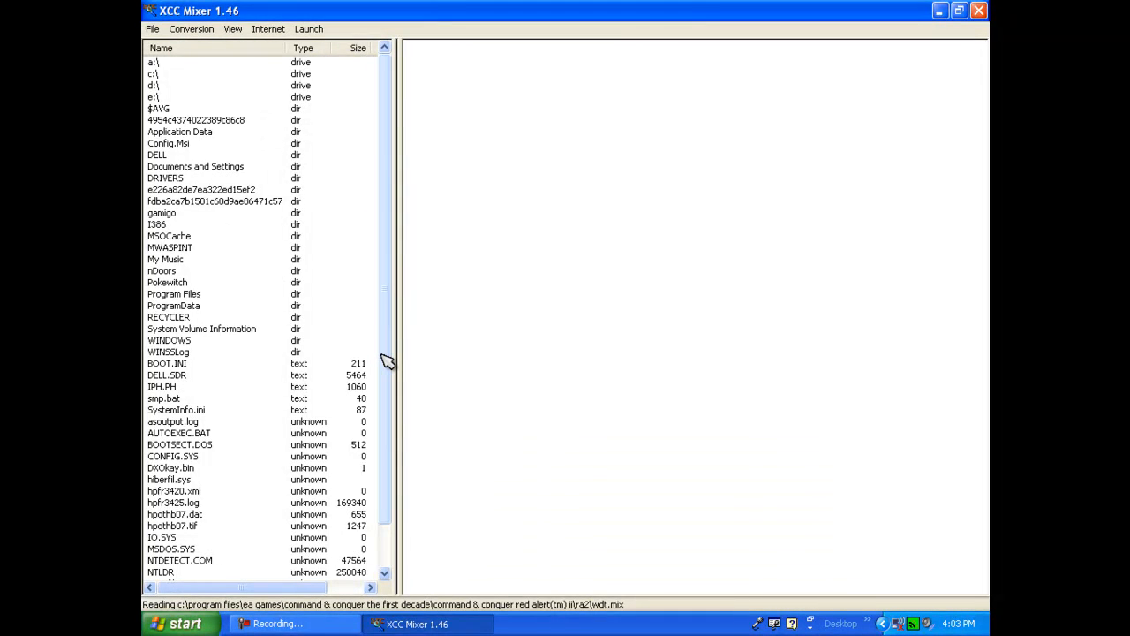
mouse_move(292, 313)
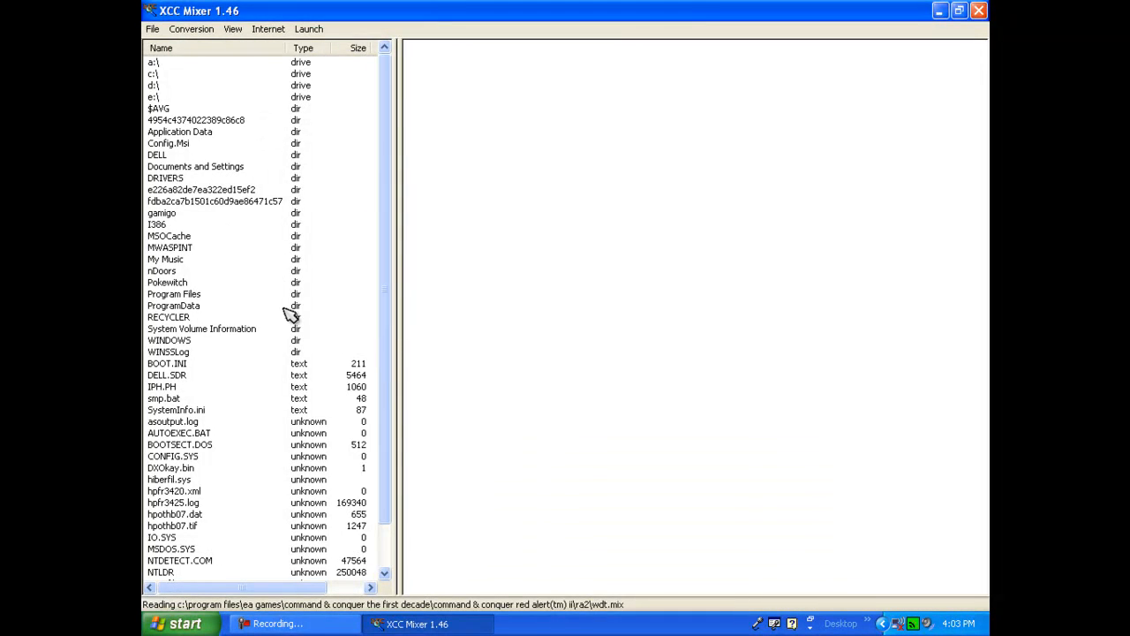
mouse_move(194, 287)
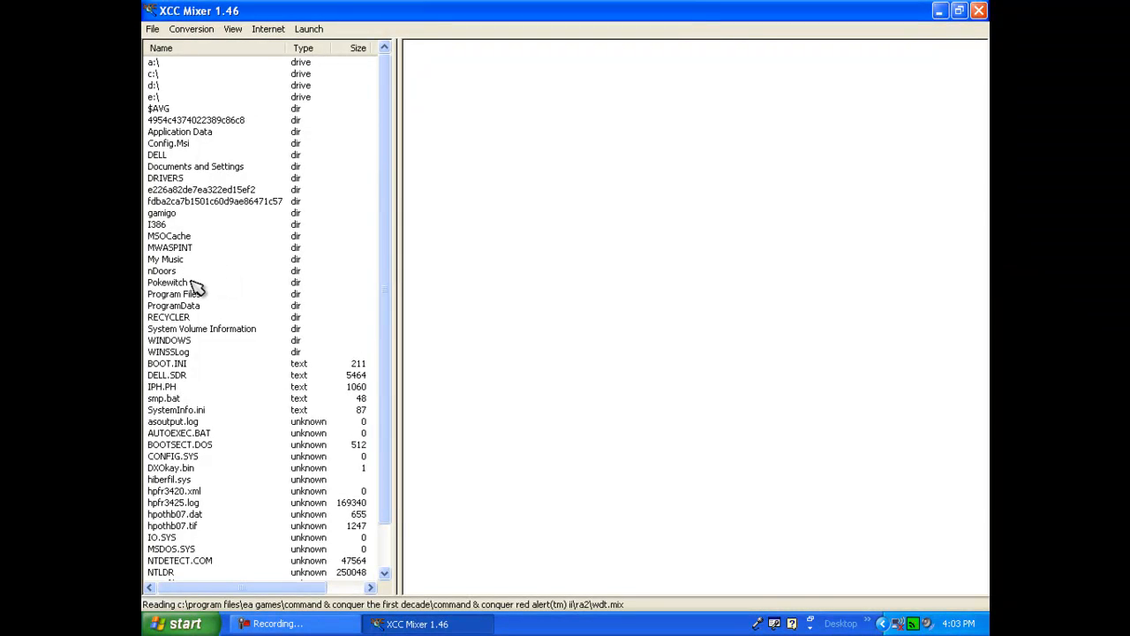
mouse_move(190, 246)
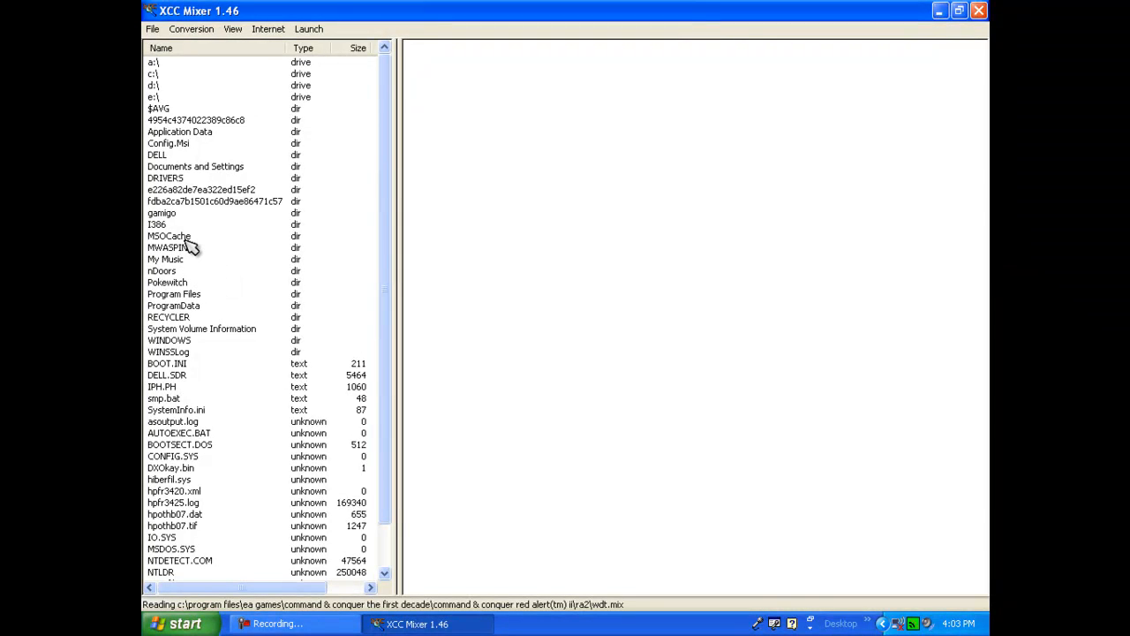
mouse_move(199, 236)
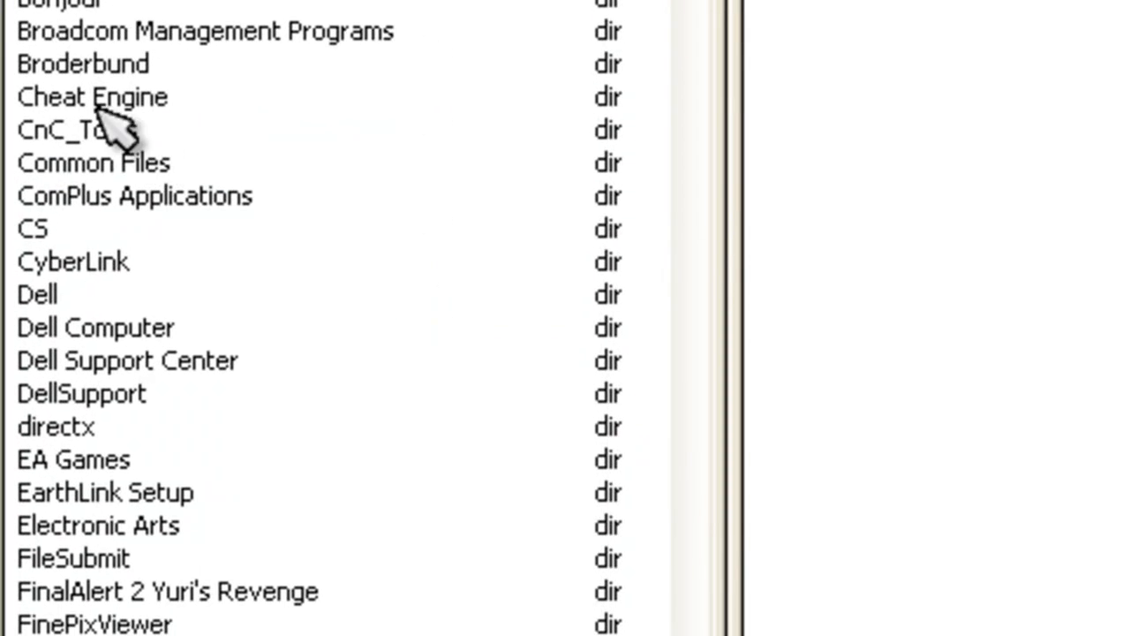
mouse_move(142, 468)
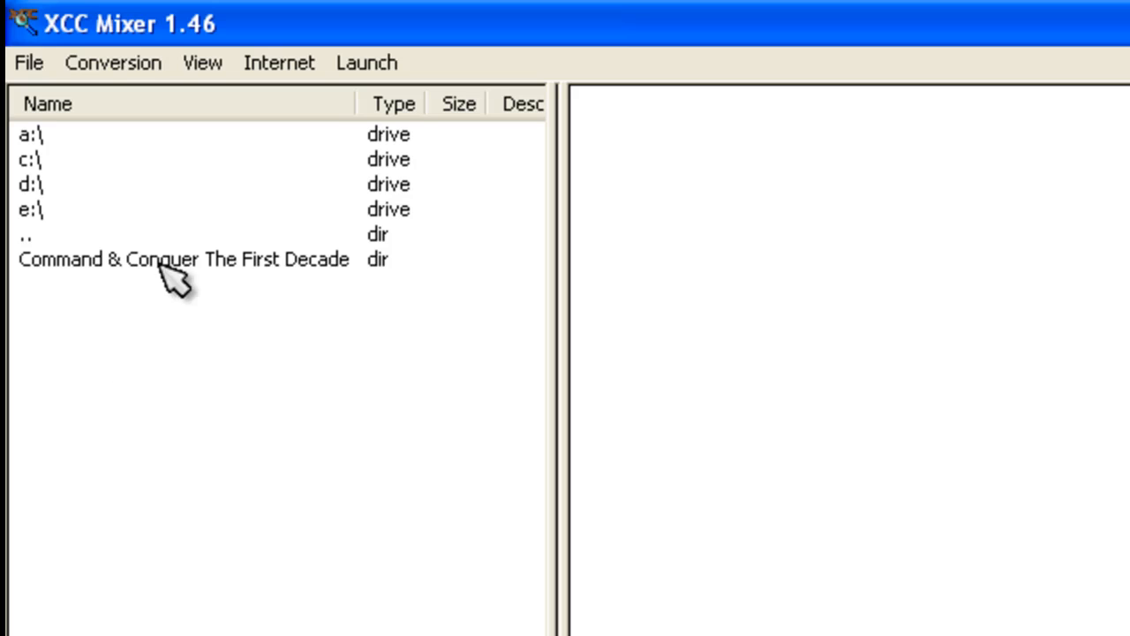
double_click(181, 258)
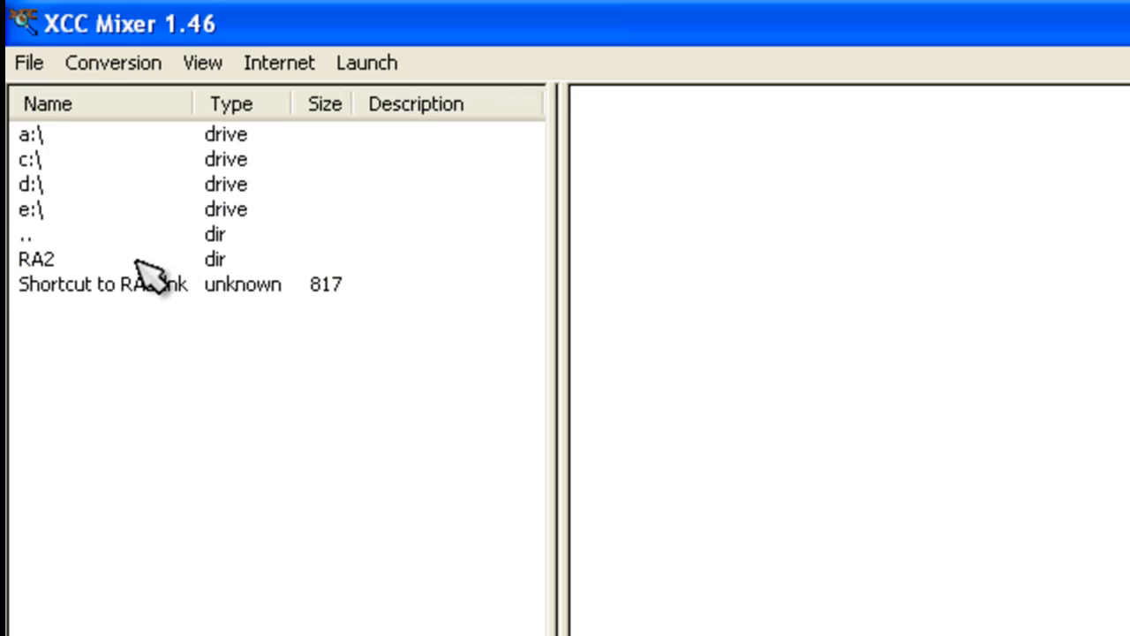
click(37, 259)
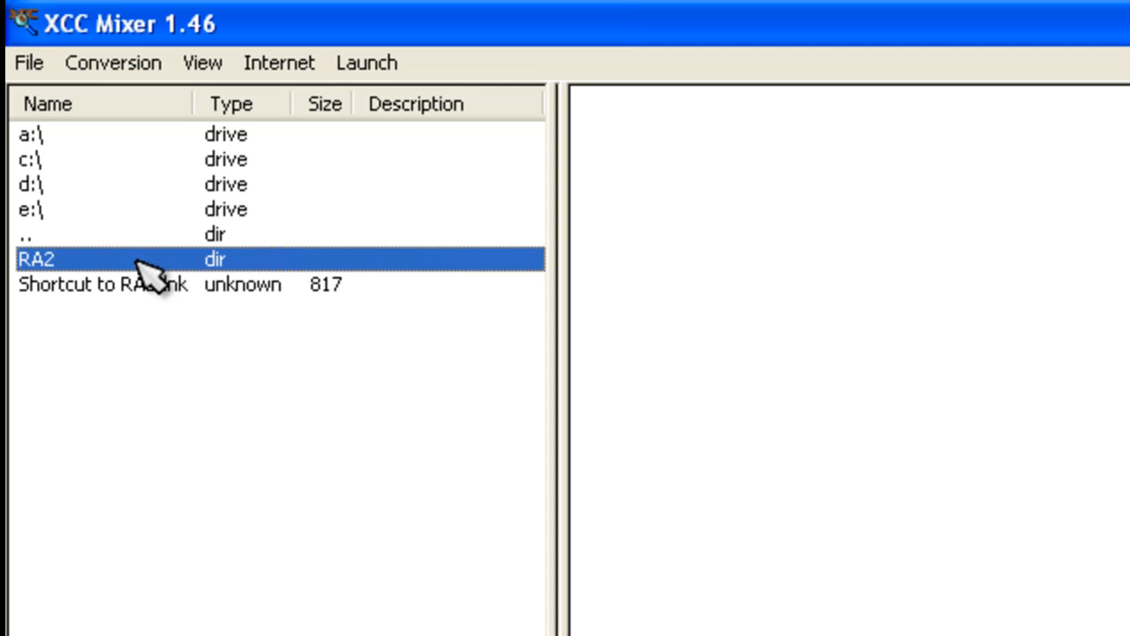
double_click(37, 258)
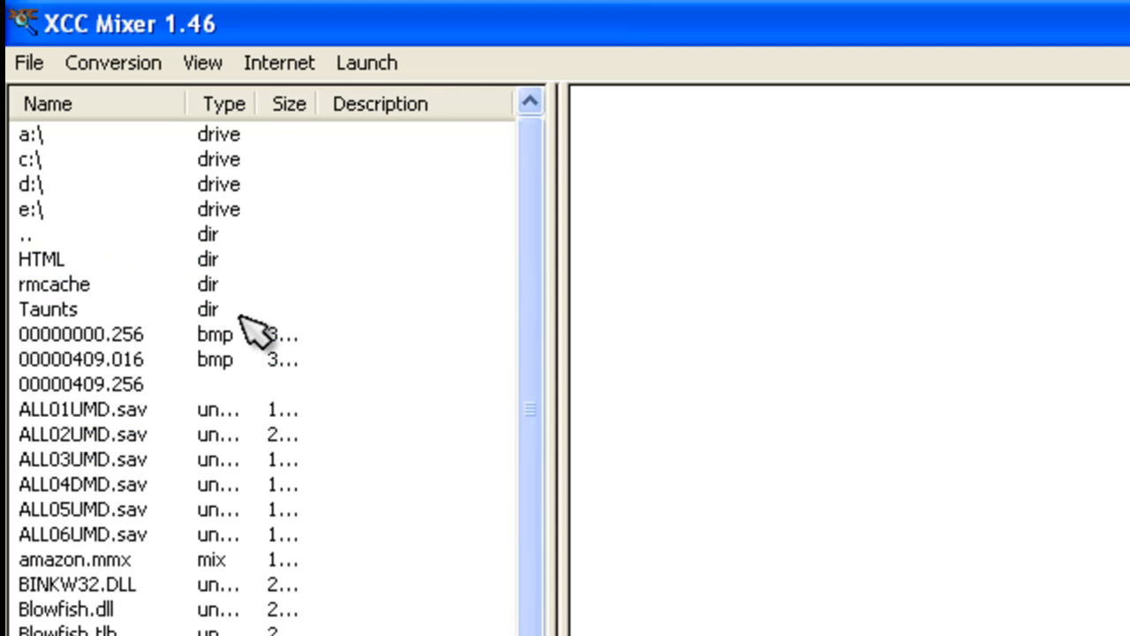
Step: Scroll the Red Alert 2 mix archive's 25-file list down to localmd.mix
scroll(down, 3)
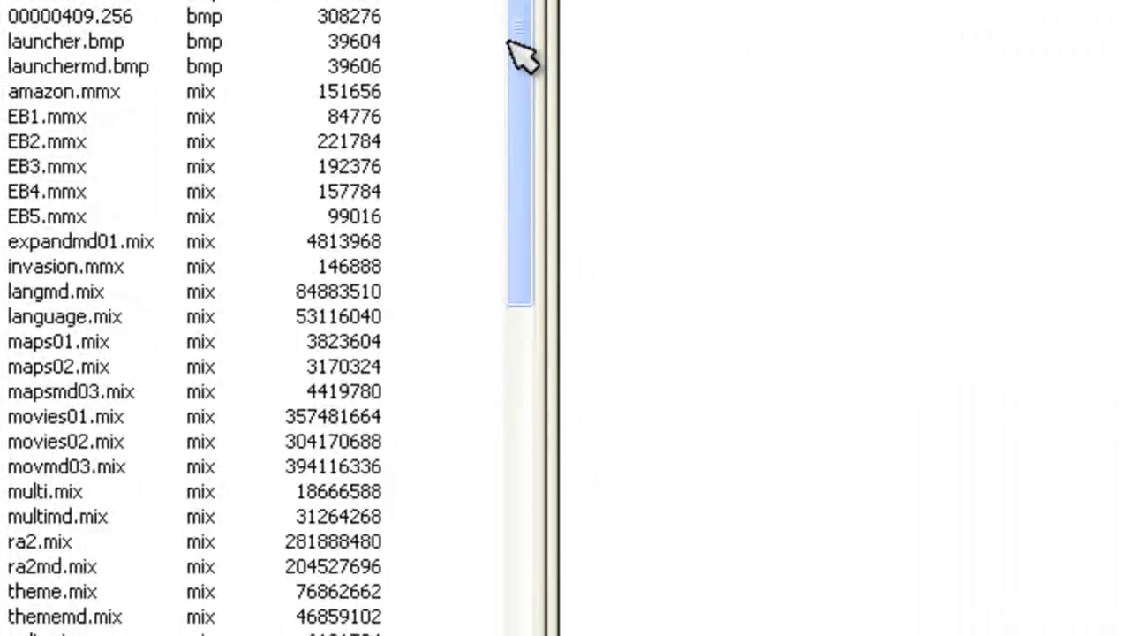
scroll(down, 3)
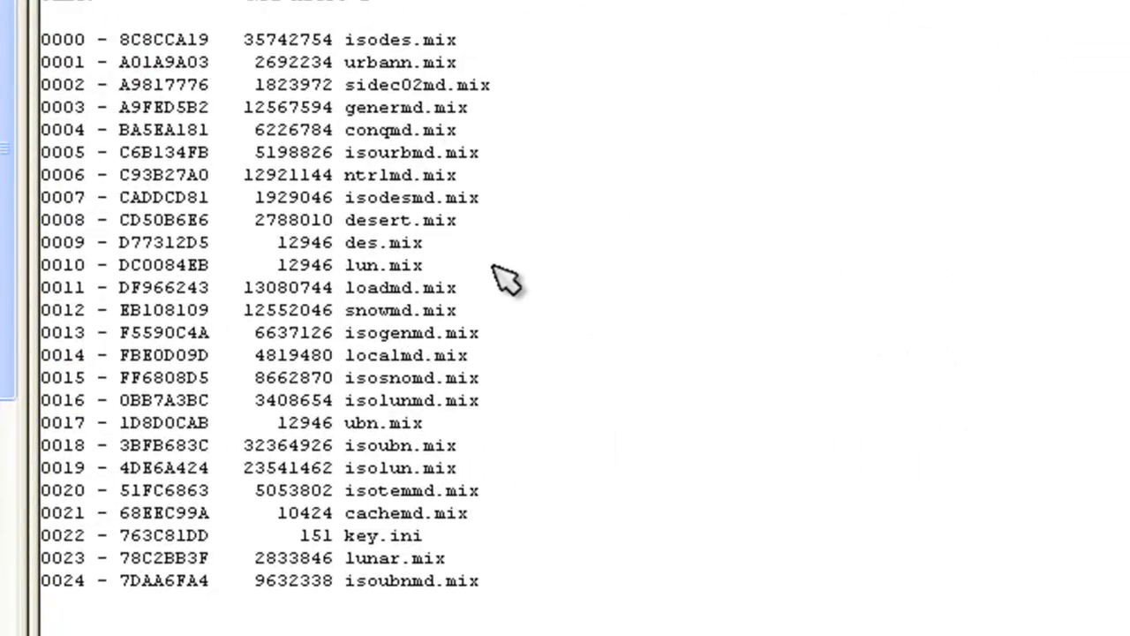
mouse_move(459, 257)
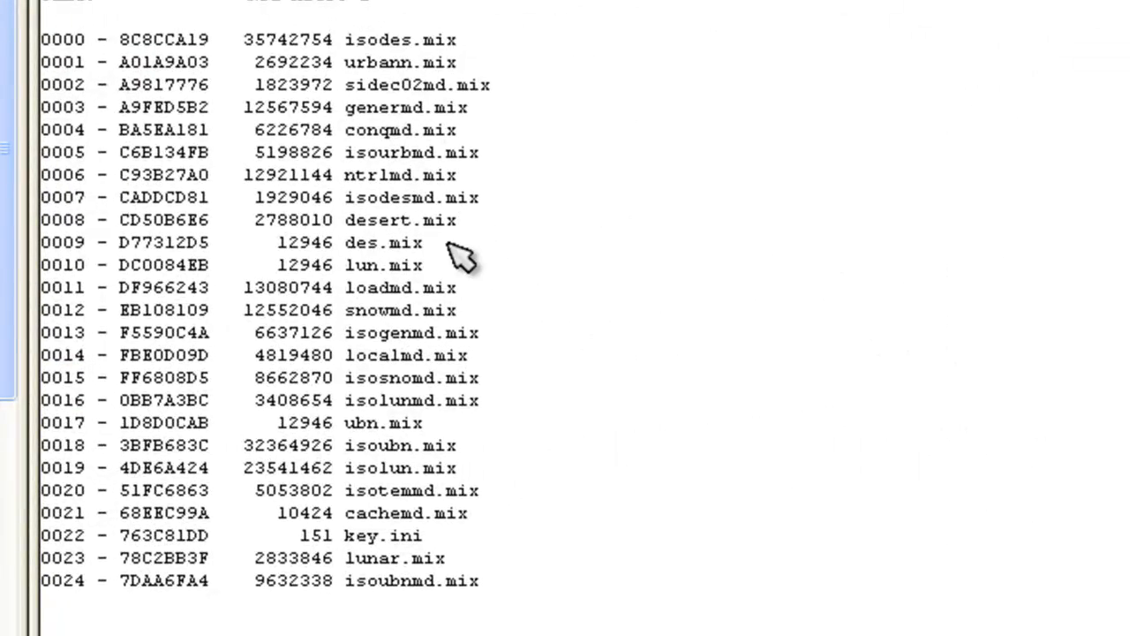
mouse_move(415, 366)
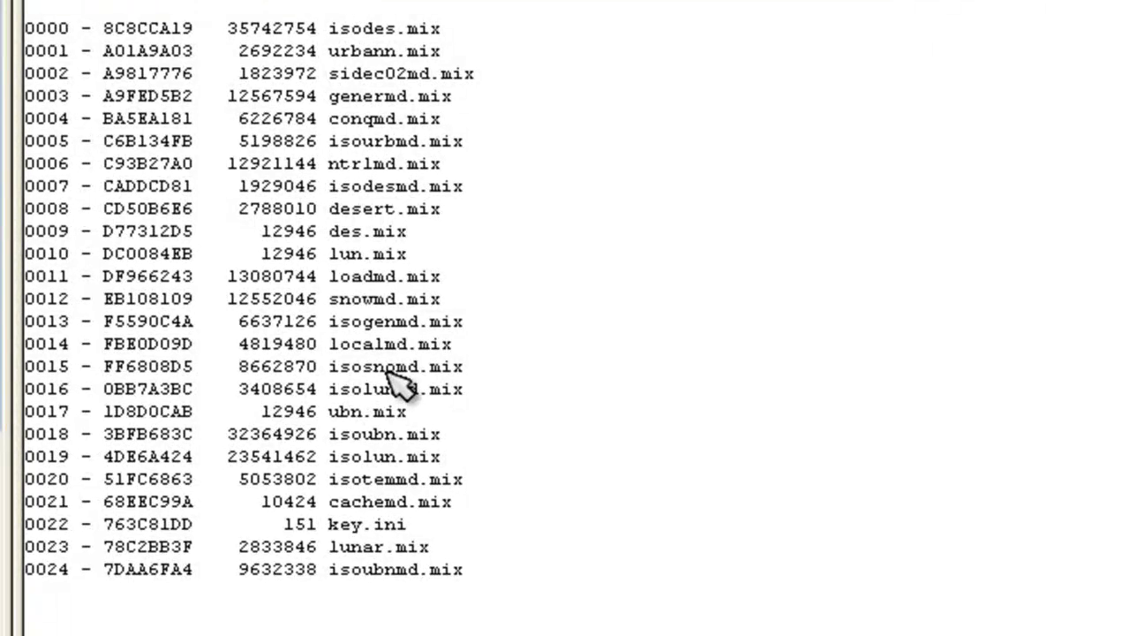
mouse_move(397, 360)
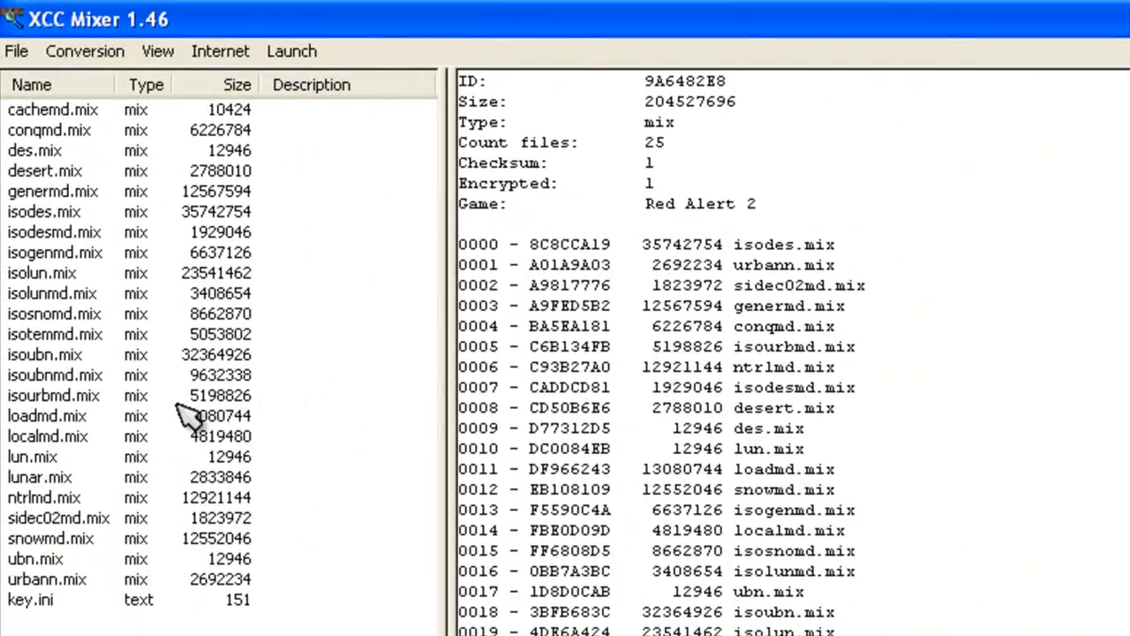
mouse_move(62, 433)
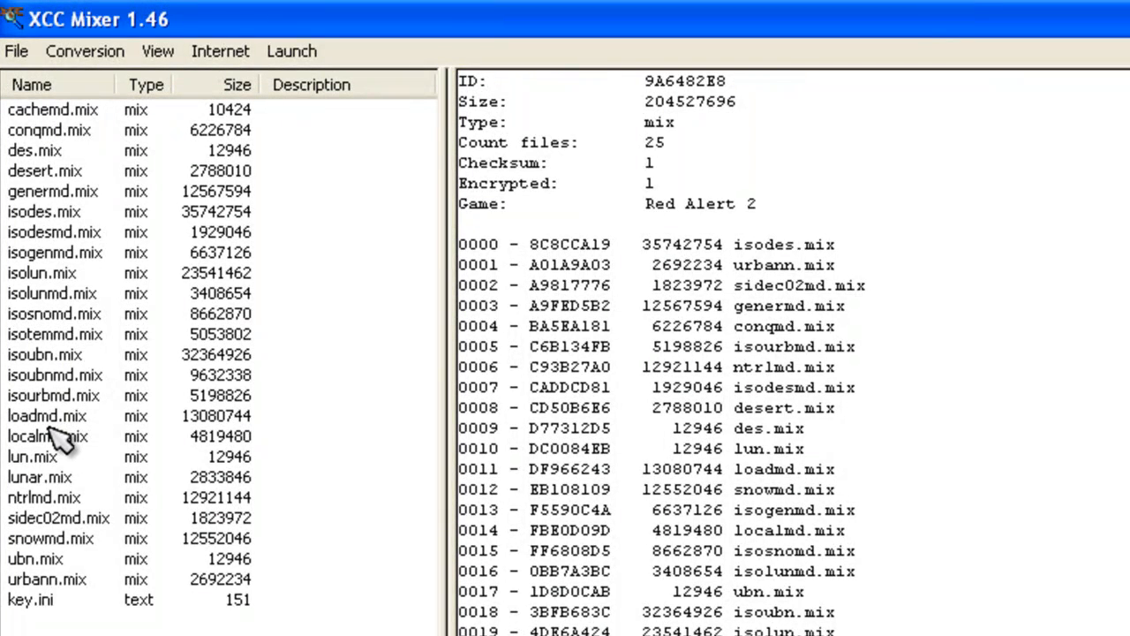
Step: Open localmd.mix and scroll its 187 files down to rulesmd.ini
right_click(47, 436)
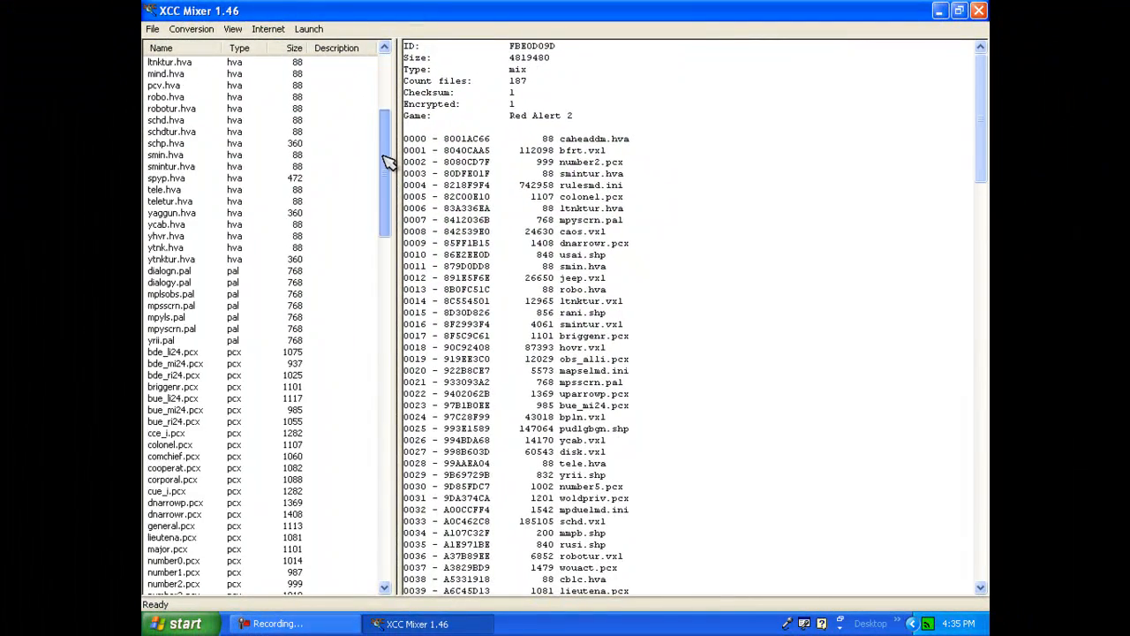
scroll(down, 3)
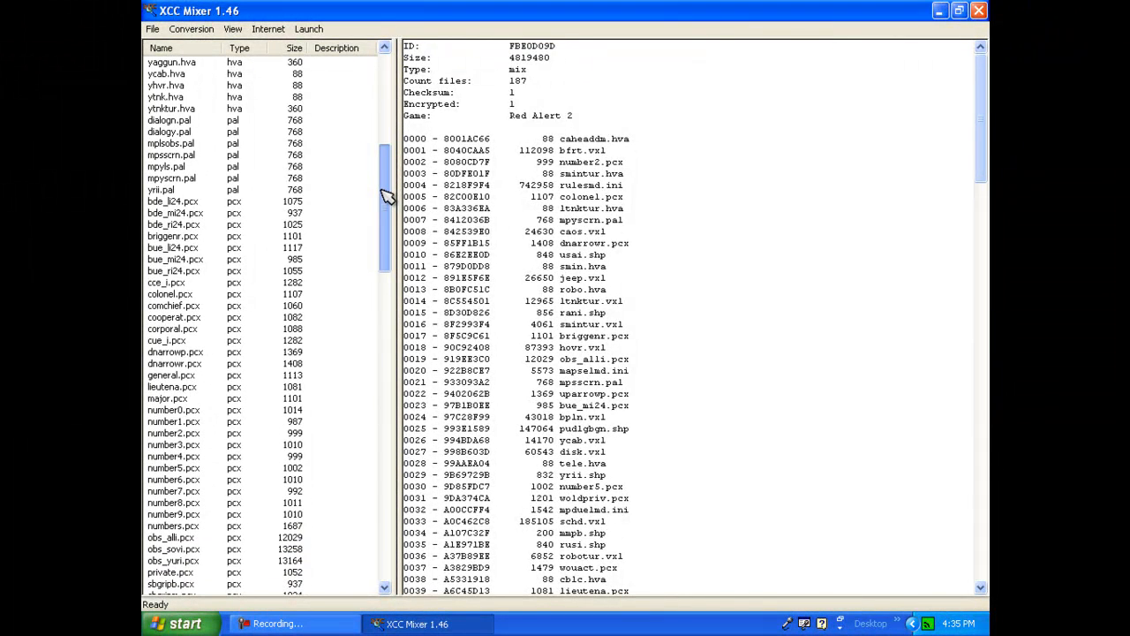
scroll(down, 3)
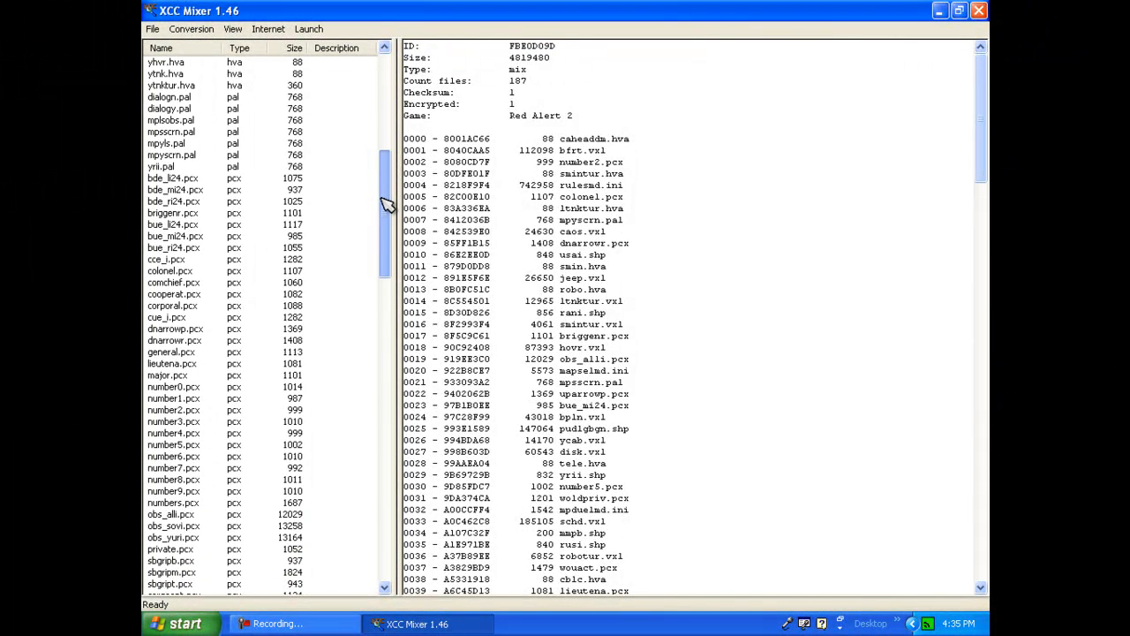
scroll(down, 3)
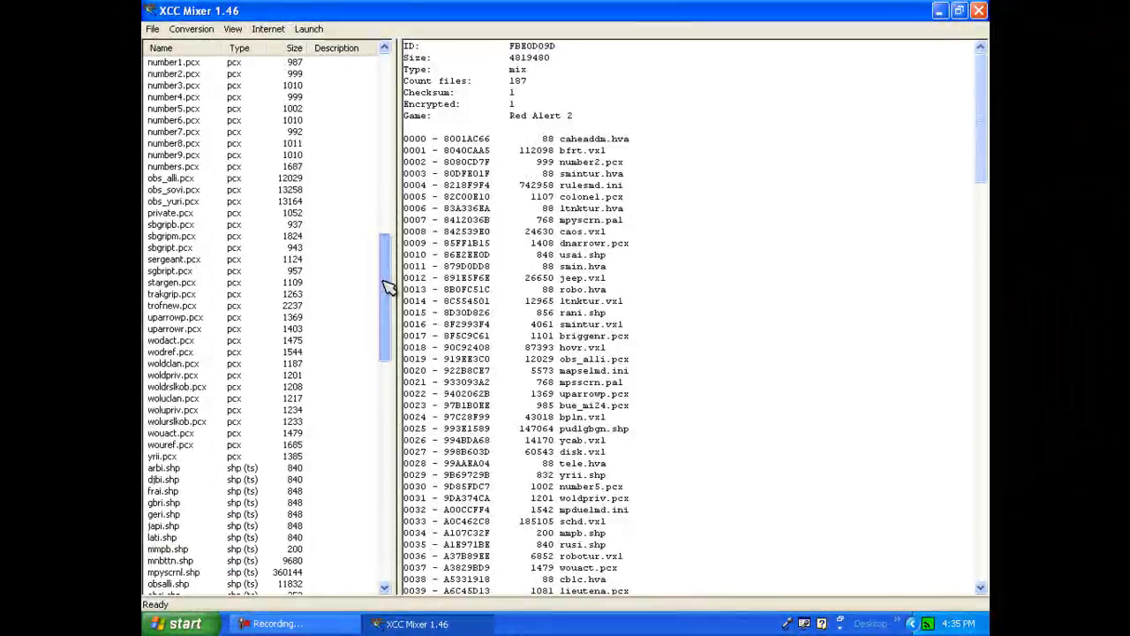
scroll(down, 3)
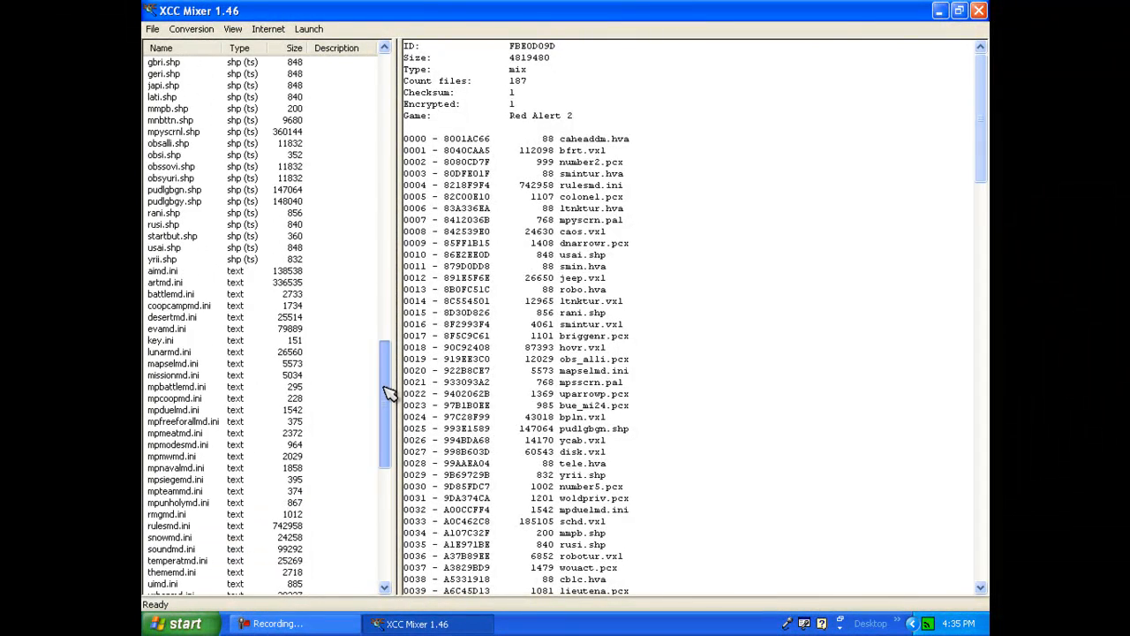
scroll(down, 3)
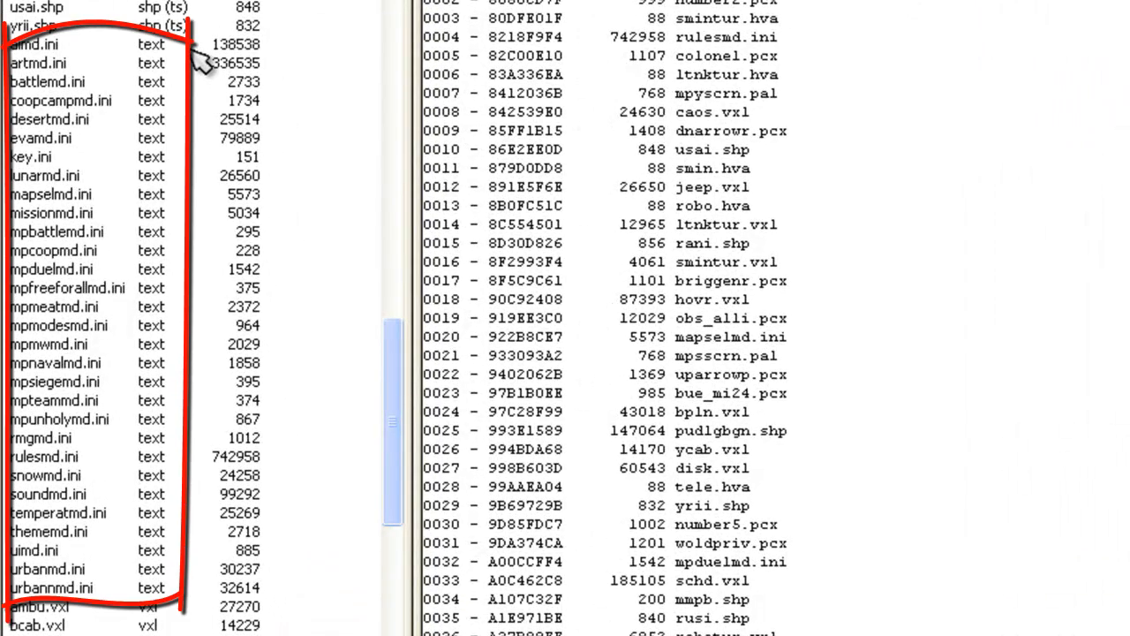
mouse_move(106, 208)
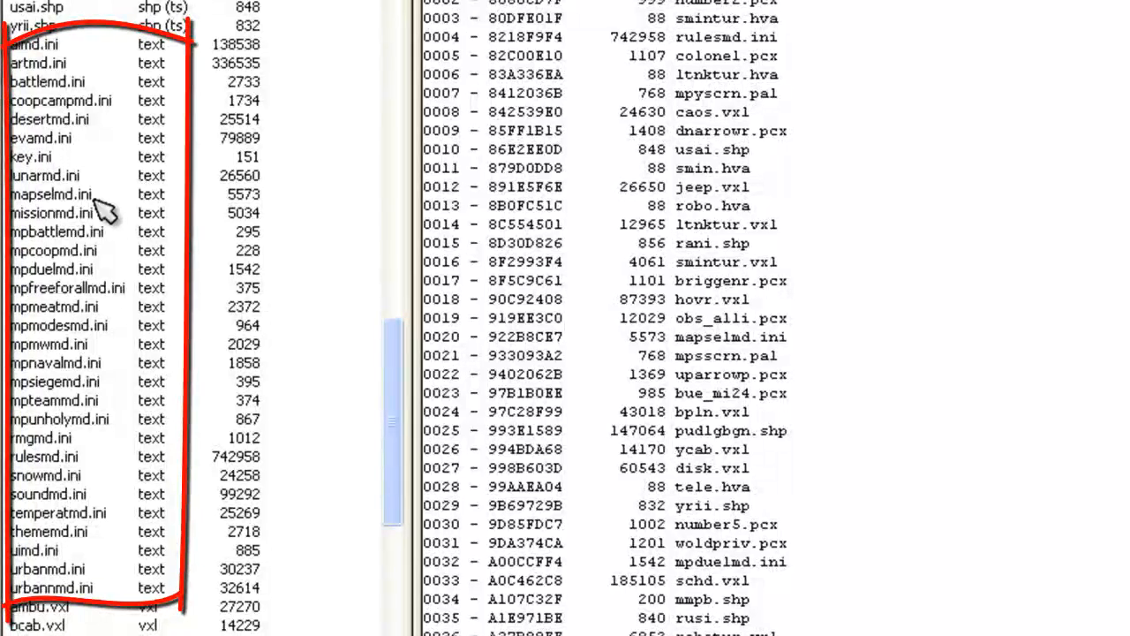
mouse_move(120, 429)
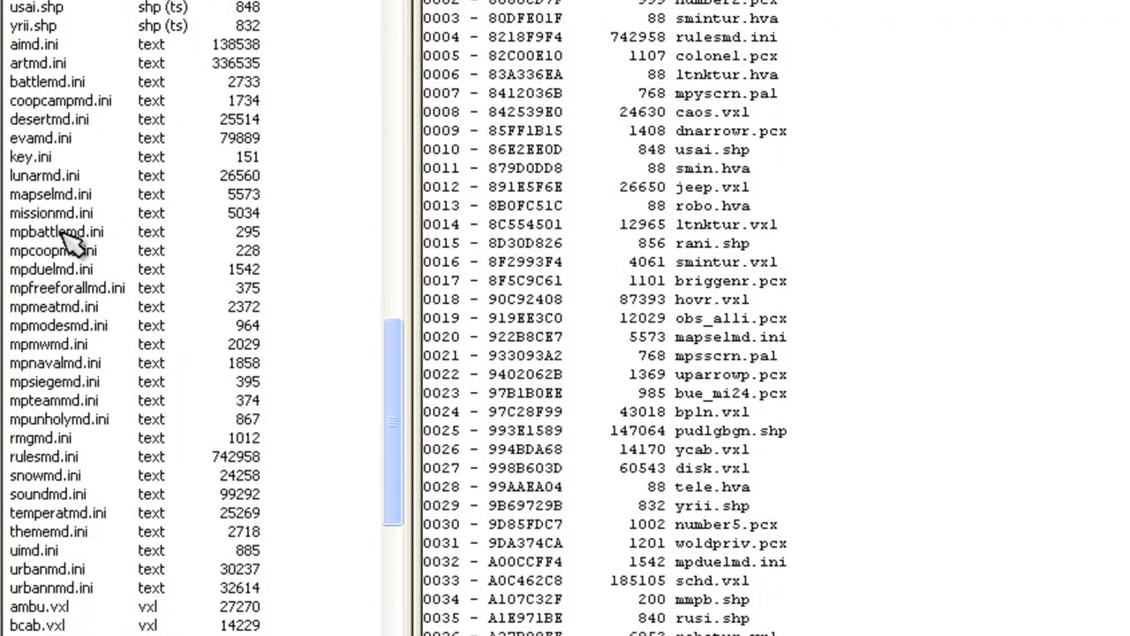
mouse_move(84, 185)
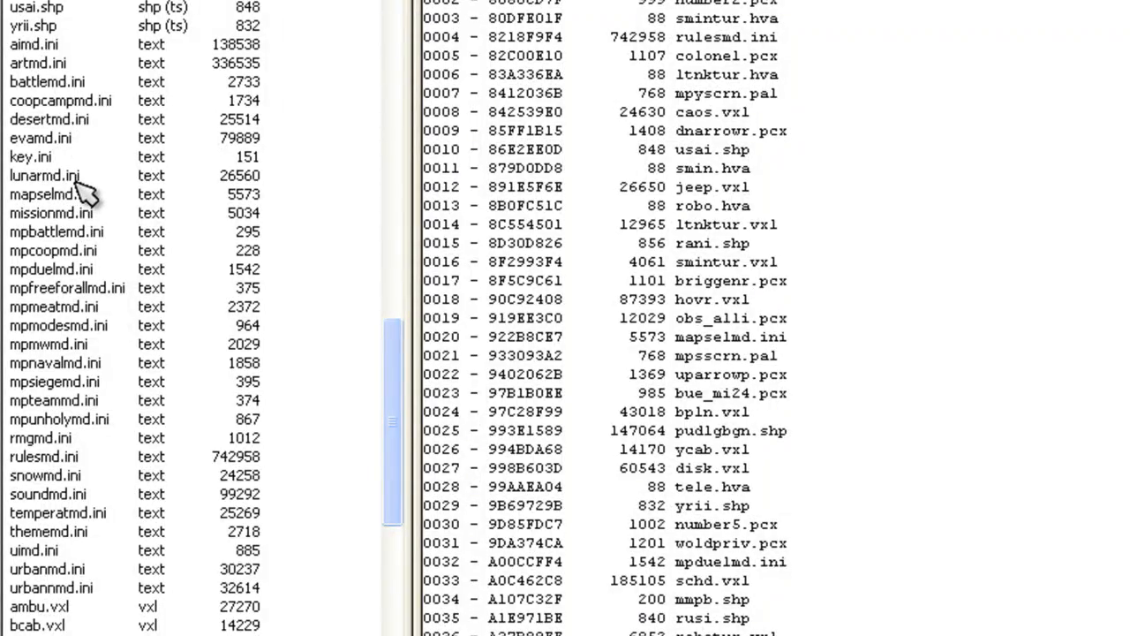
mouse_move(93, 367)
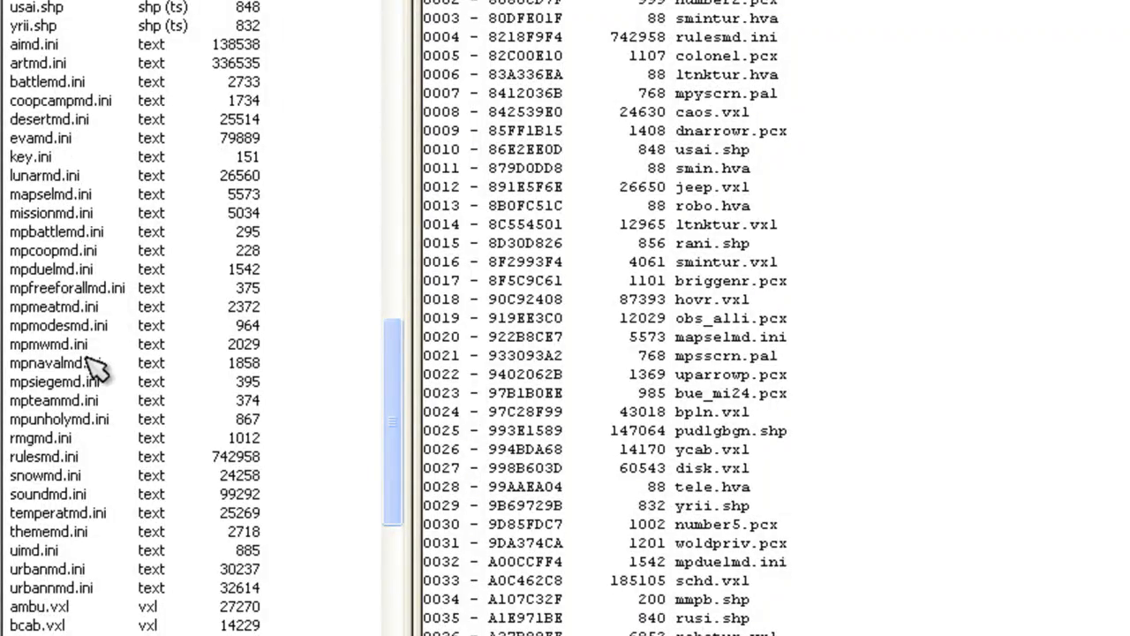
scroll(down, 3)
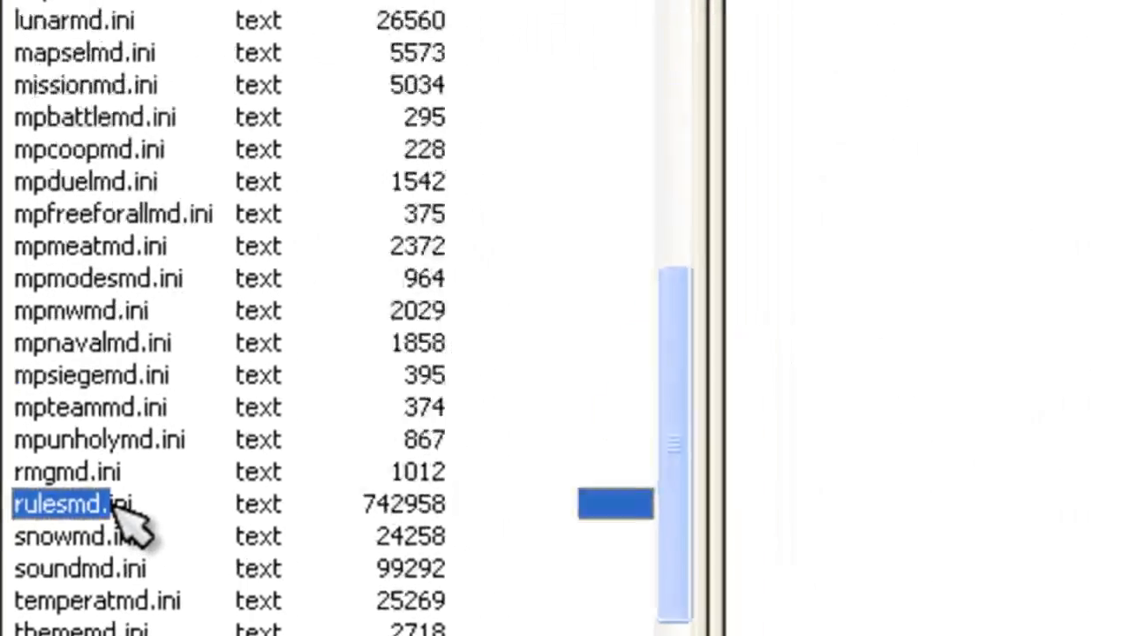
Step: Extract rulesmd.ini via Copy/Extract and save it to the Desktop
right_click(62, 505)
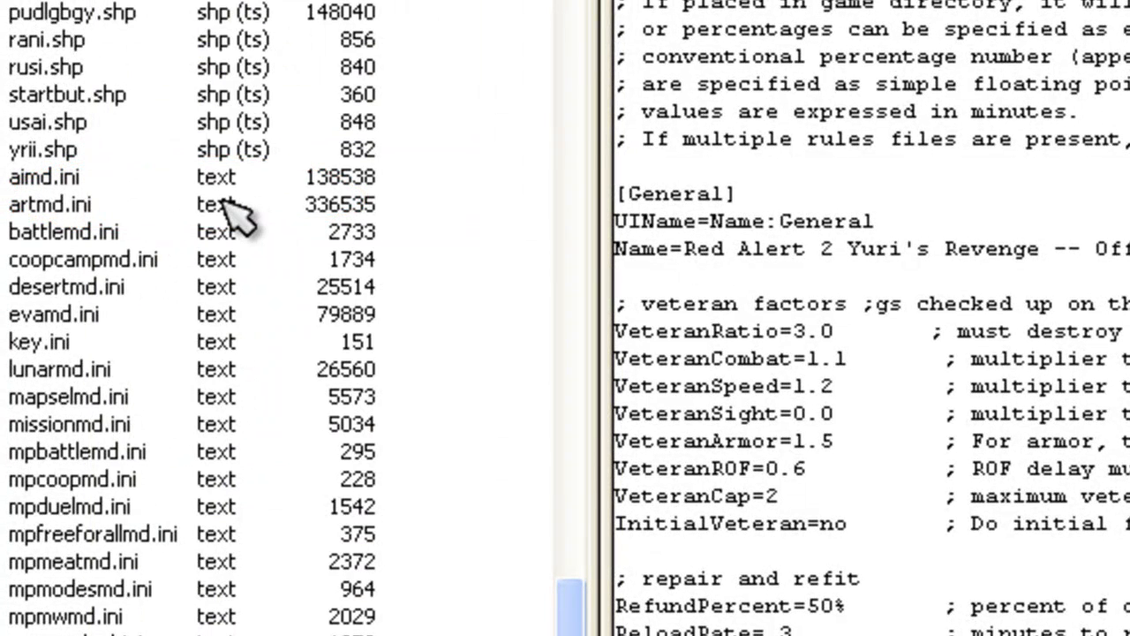
mouse_move(273, 221)
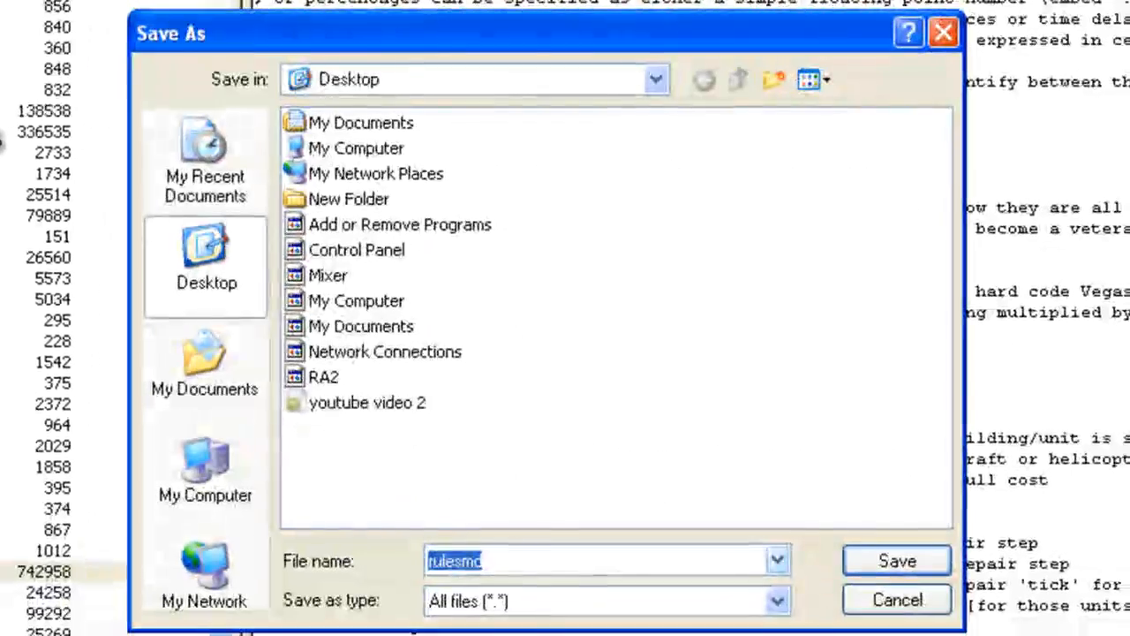
mouse_move(609, 556)
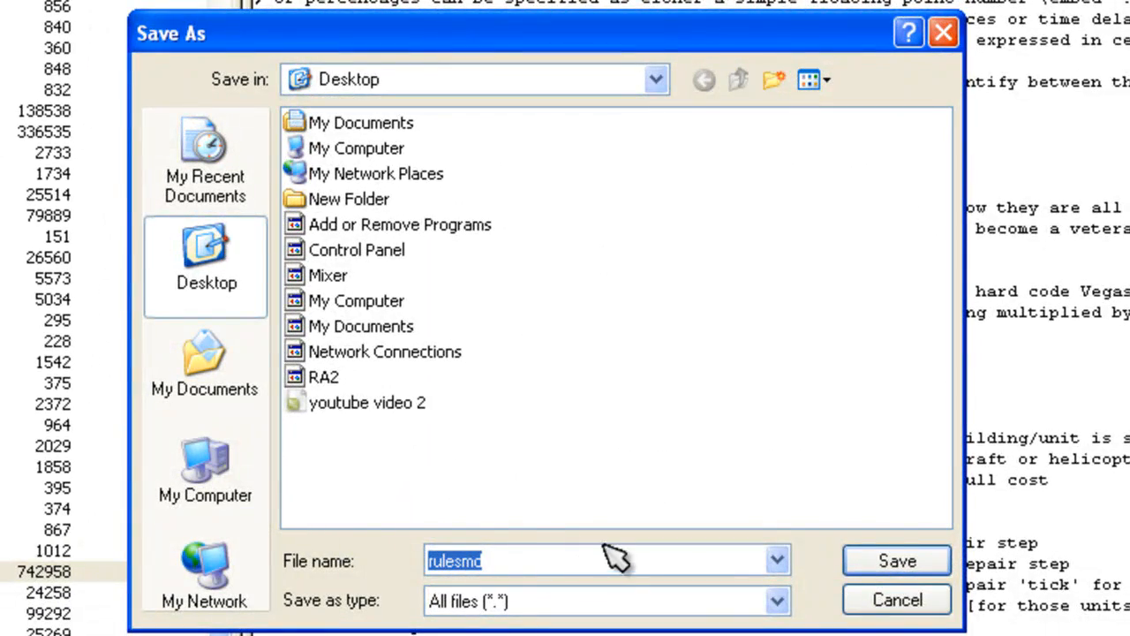
mouse_move(848, 543)
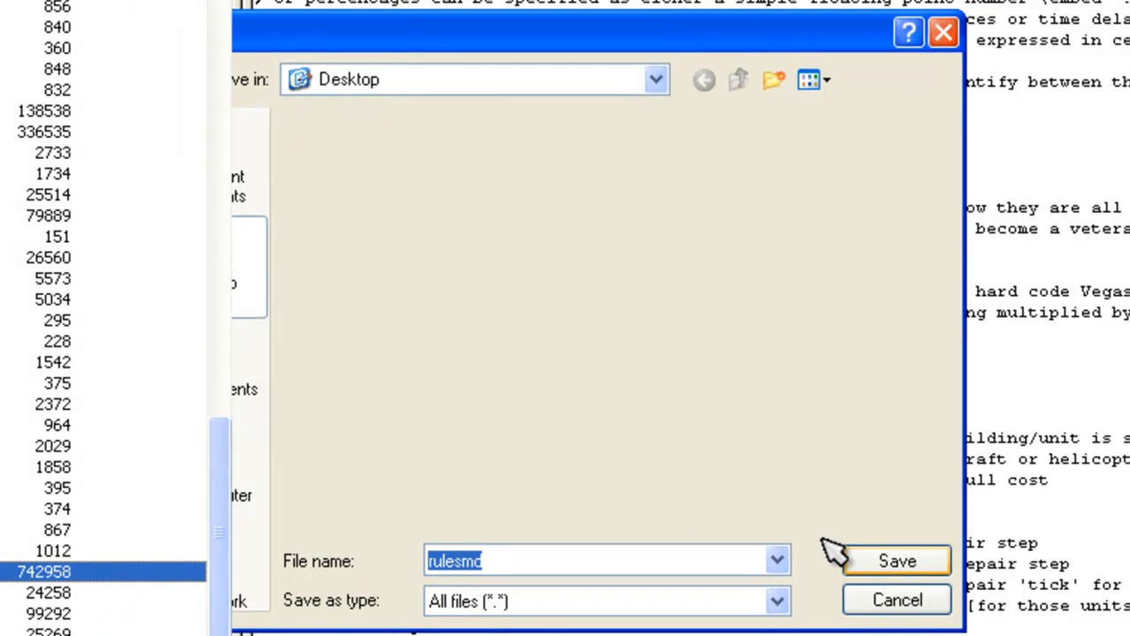
click(897, 560)
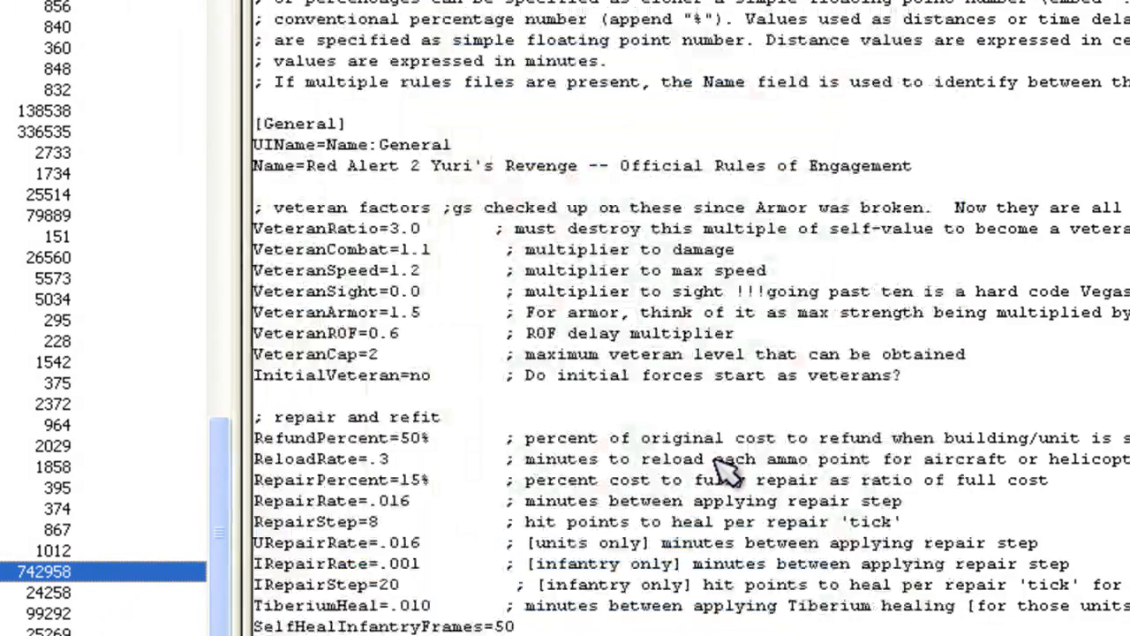
Step: Minimize XCC Mixer to reveal the rulesmd icon on the desktop
scroll(down, 3)
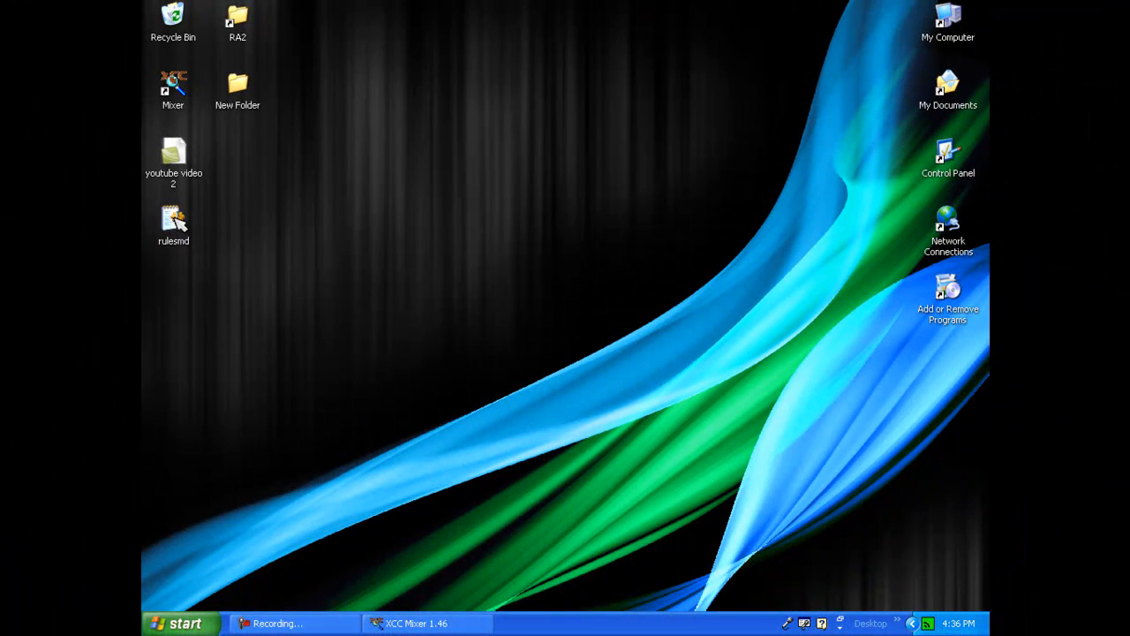
drag(173, 220, 173, 159)
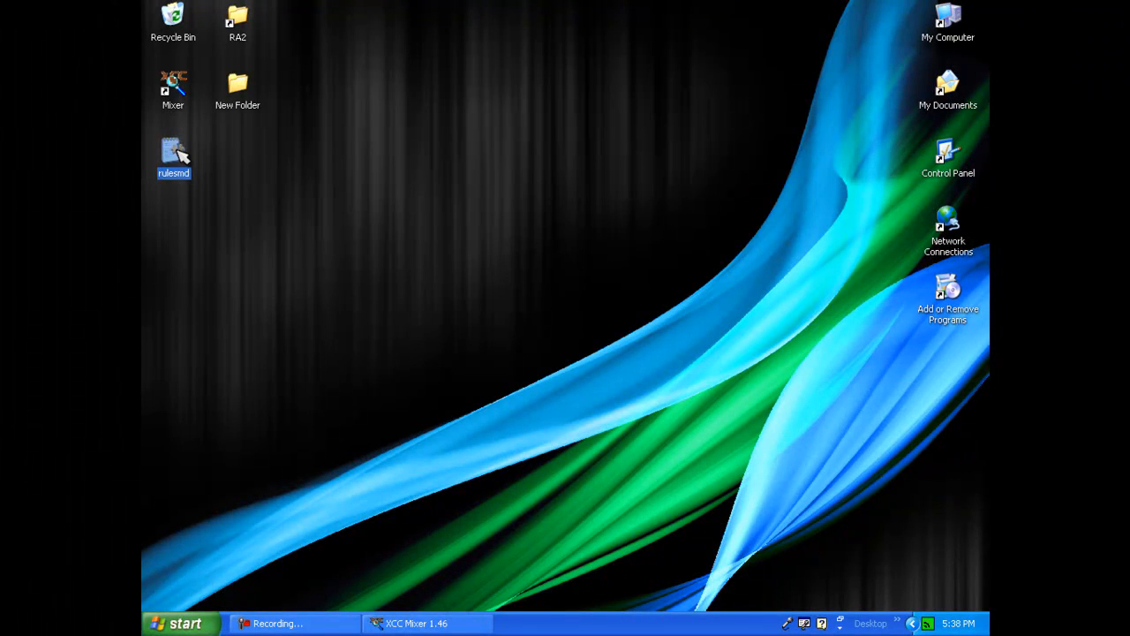
Step: Open rulesmd in Notepad, maximize the window, and open the Edit menu
double_click(173, 155)
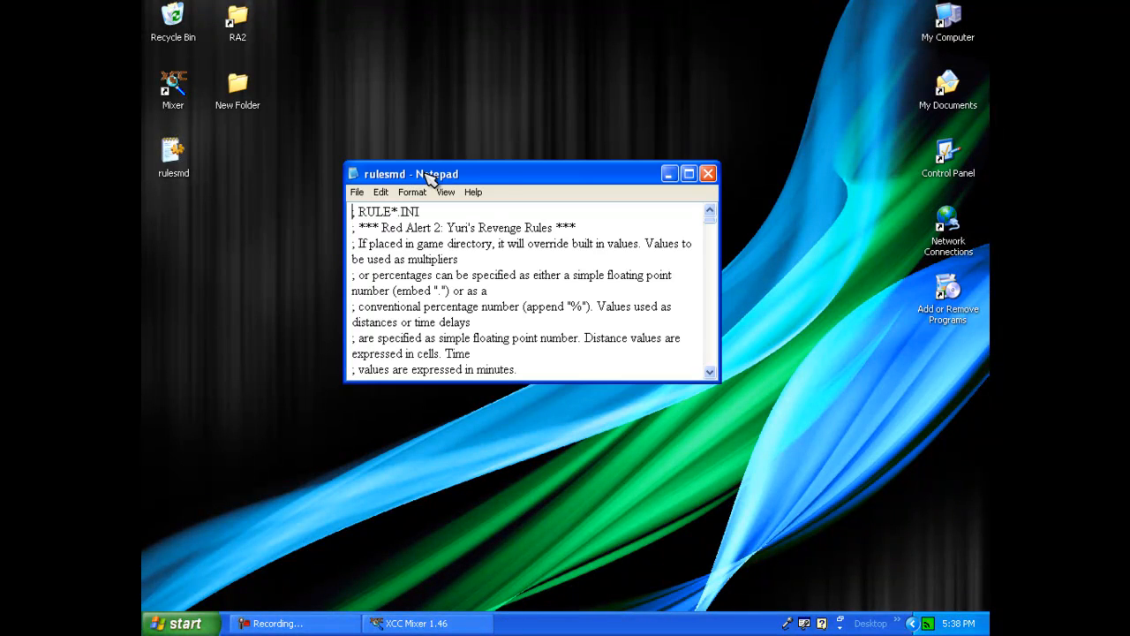
mouse_move(521, 174)
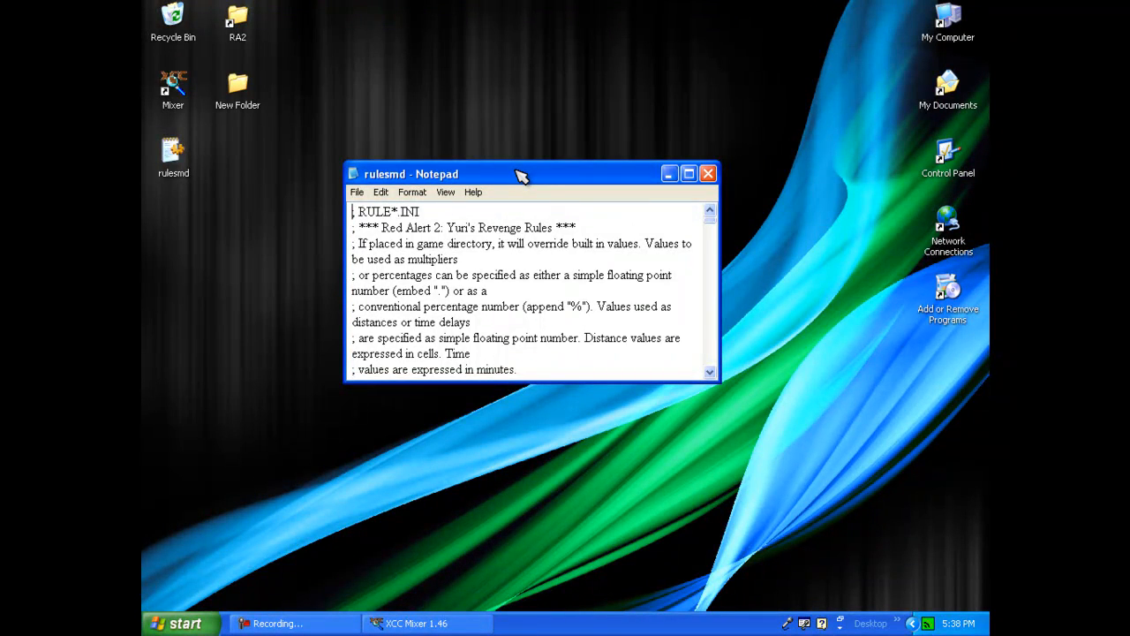
mouse_move(587, 167)
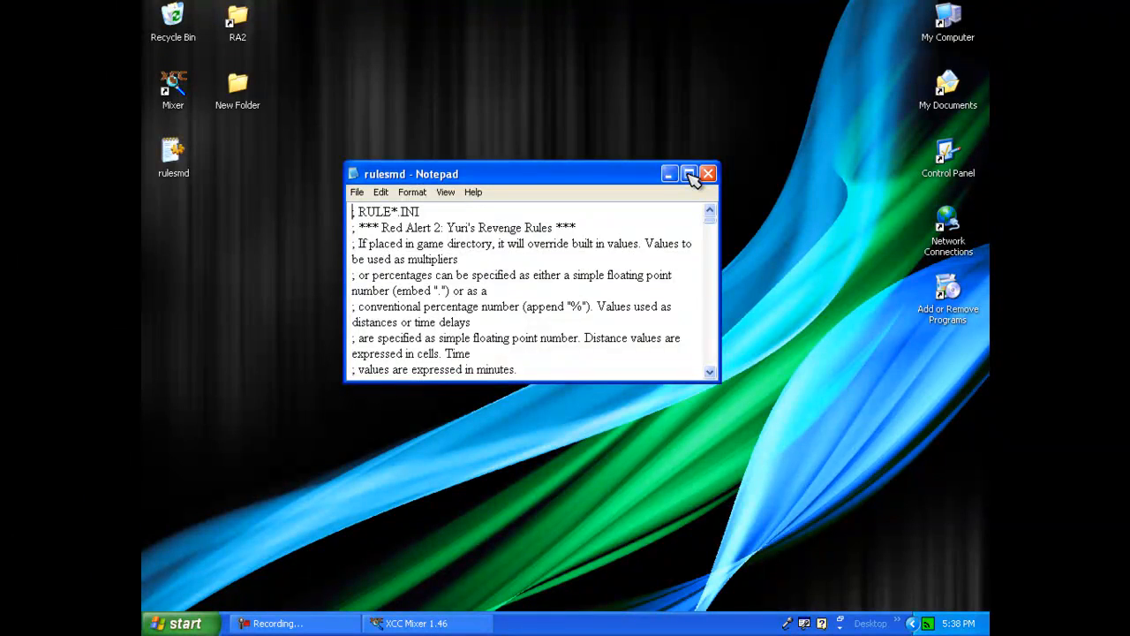
click(690, 173)
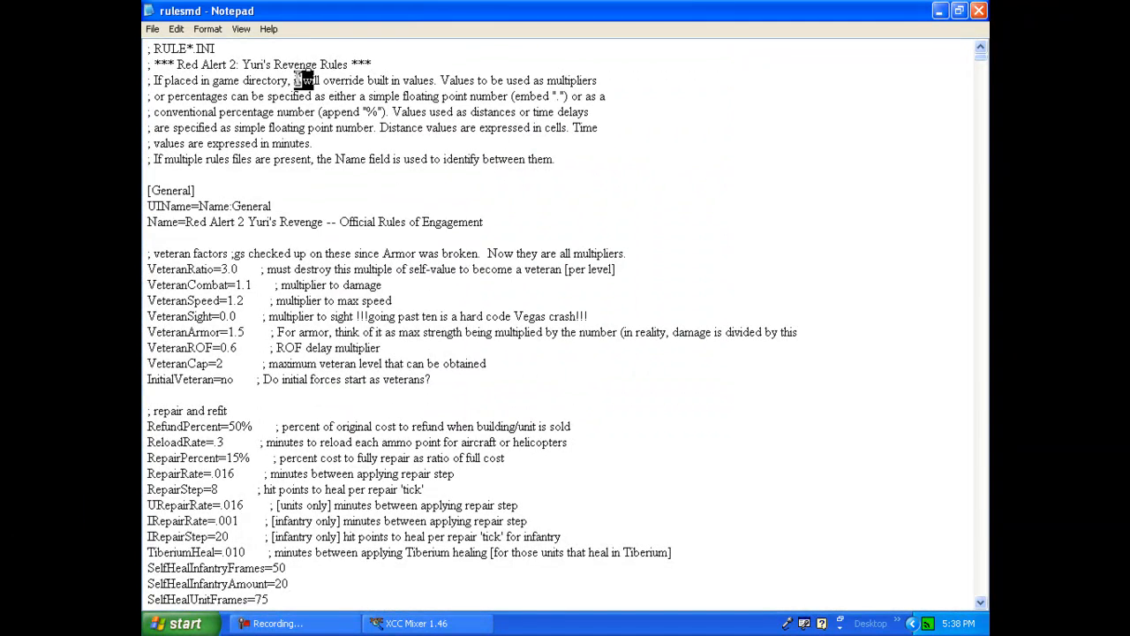
click(152, 29)
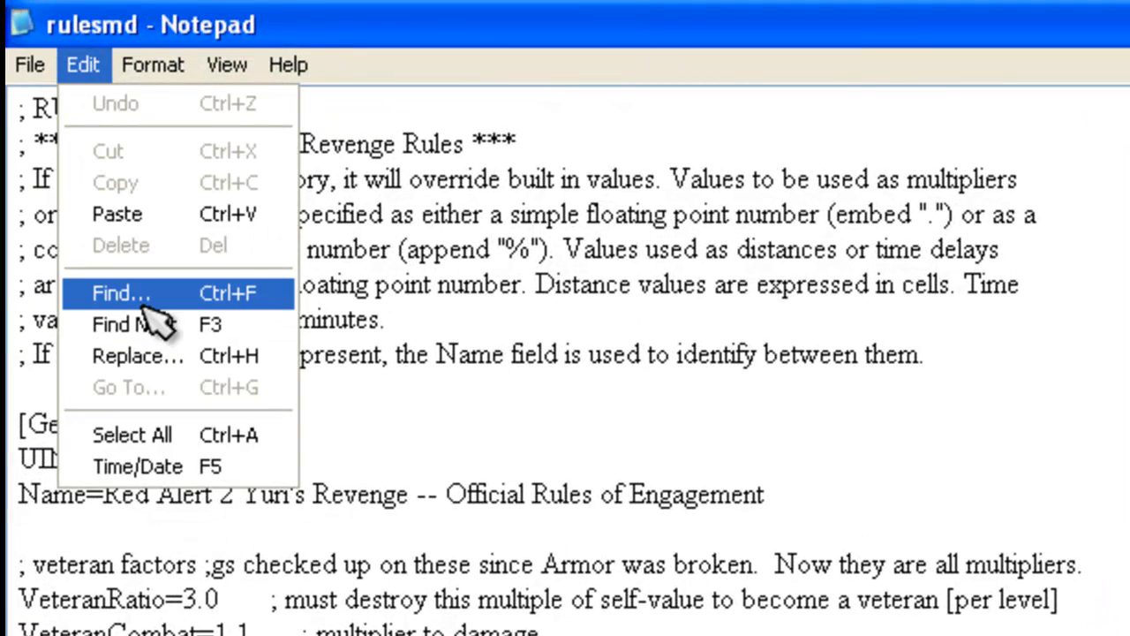
Step: Find 'allied infantry' in rulesmd using Edit > Find
click(121, 293)
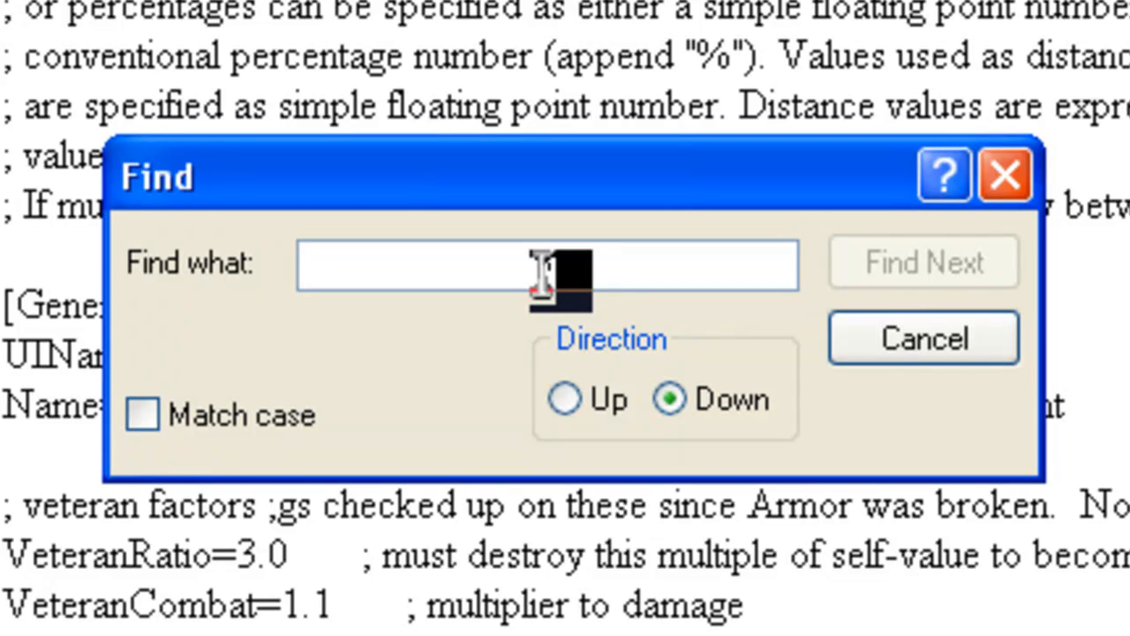
text(a)
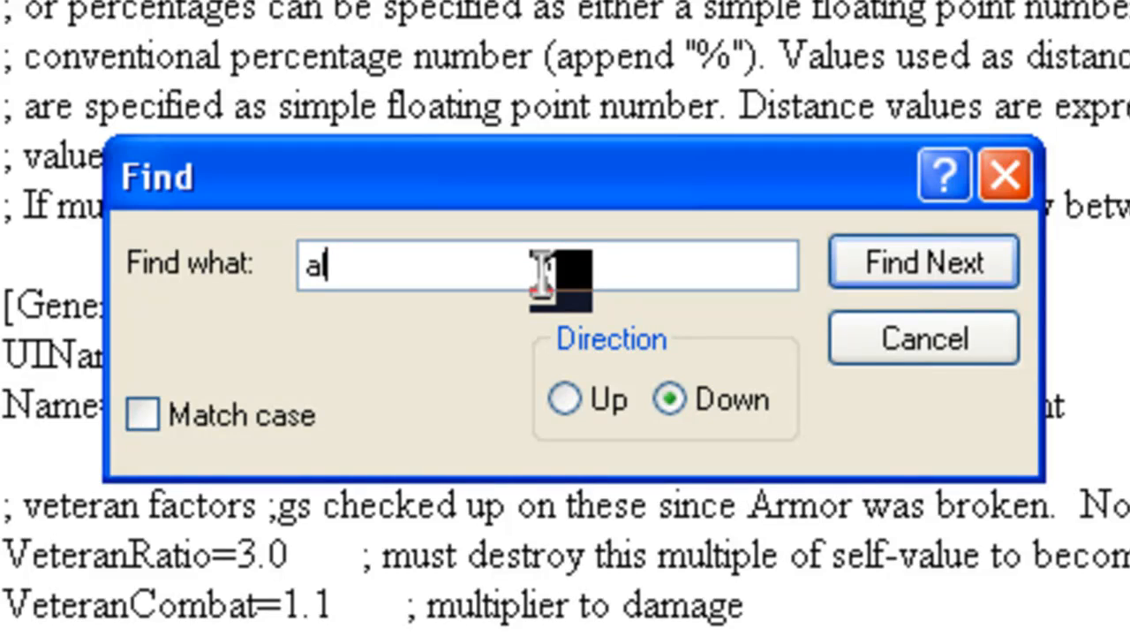
text(llied)
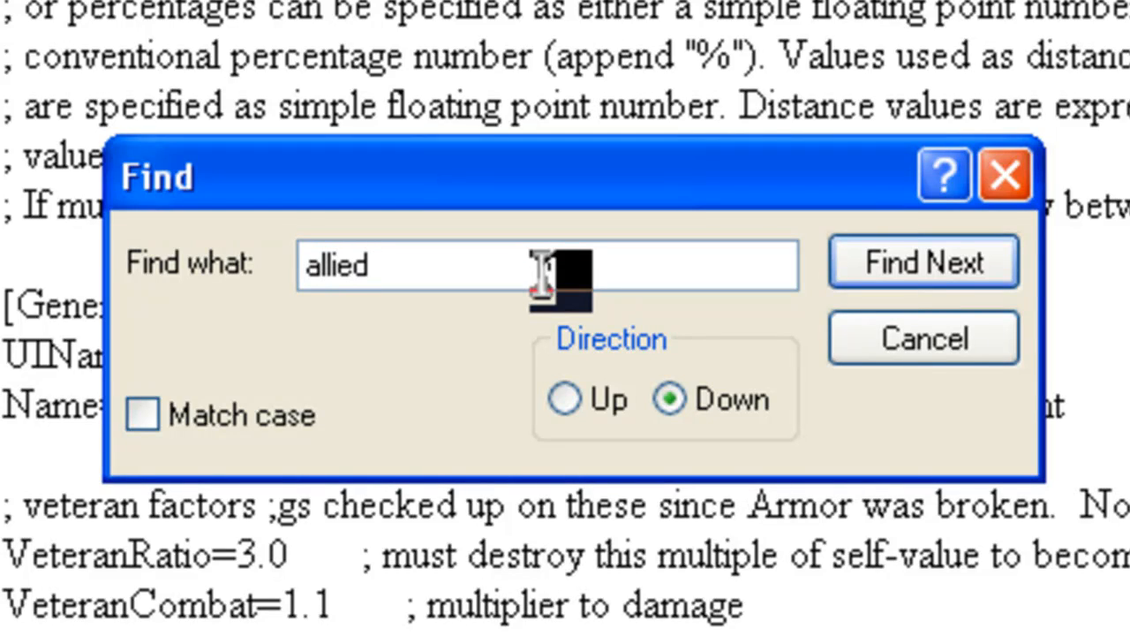
text(inf)
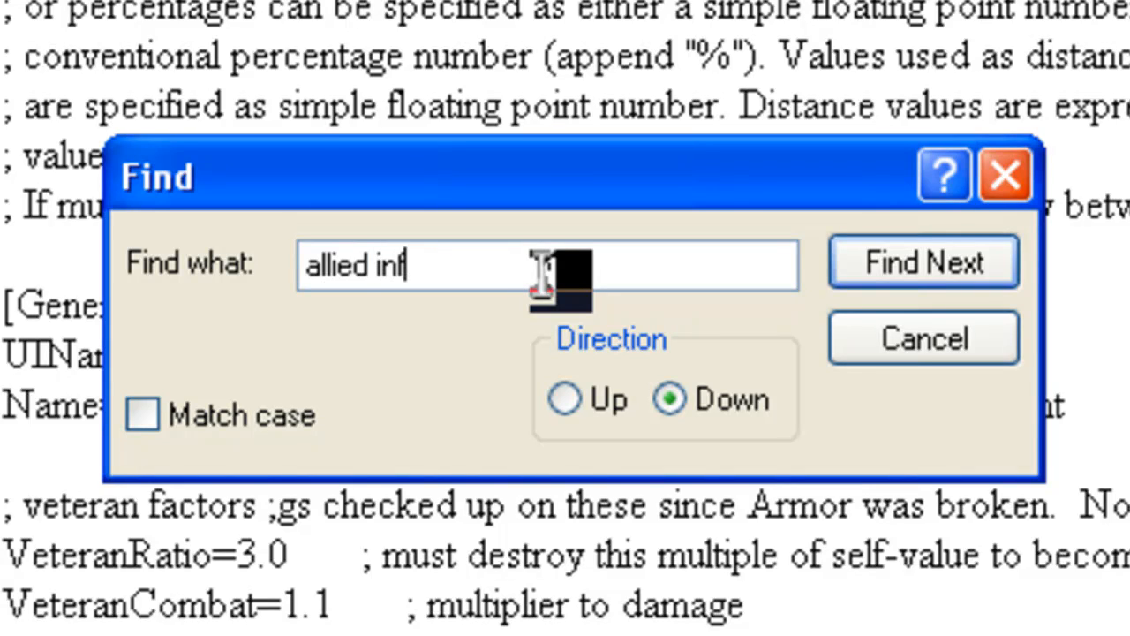
text(antr)
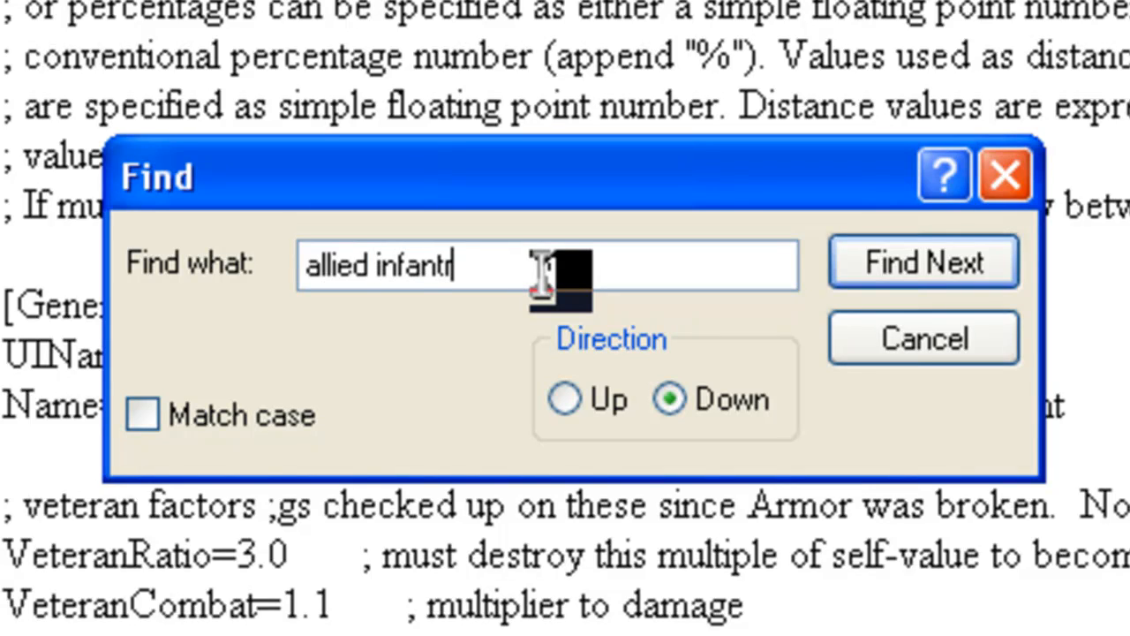
text(y)
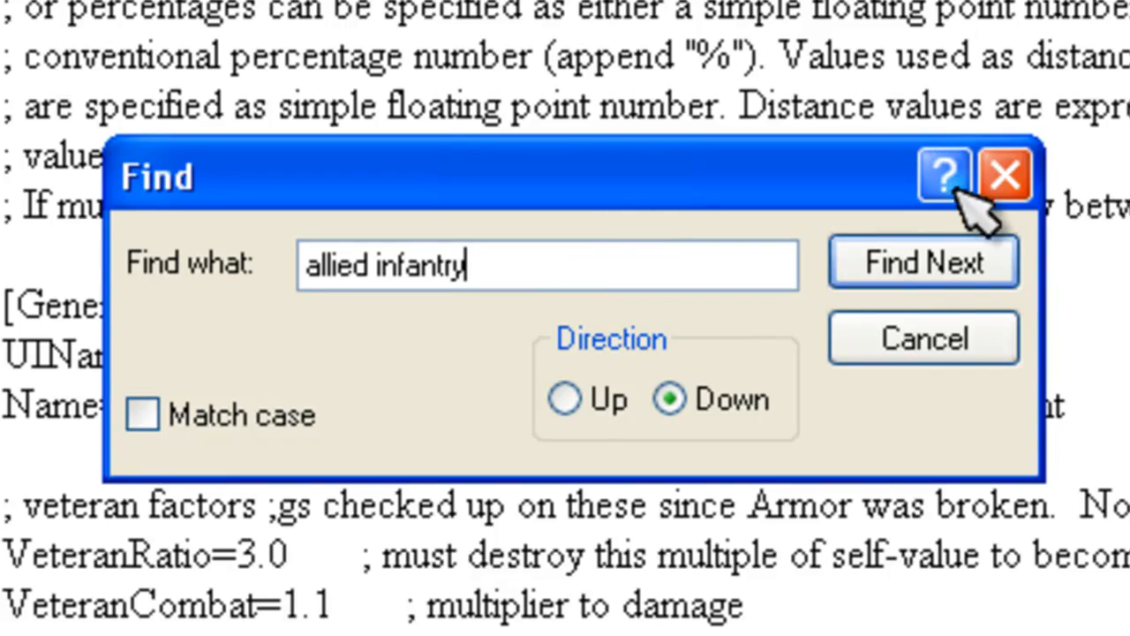
click(922, 262)
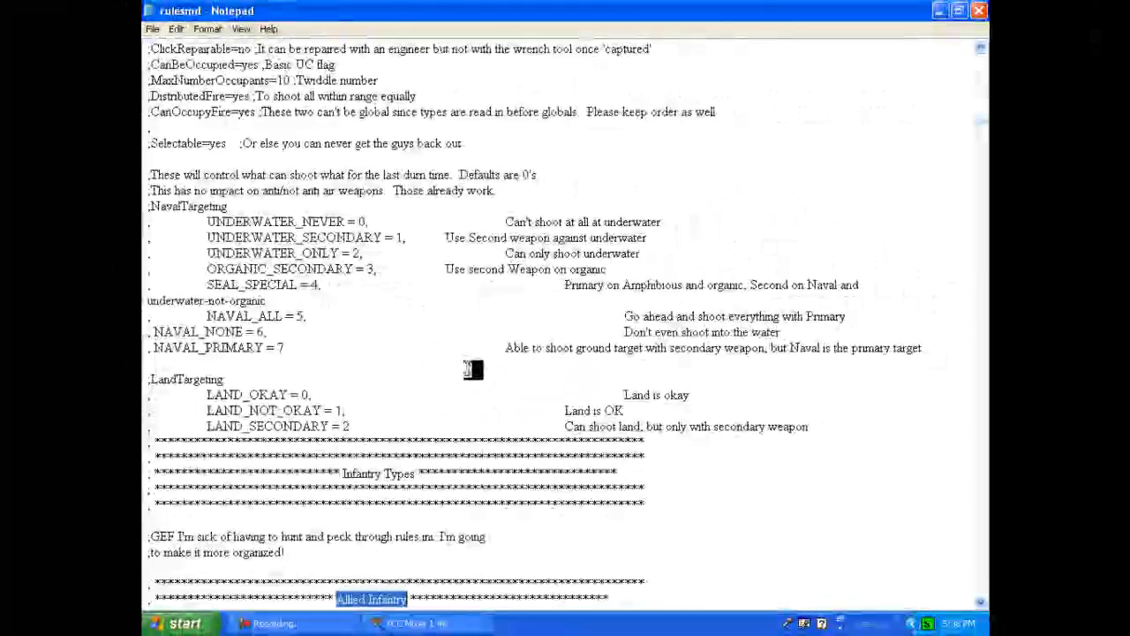
Step: Scroll down to the [E1] GI entry showing Primary M60 and Strength
scroll(down, 3)
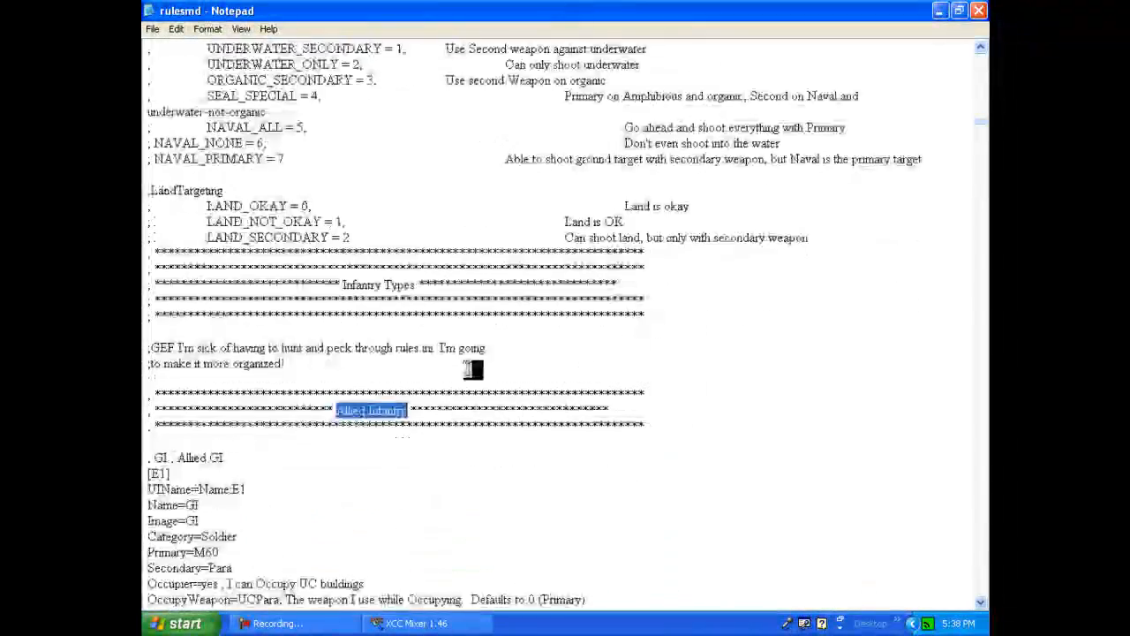
scroll(down, 3)
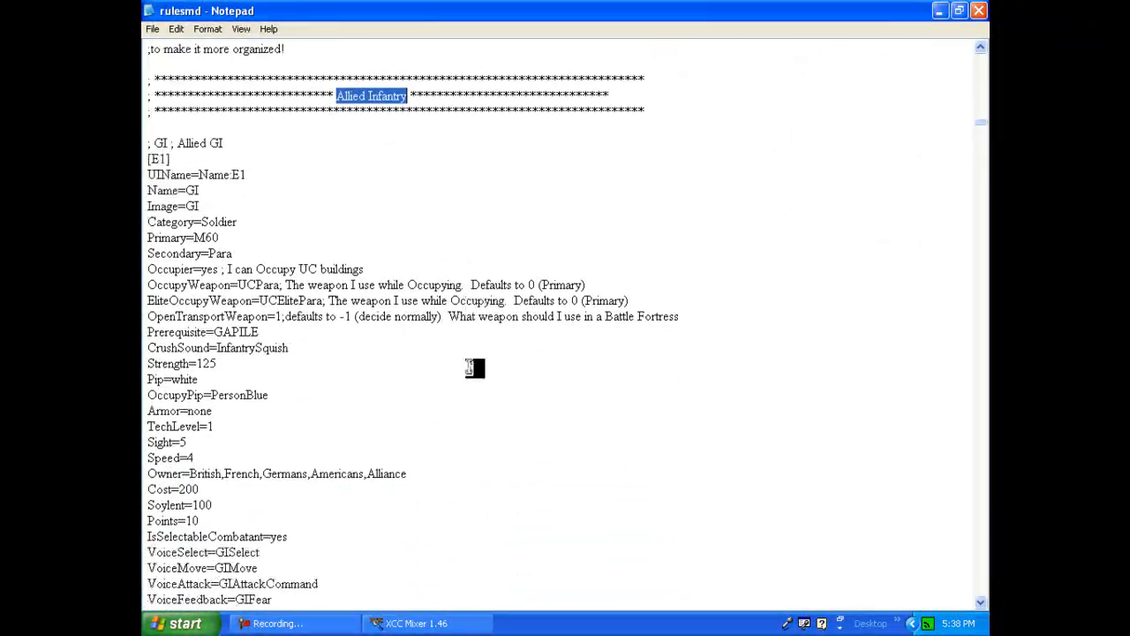
scroll(down, 3)
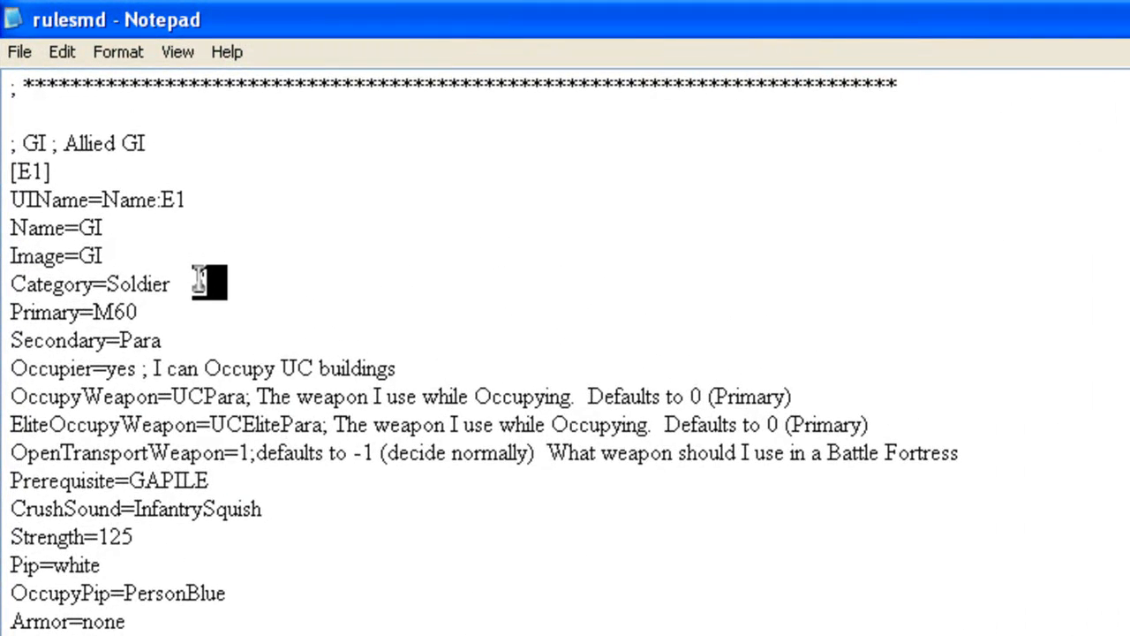
mouse_move(176, 312)
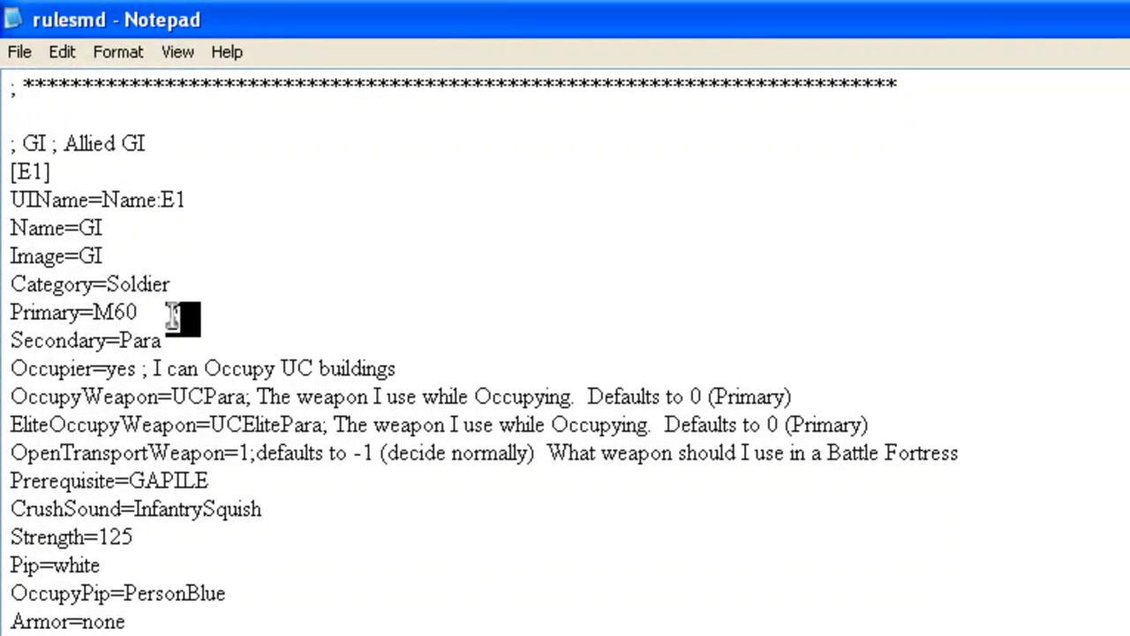
mouse_move(185, 340)
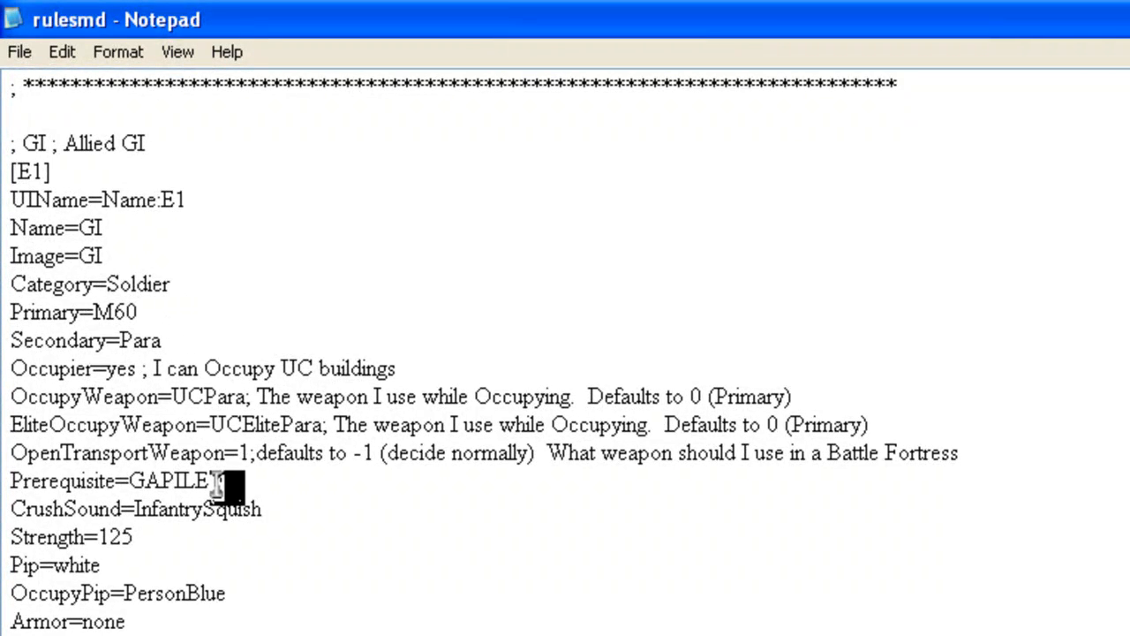
mouse_move(274, 570)
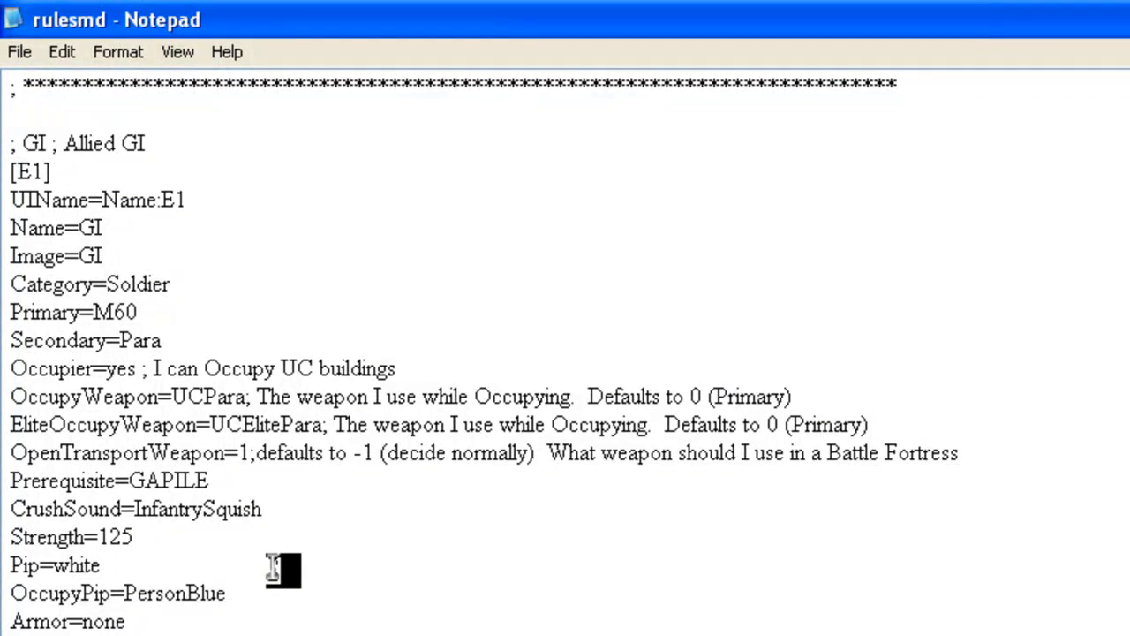
Step: Replace the GI's Cost=200 with Cost=50
scroll(down, 3)
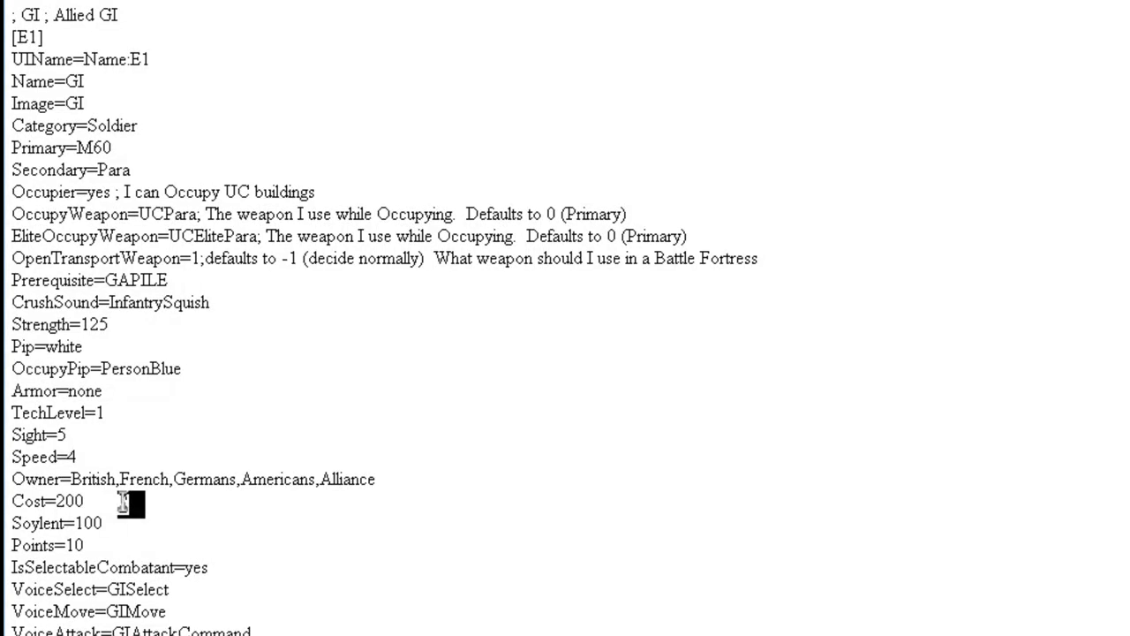
key(Backspace)
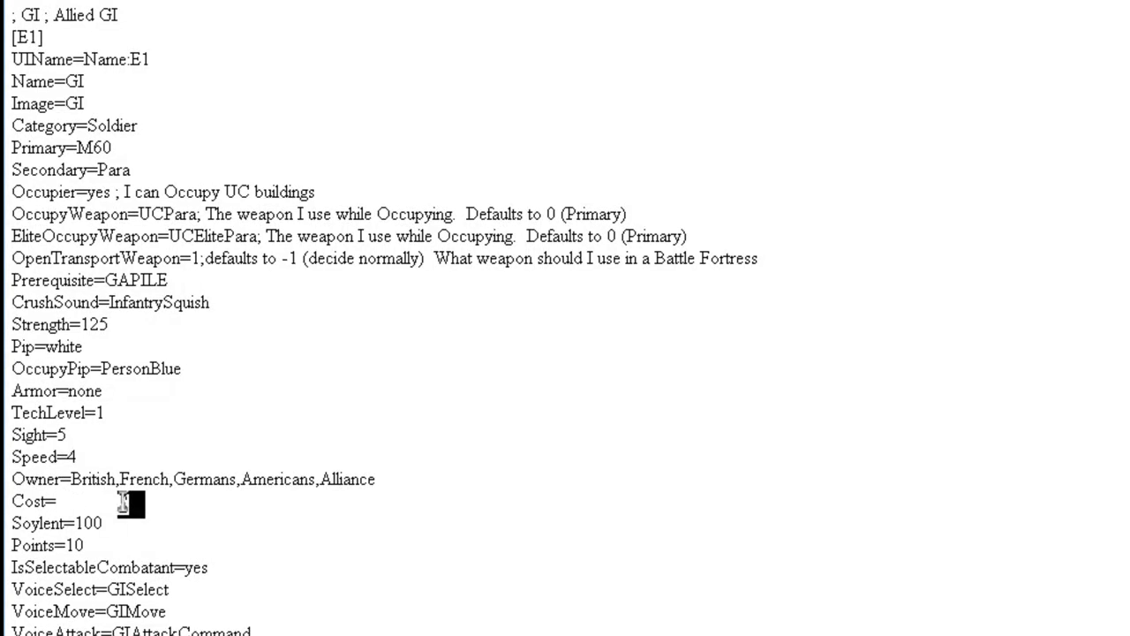
text(50)
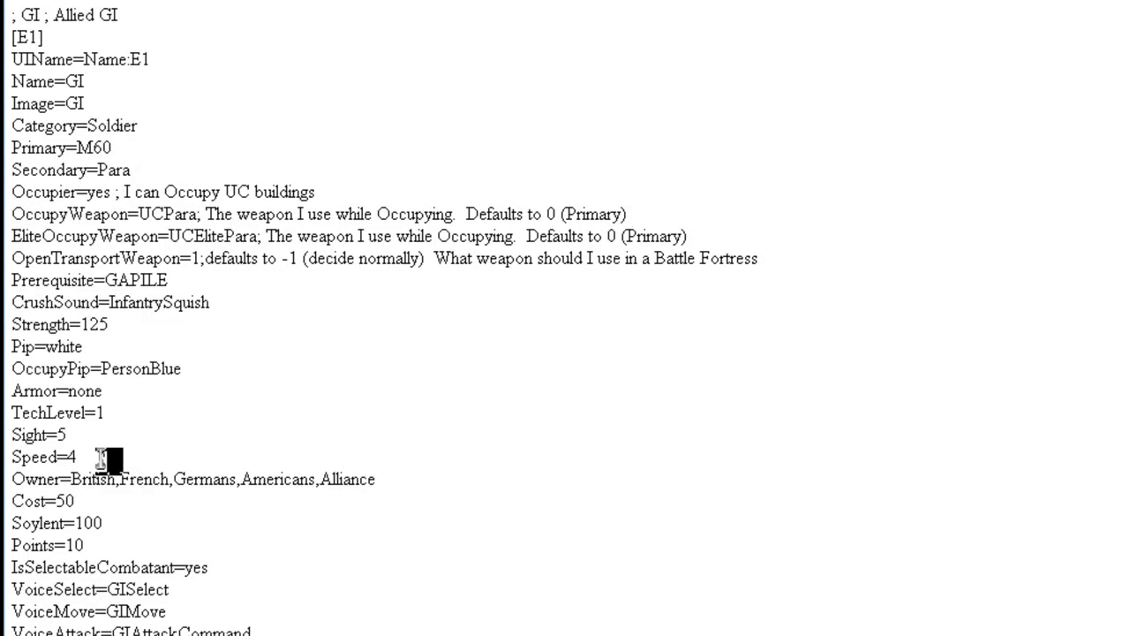
Step: Replace the Allied GI's Speed=4 with Speed=10 in rulesmd
key(Backspace)
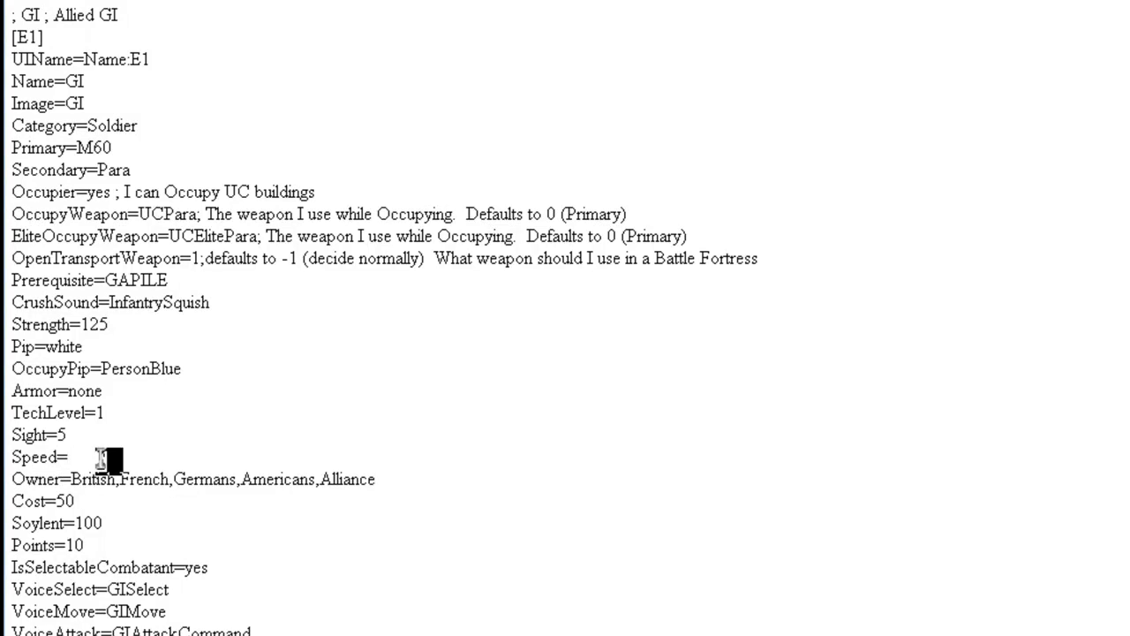
text(10)
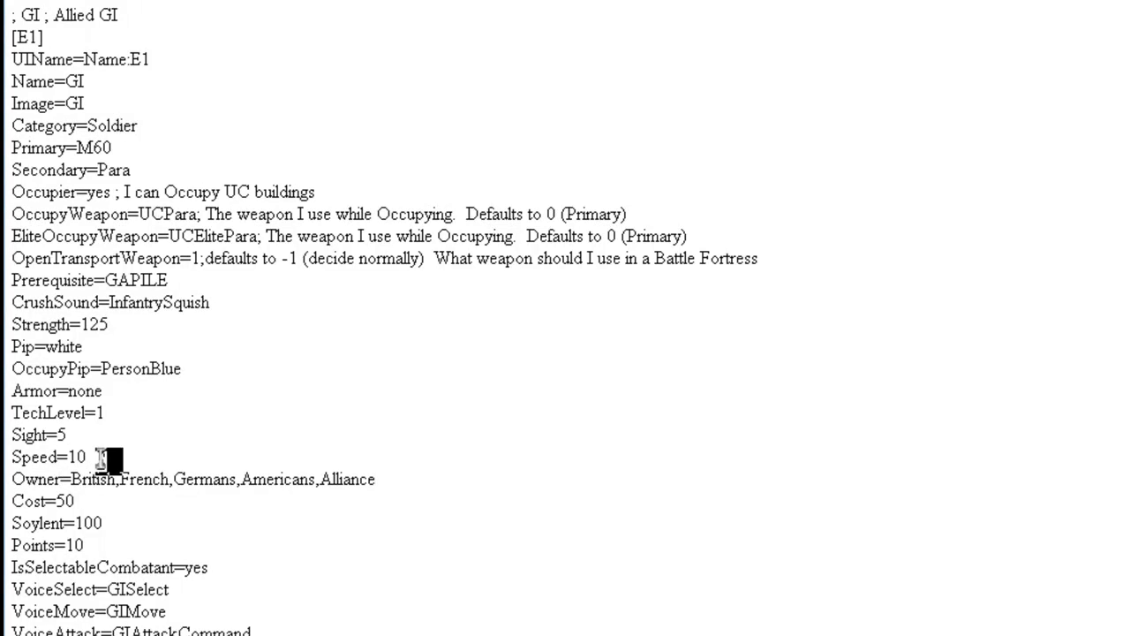
scroll(down, 3)
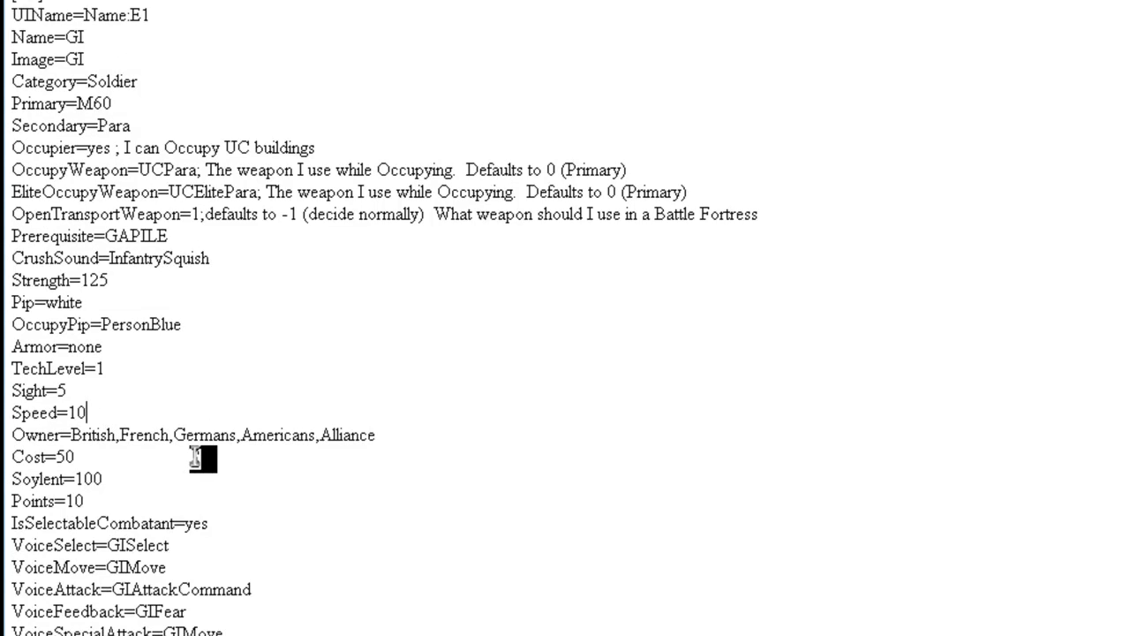
scroll(down, 3)
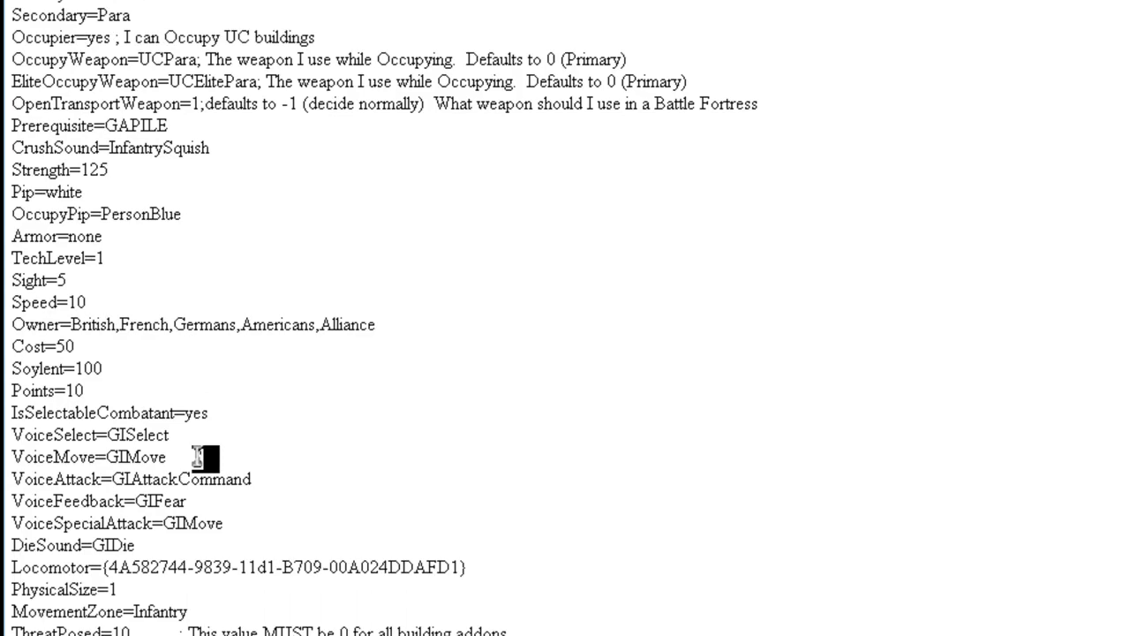
scroll(up, 3)
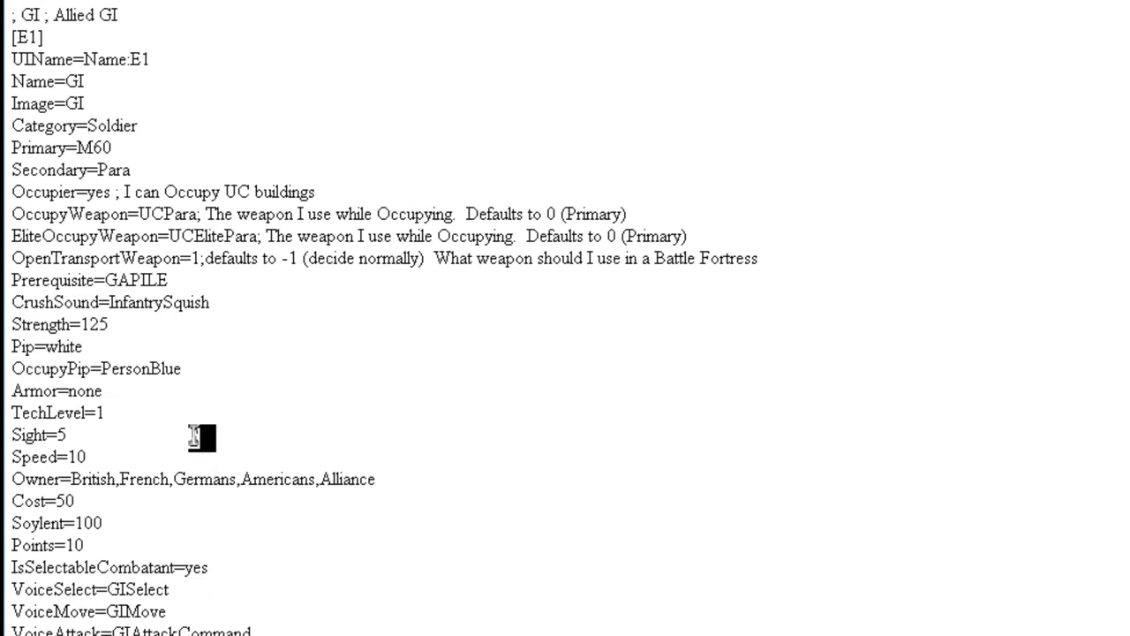
Step: Scroll past the Engineer and Guardian GI to the Rocketeer's [JUMPJET] section
scroll(up, 3)
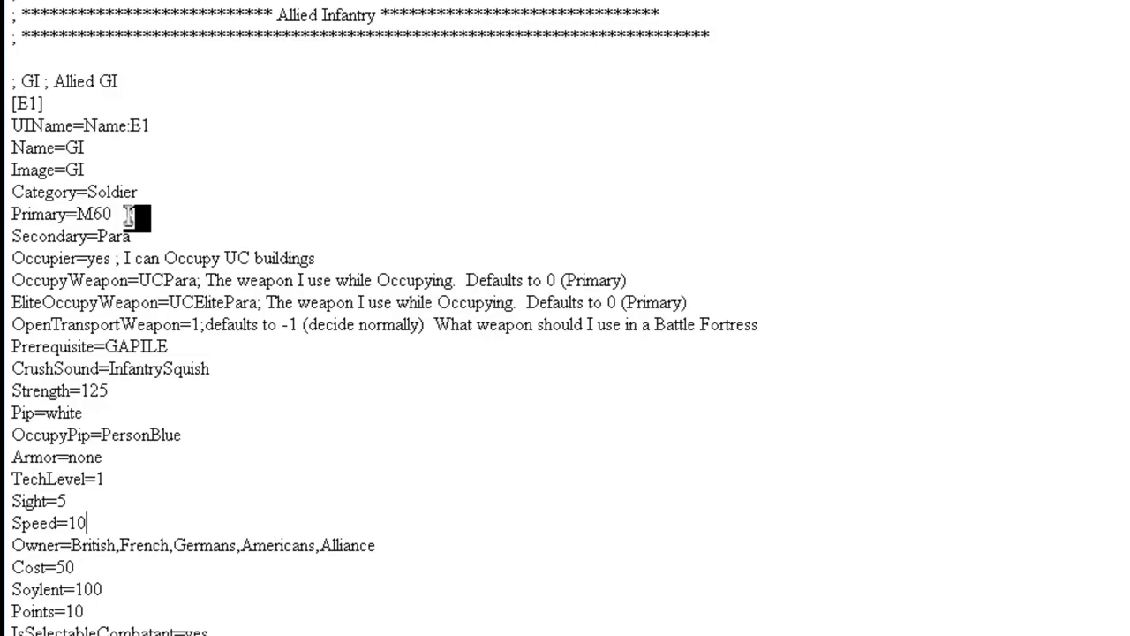
scroll(down, 3)
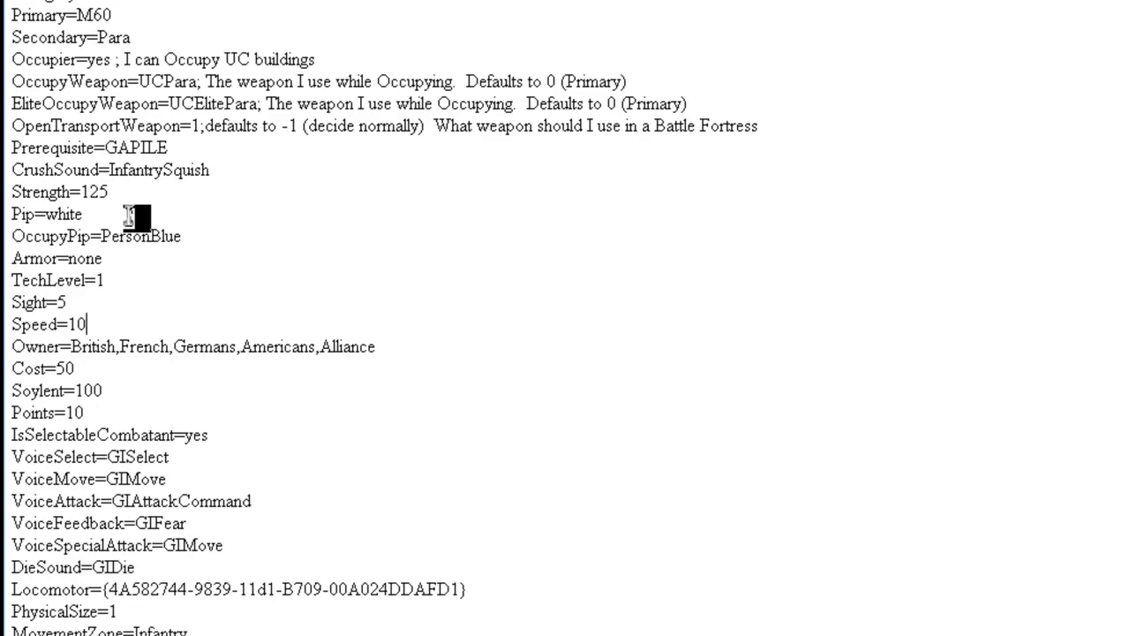
scroll(down, 3)
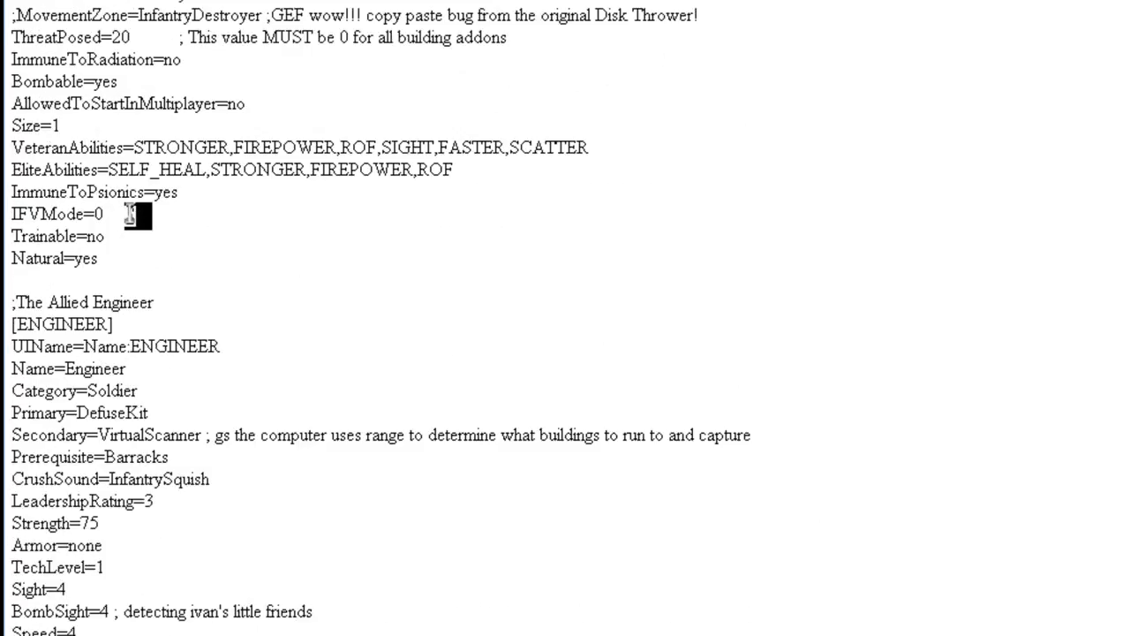
scroll(down, 3)
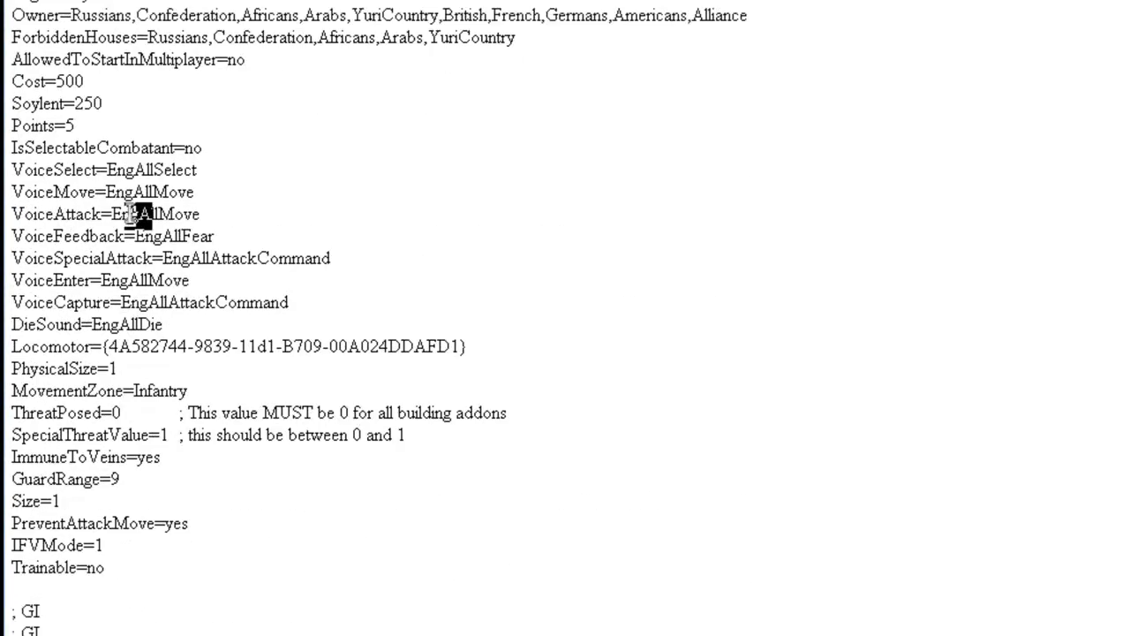
scroll(down, 3)
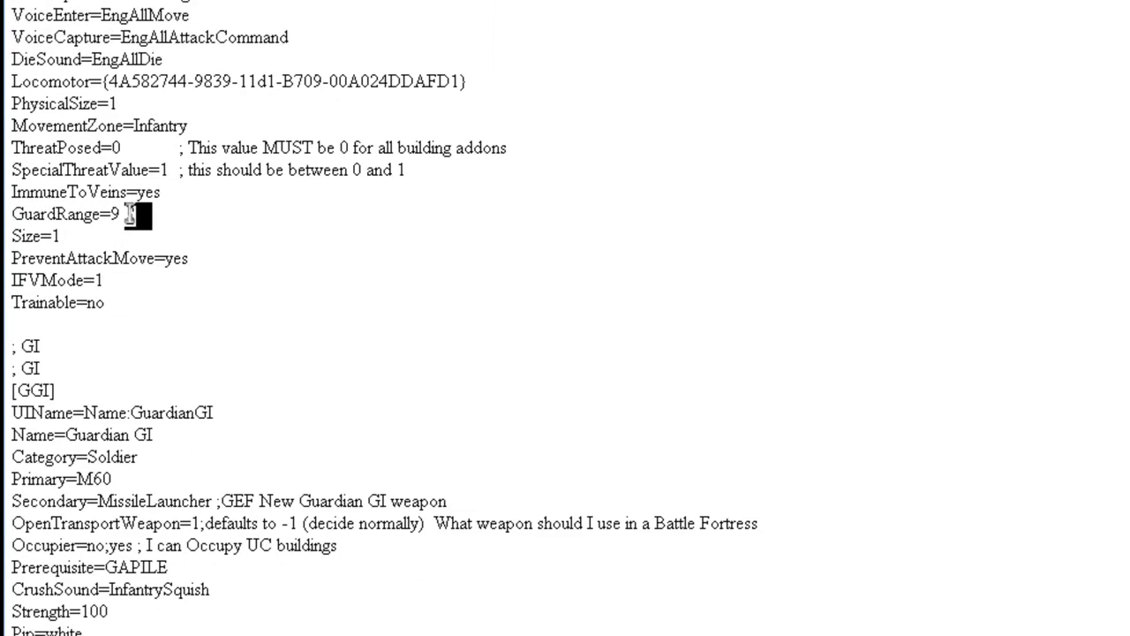
scroll(down, 3)
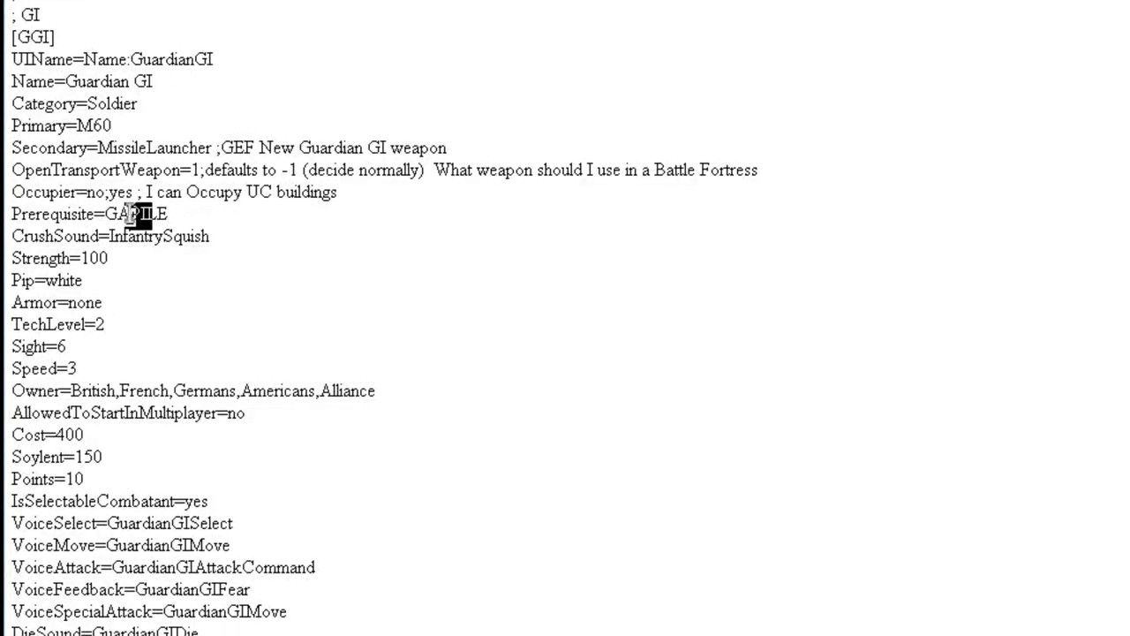
scroll(down, 3)
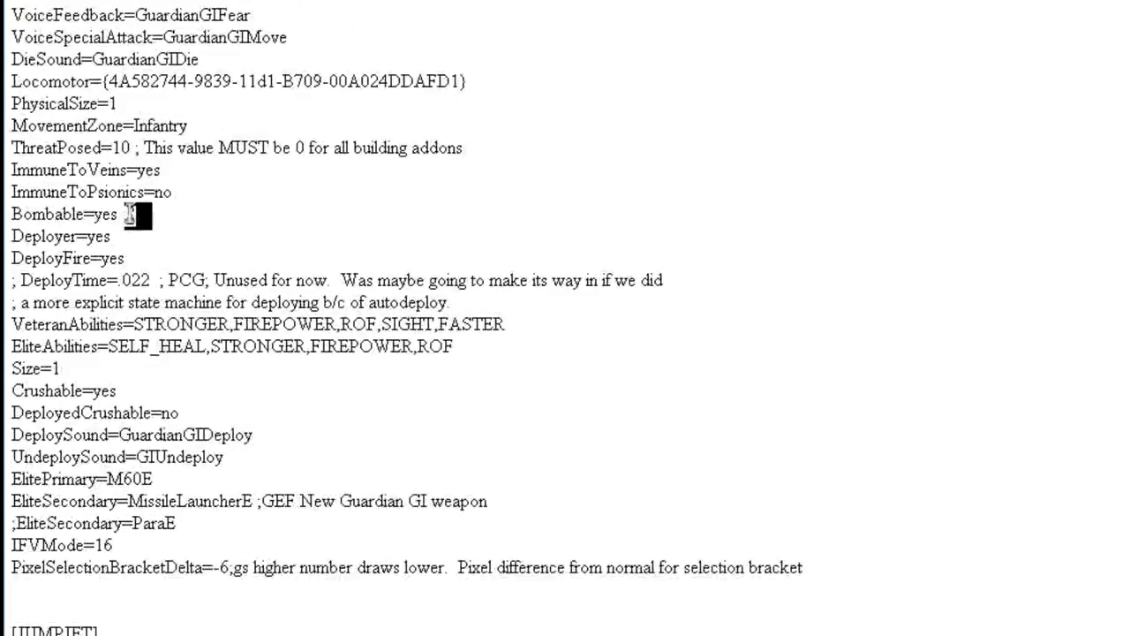
scroll(down, 3)
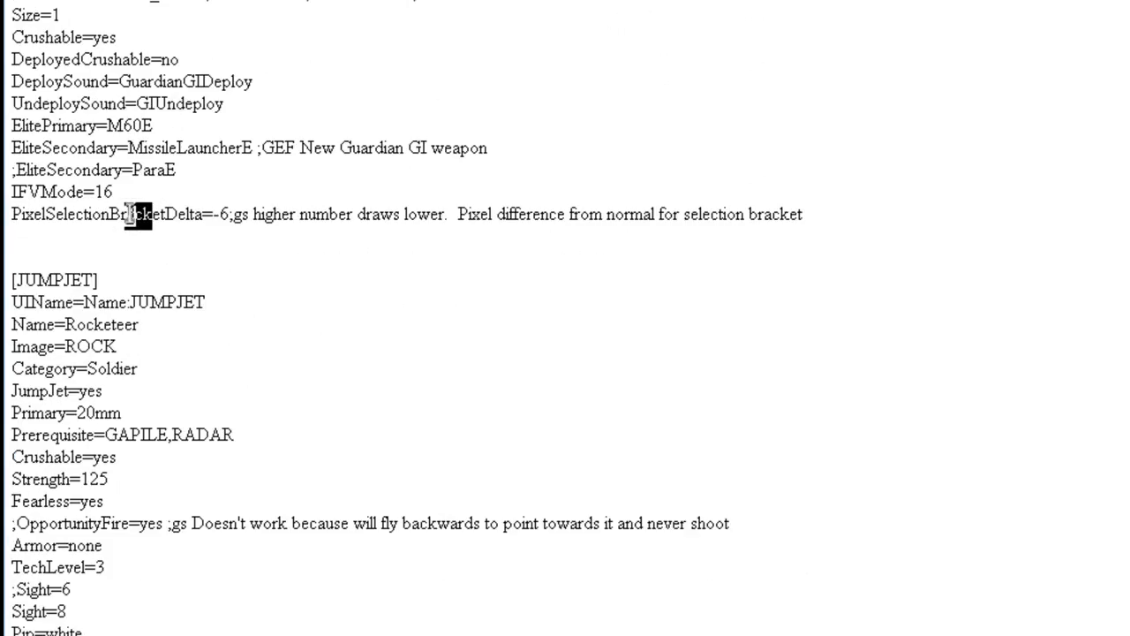
scroll(down, 3)
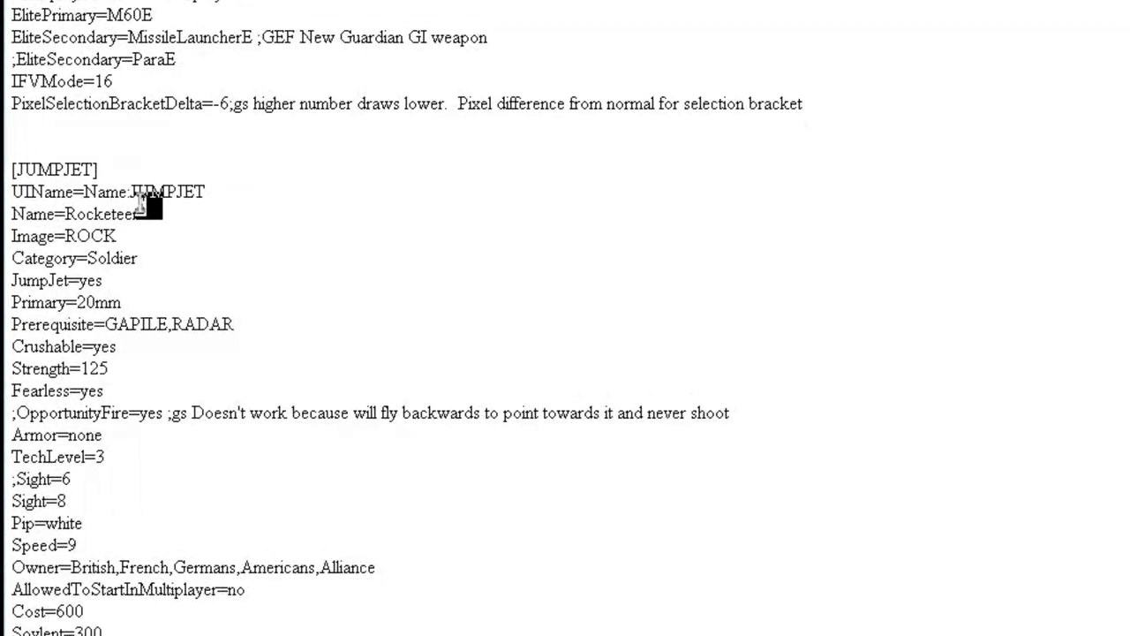
mouse_move(137, 313)
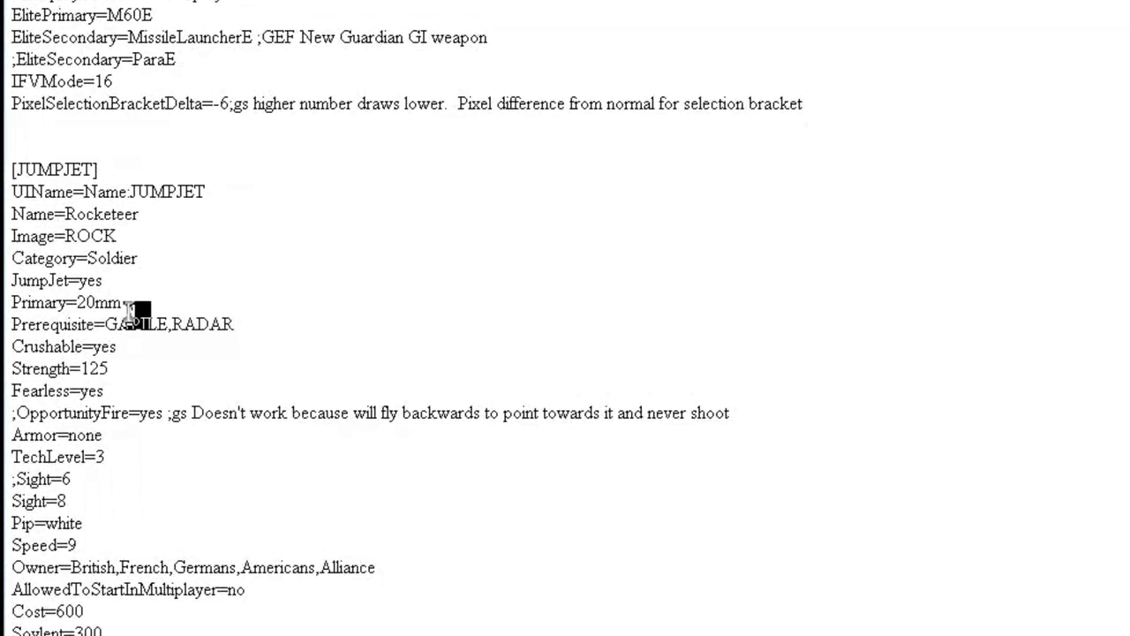
Step: Copy the Rocketeer's 20mm weapon value and return to the GI's Primary=M60 line
double_click(99, 302)
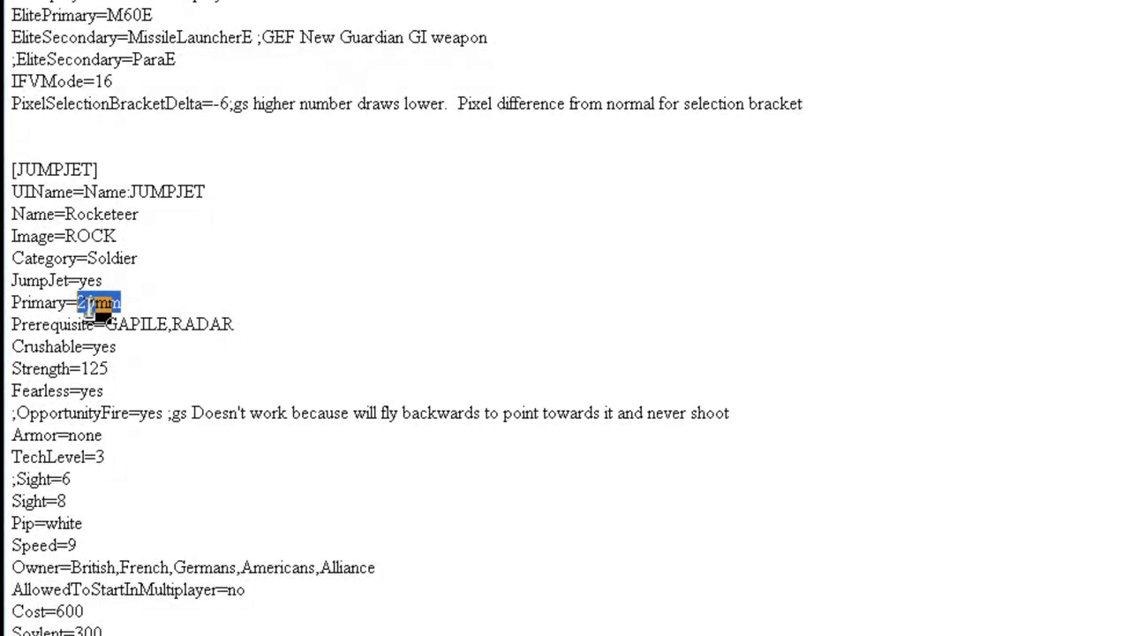
right_click(97, 302)
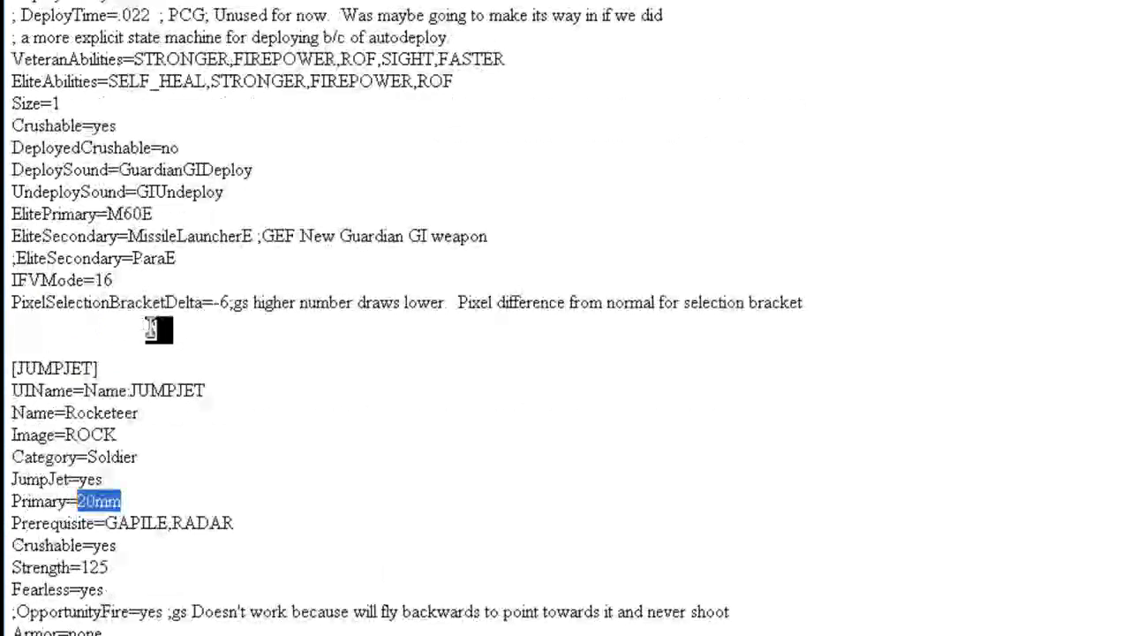
scroll(up, 3)
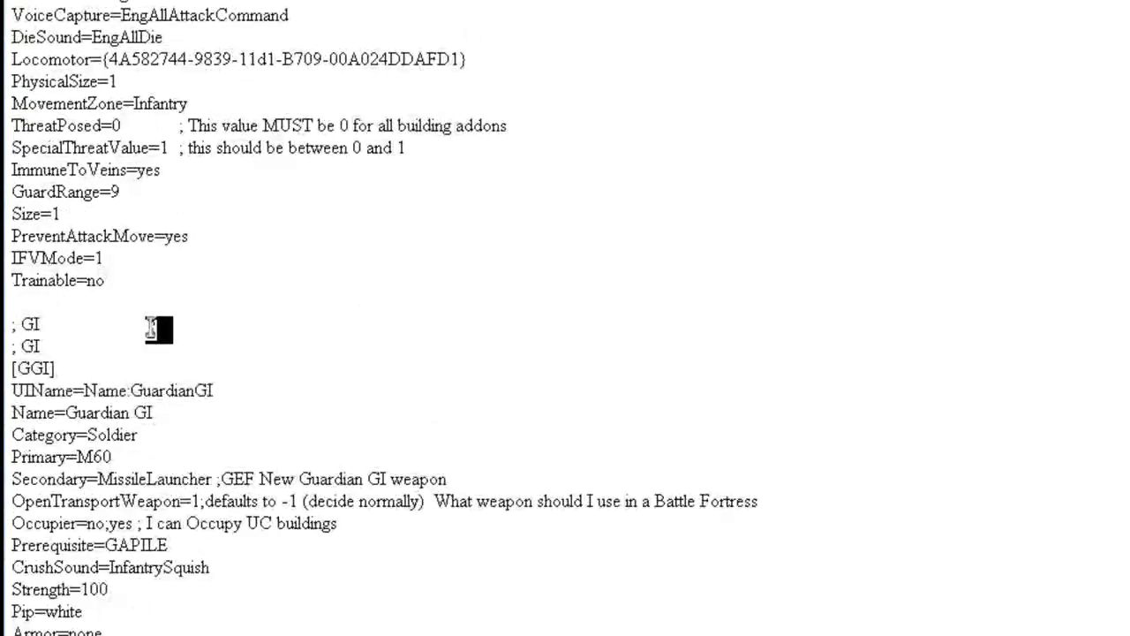
scroll(down, 3)
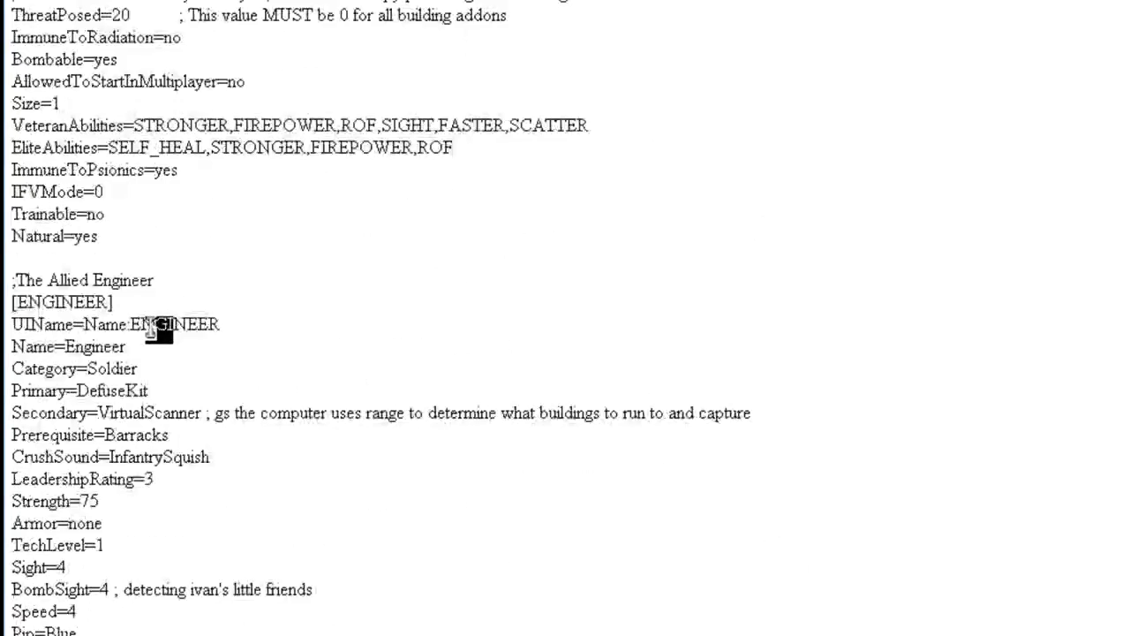
scroll(down, 3)
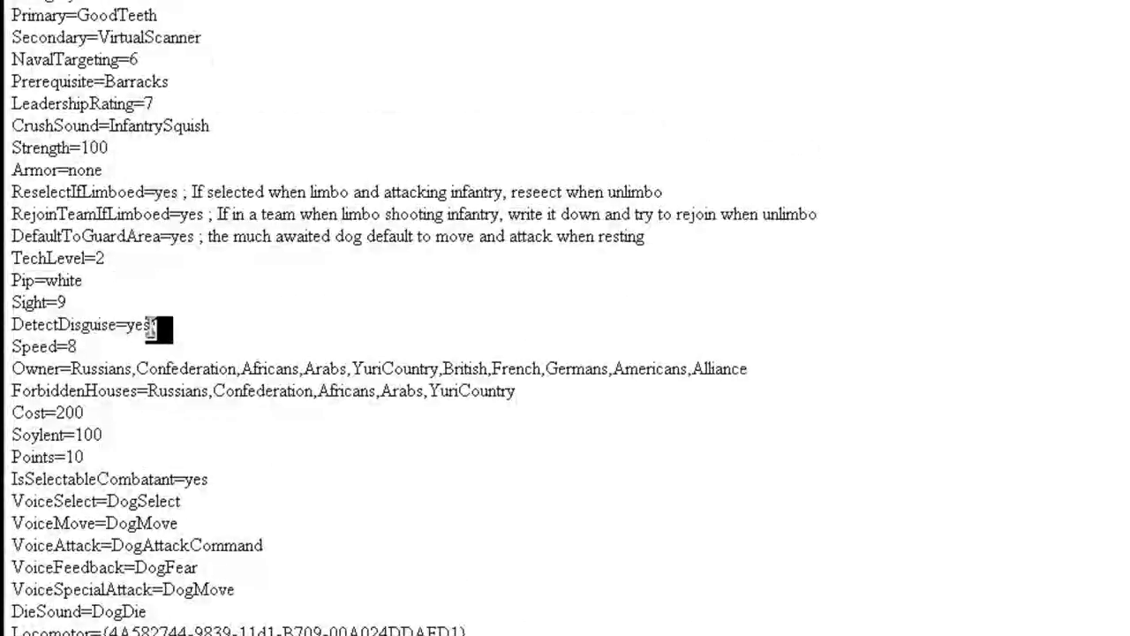
scroll(down, 3)
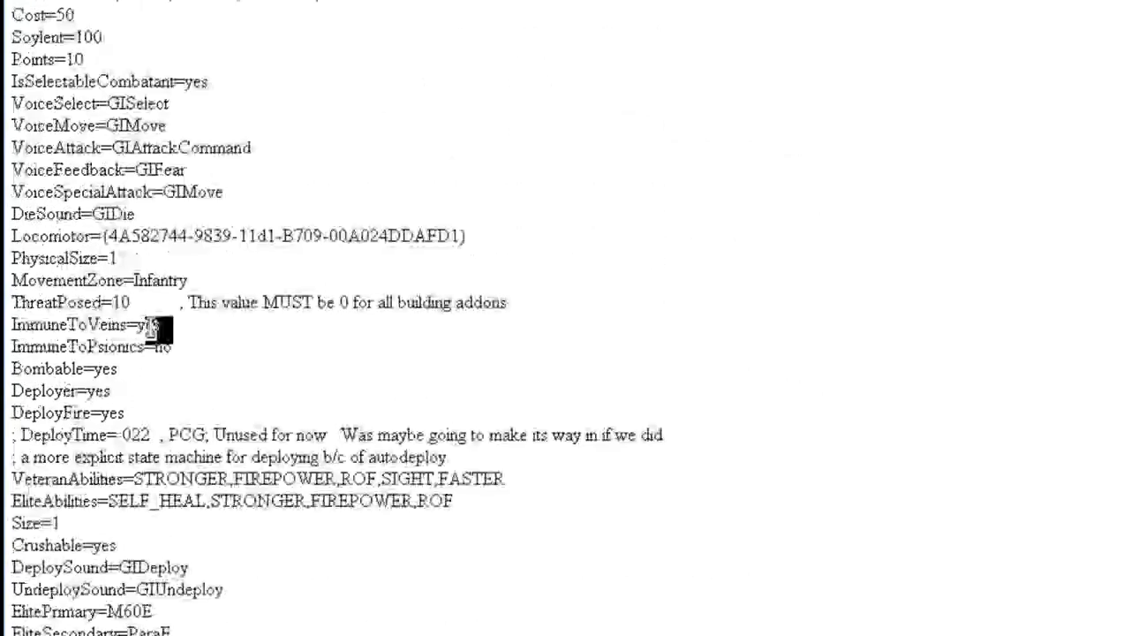
scroll(up, 3)
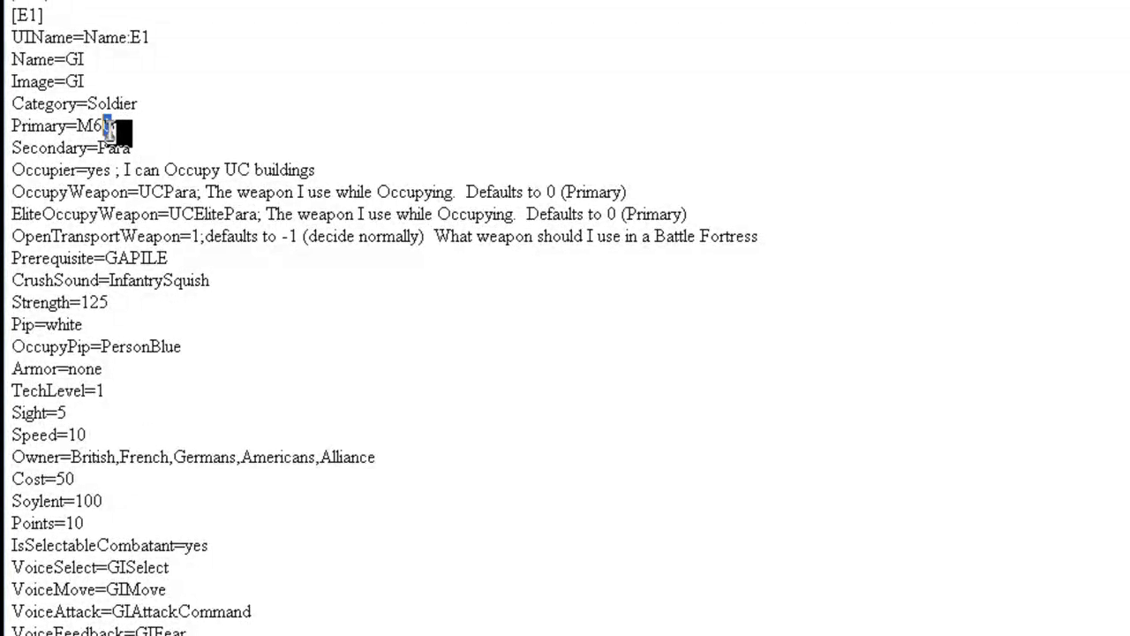
Step: Paste 20mm over M60 on the Allied GI's Primary= line
right_click(97, 125)
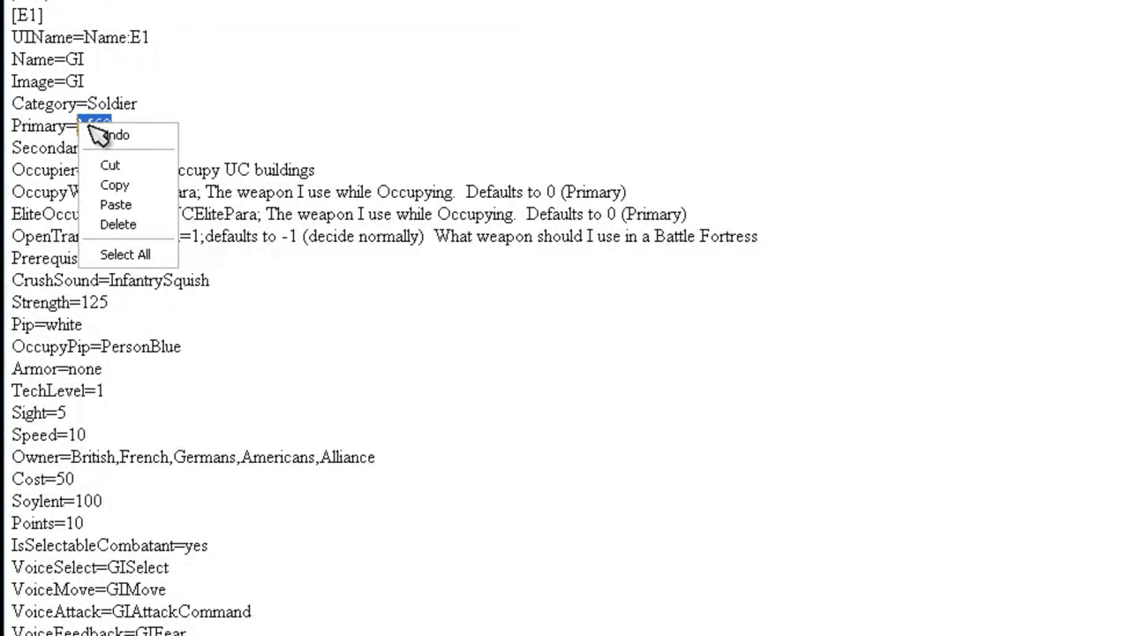
mouse_move(116, 204)
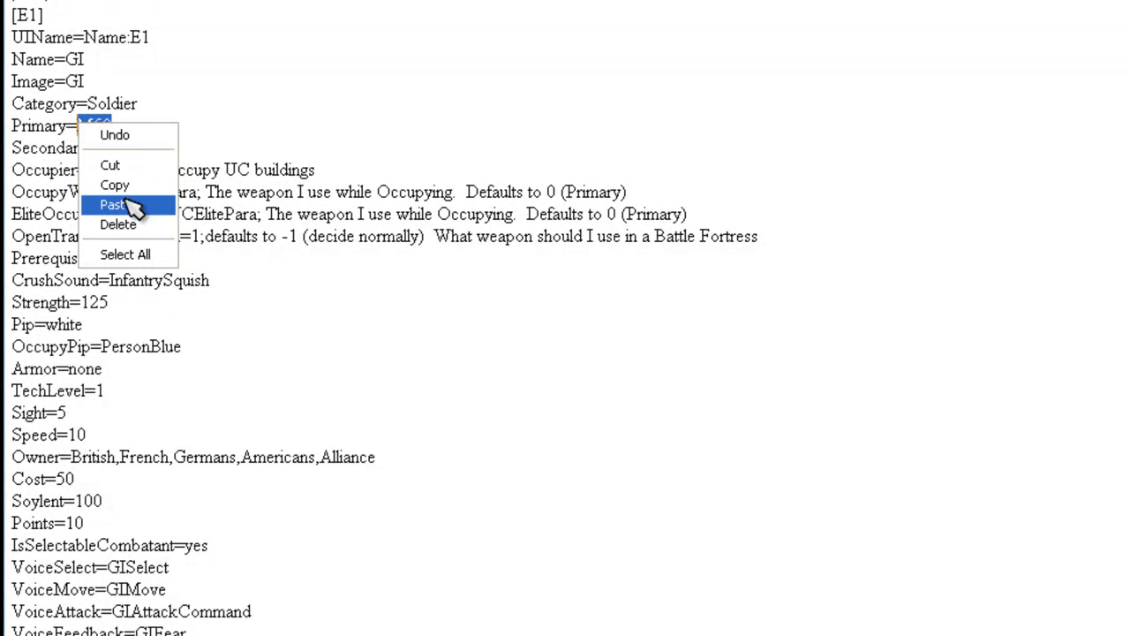
click(113, 204)
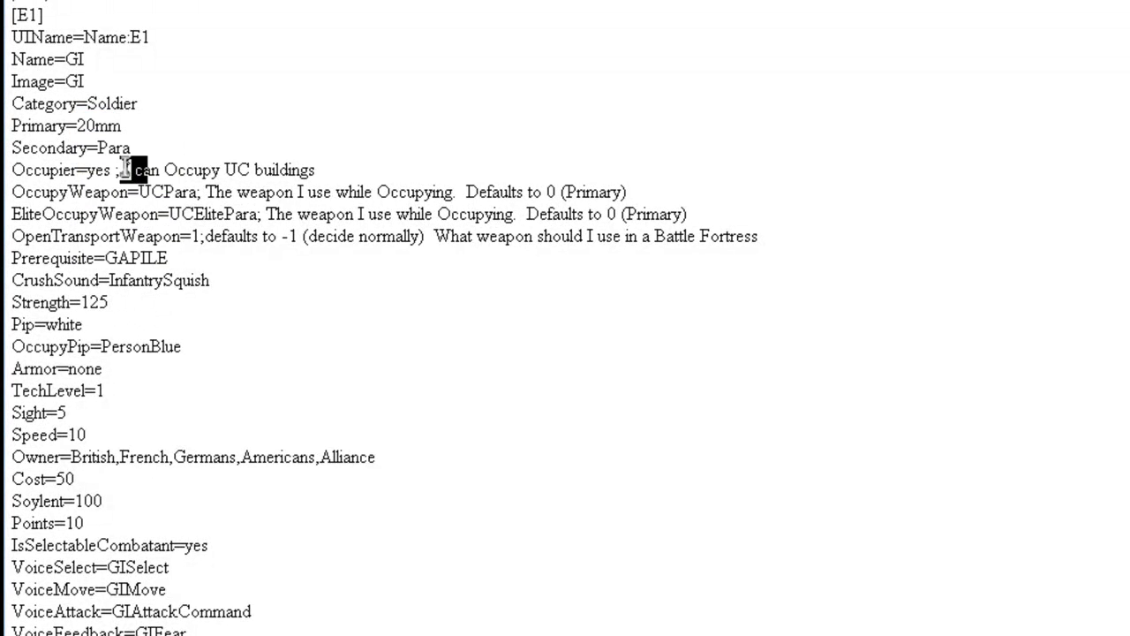
click(122, 124)
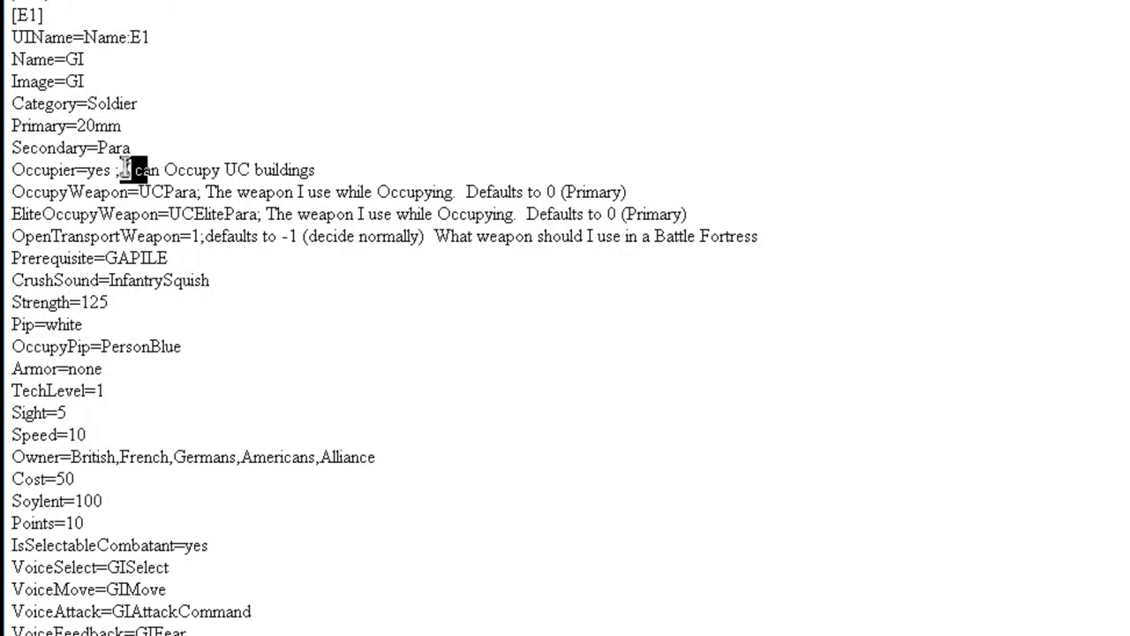
click(121, 125)
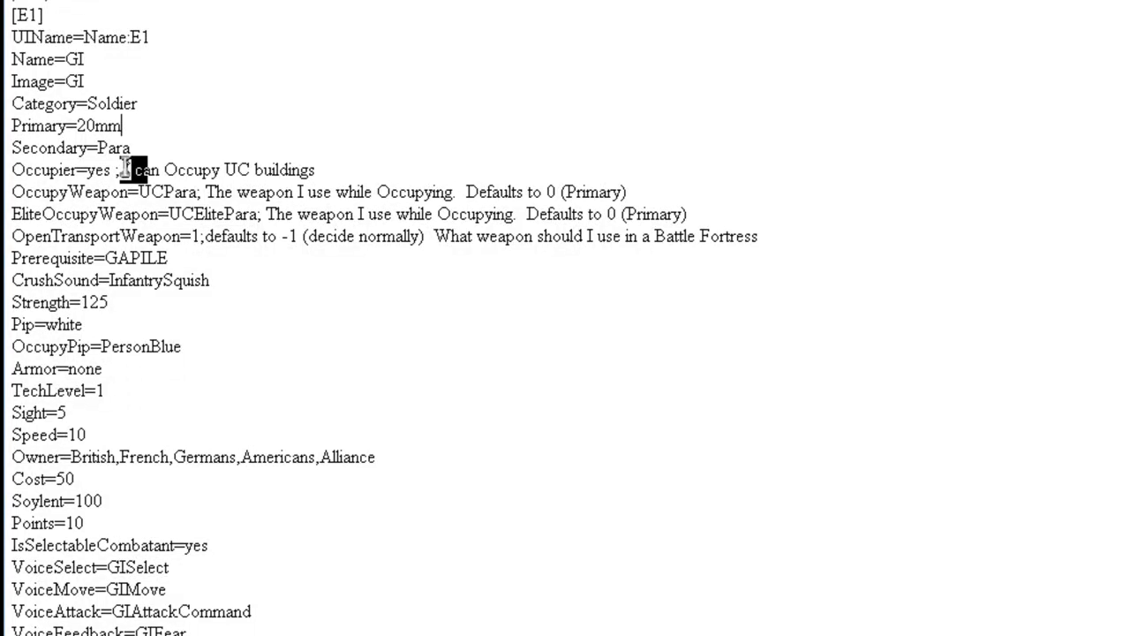
Step: Scroll the rulesmd file before minimizing Notepad to the desktop
scroll(down, 3)
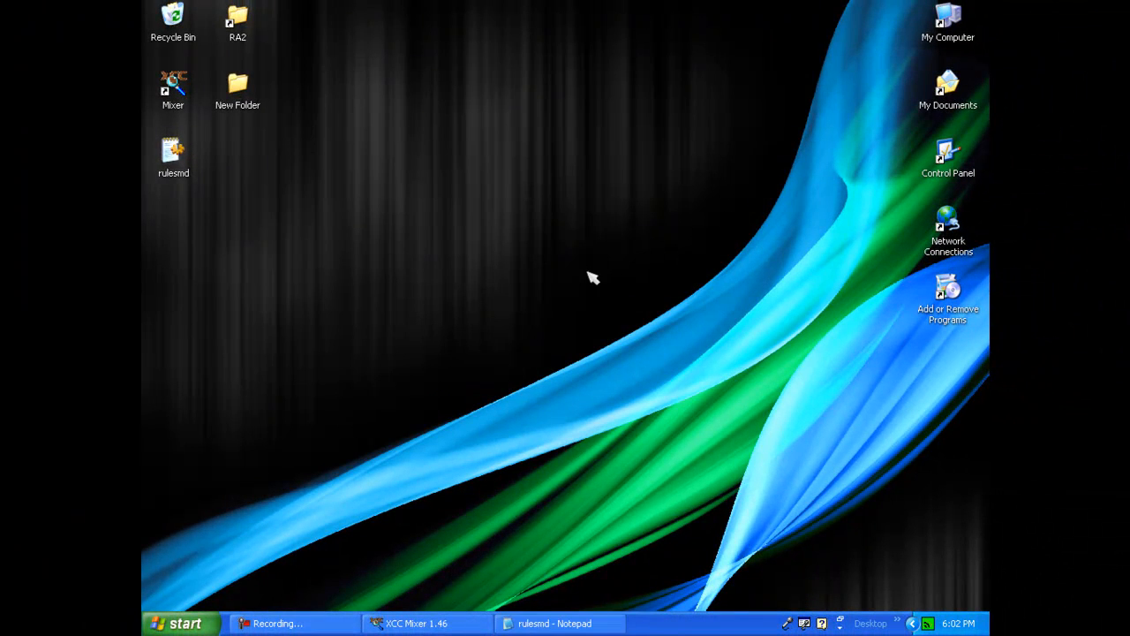
mouse_move(680, 290)
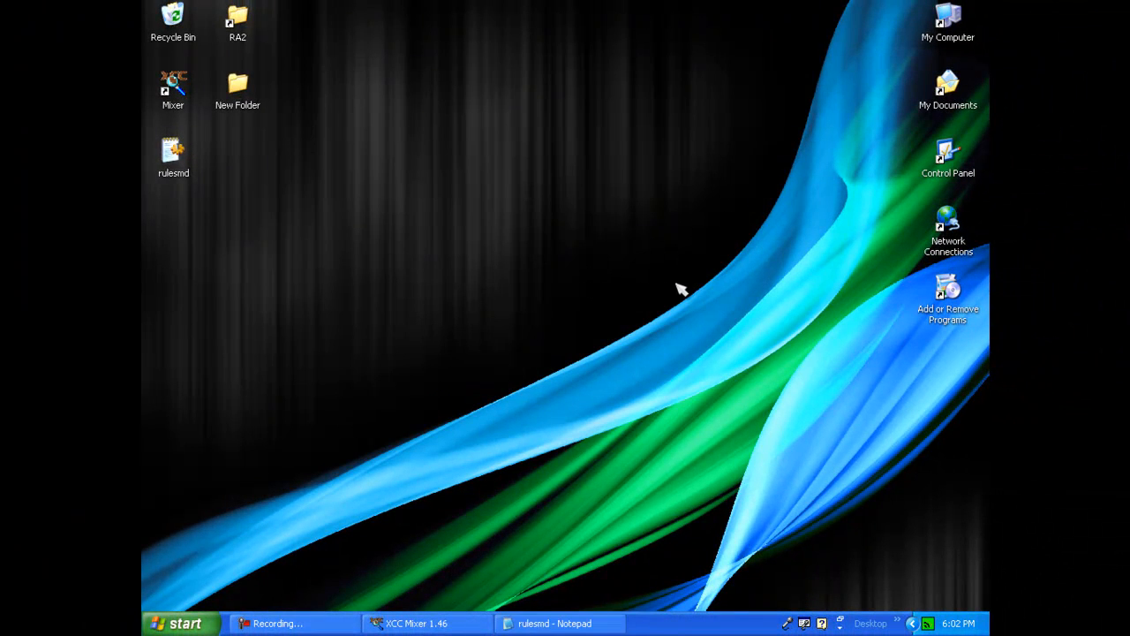
mouse_move(694, 281)
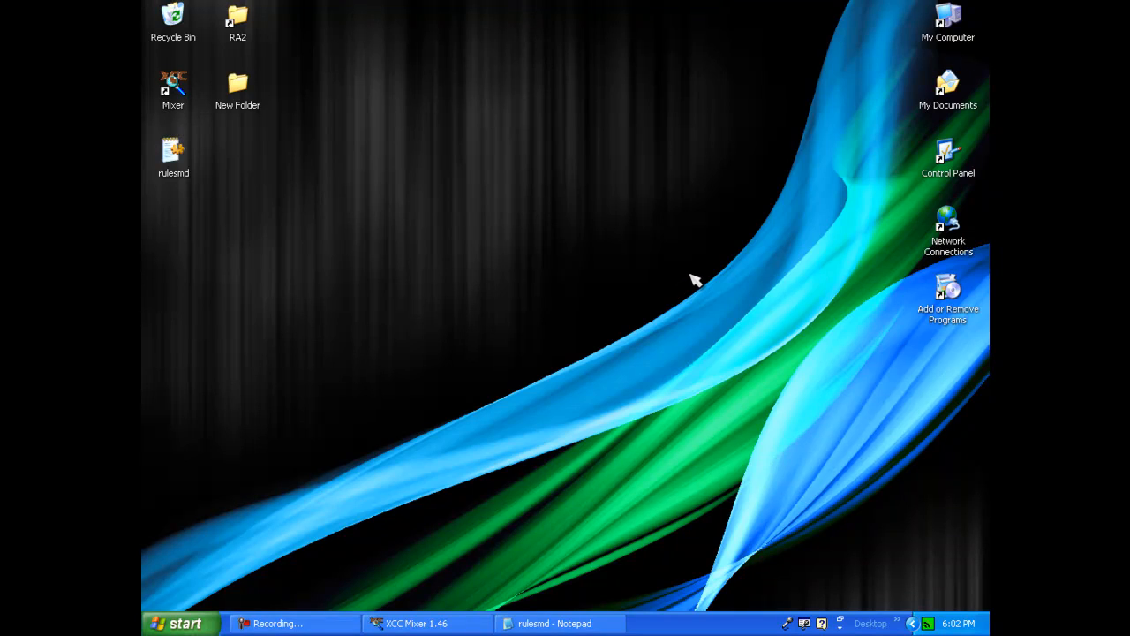
mouse_move(700, 272)
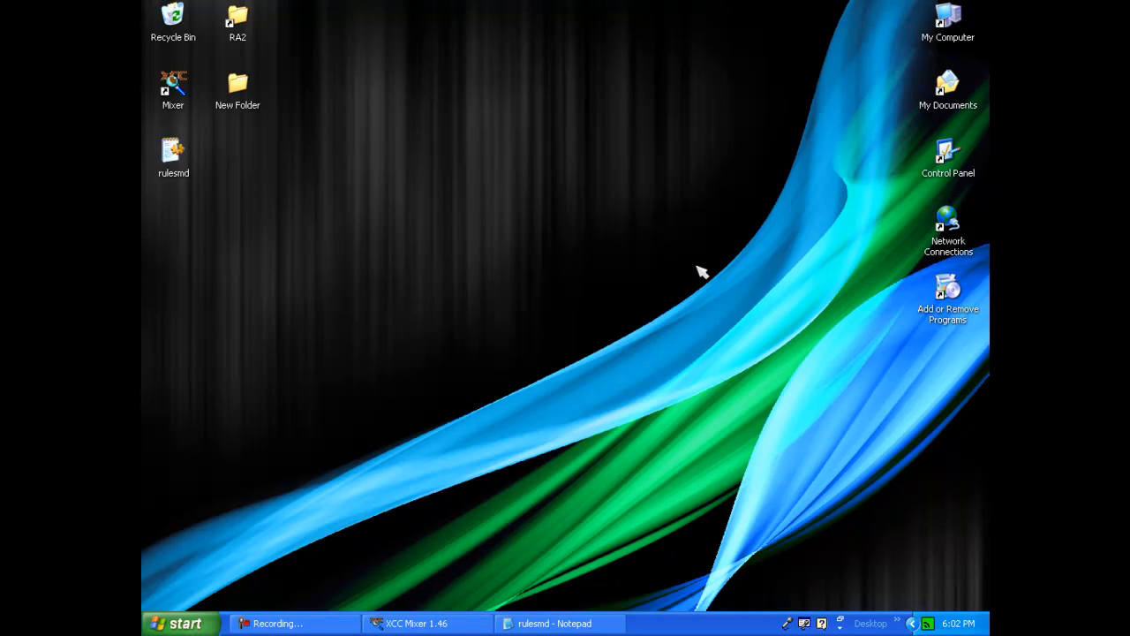